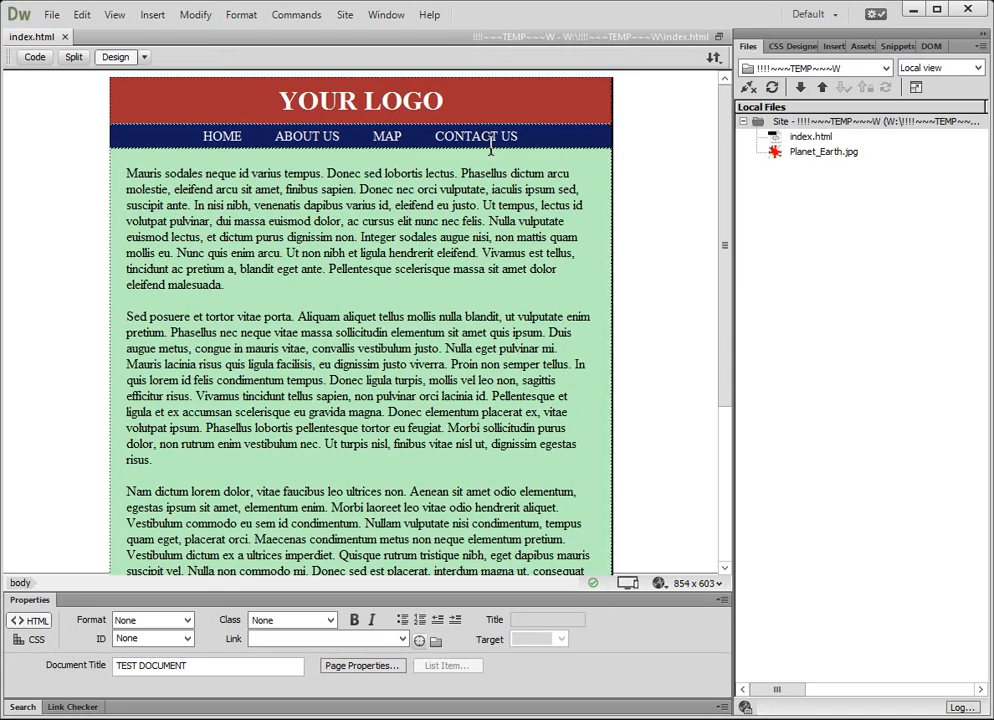
Save a backup copy named index-ORIGINAL.html, then close that copy's tab
scroll("down", 3)
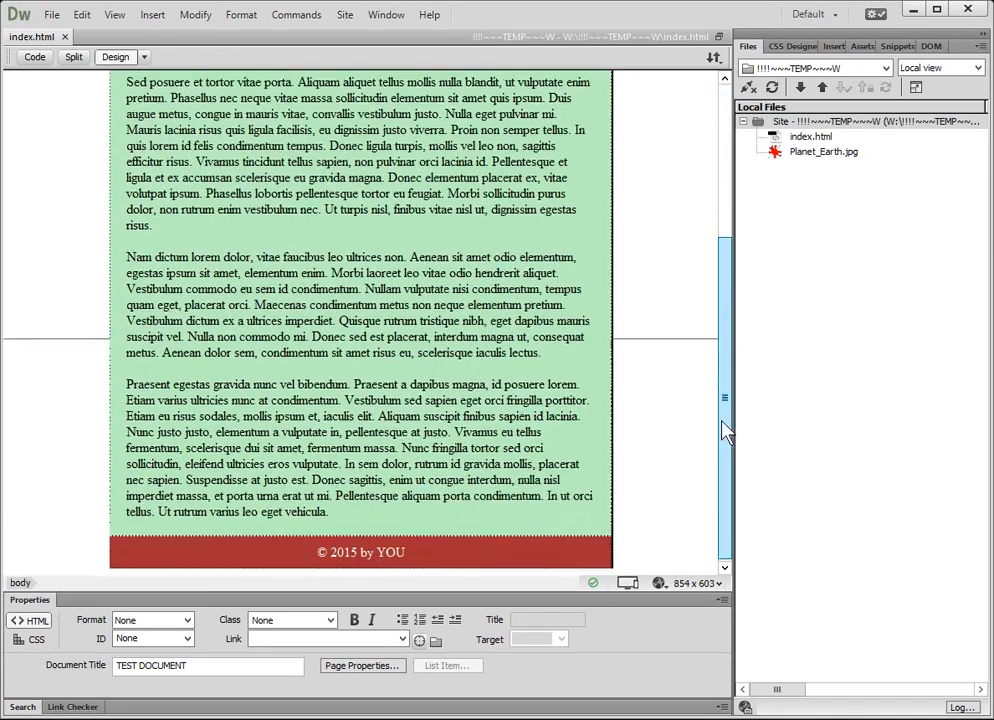
scroll("down", 3)
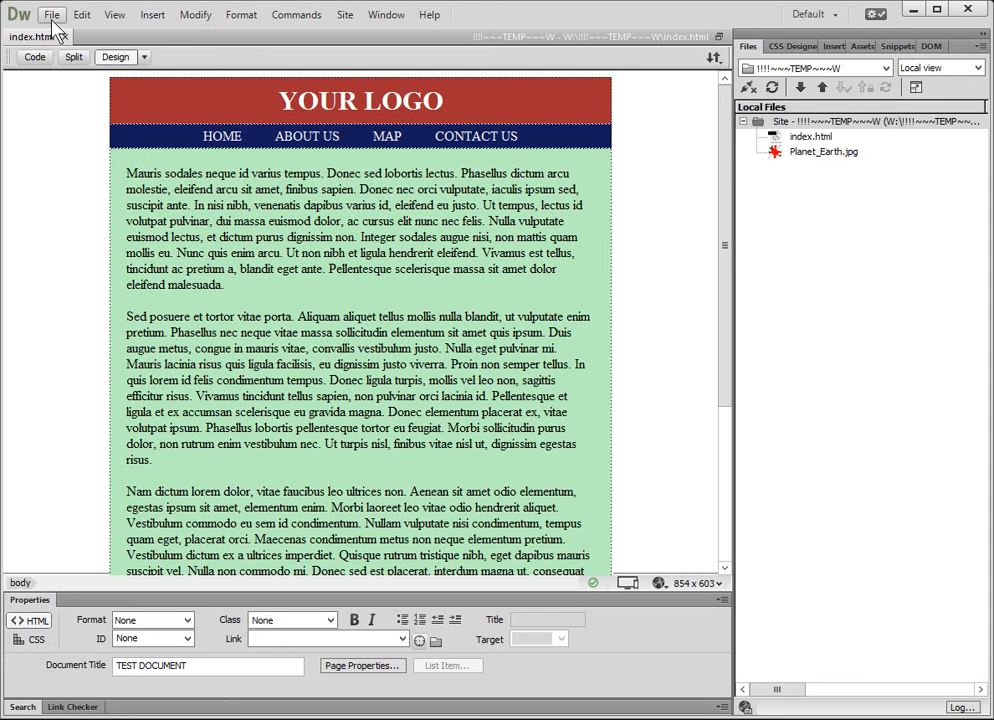
left_click(51, 14)
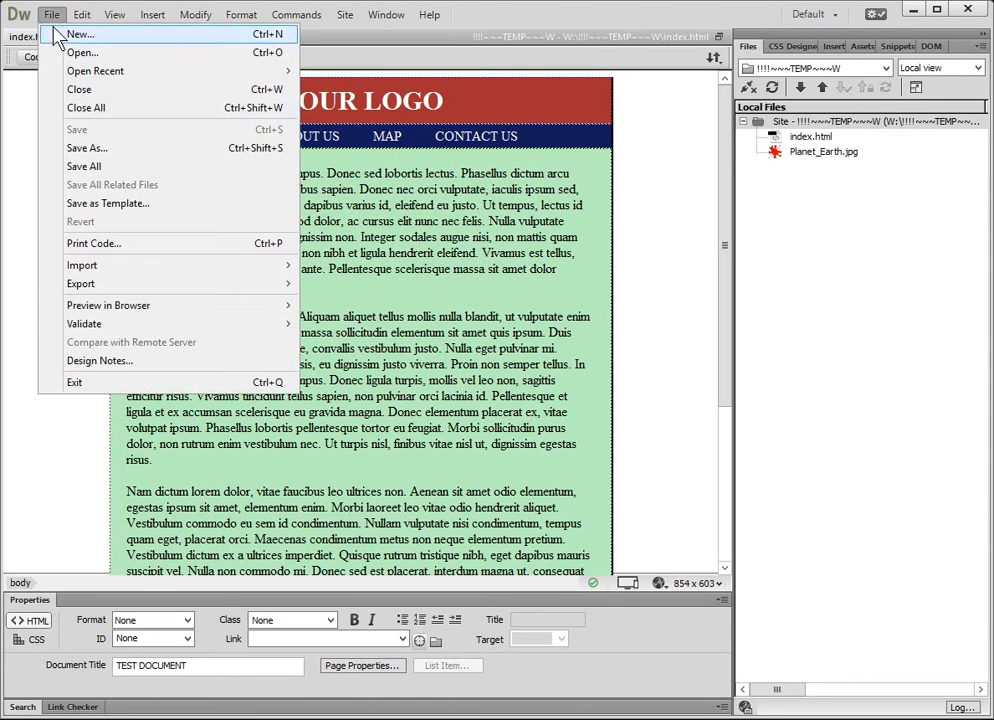
left_click(87, 148)
type("index-ORIGINAL.html")
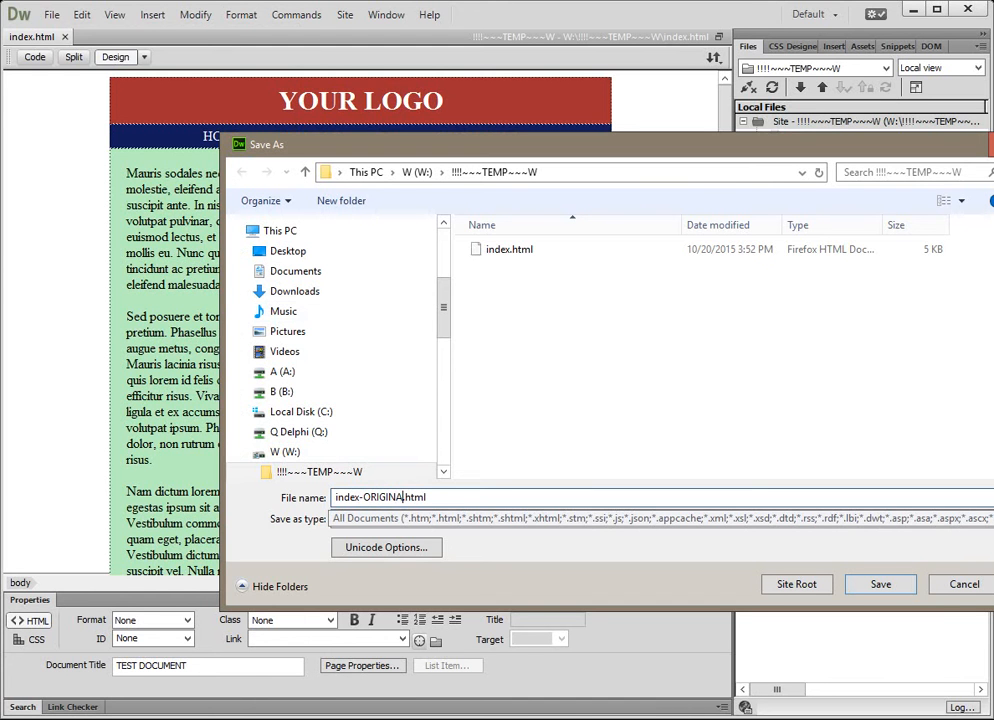
left_click(879, 584)
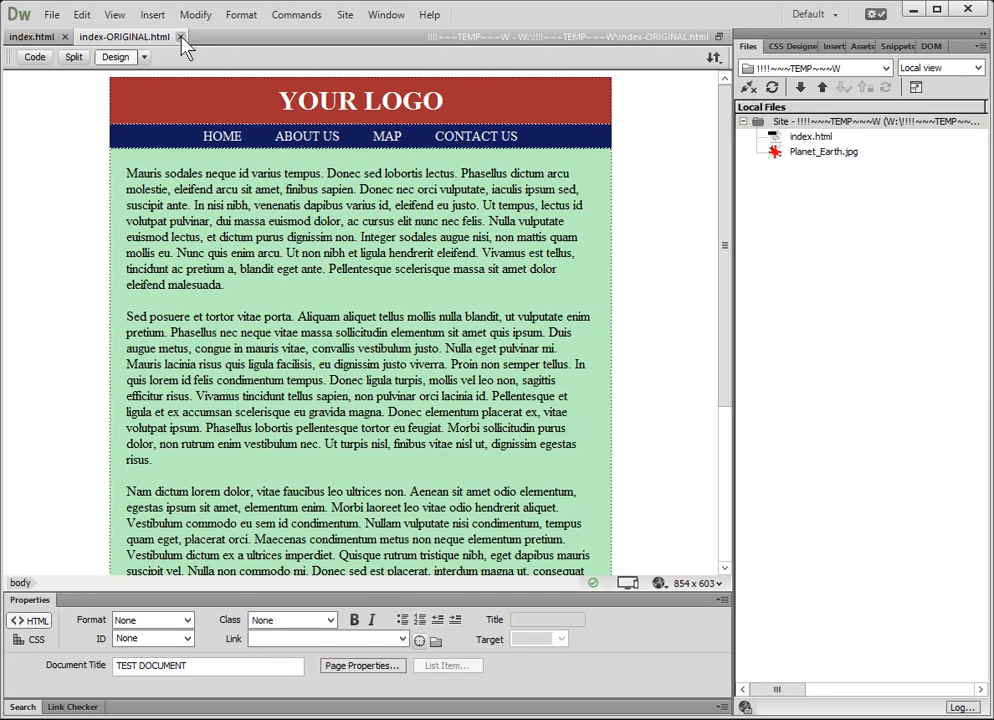
left_click(181, 37)
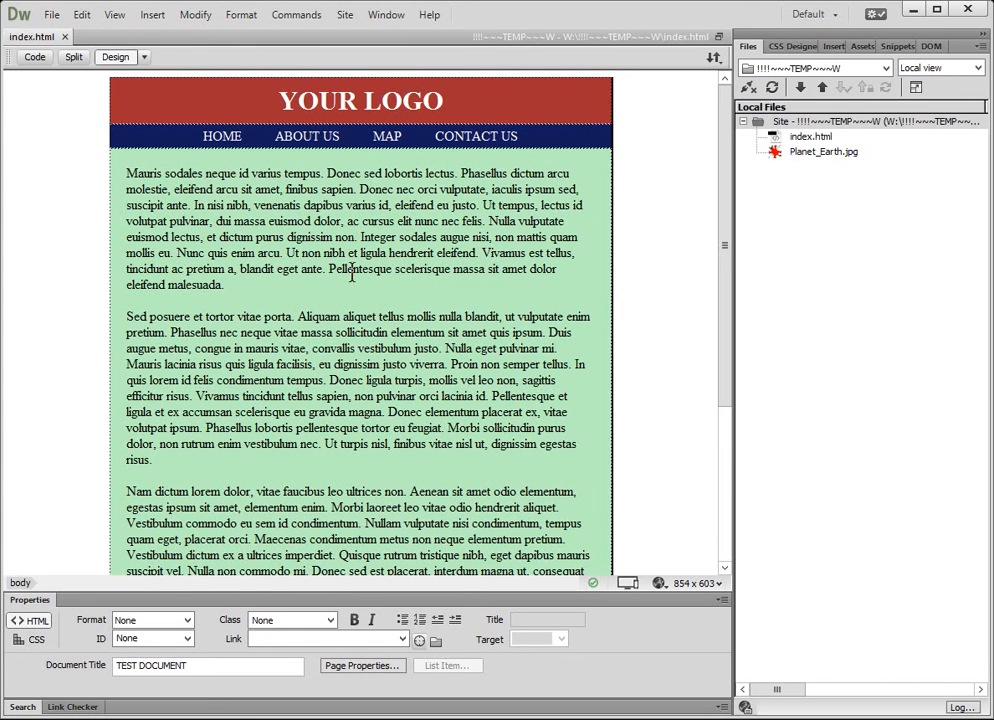
mouse_move(85, 163)
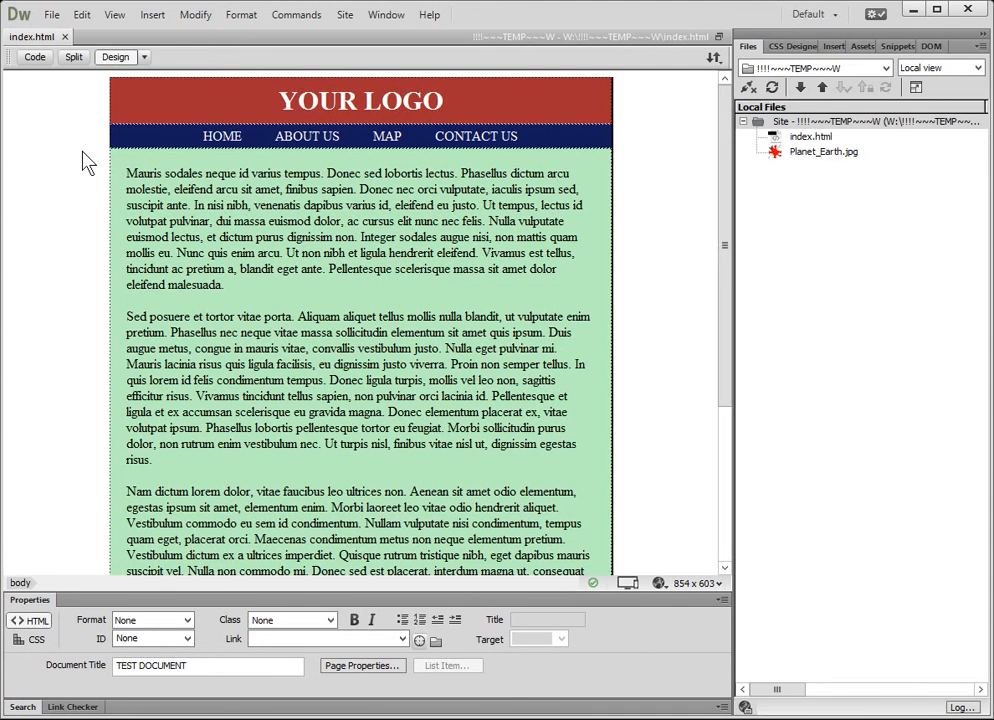
Save the page as the template site-default.dwt and accept updating its links
left_click(51, 14)
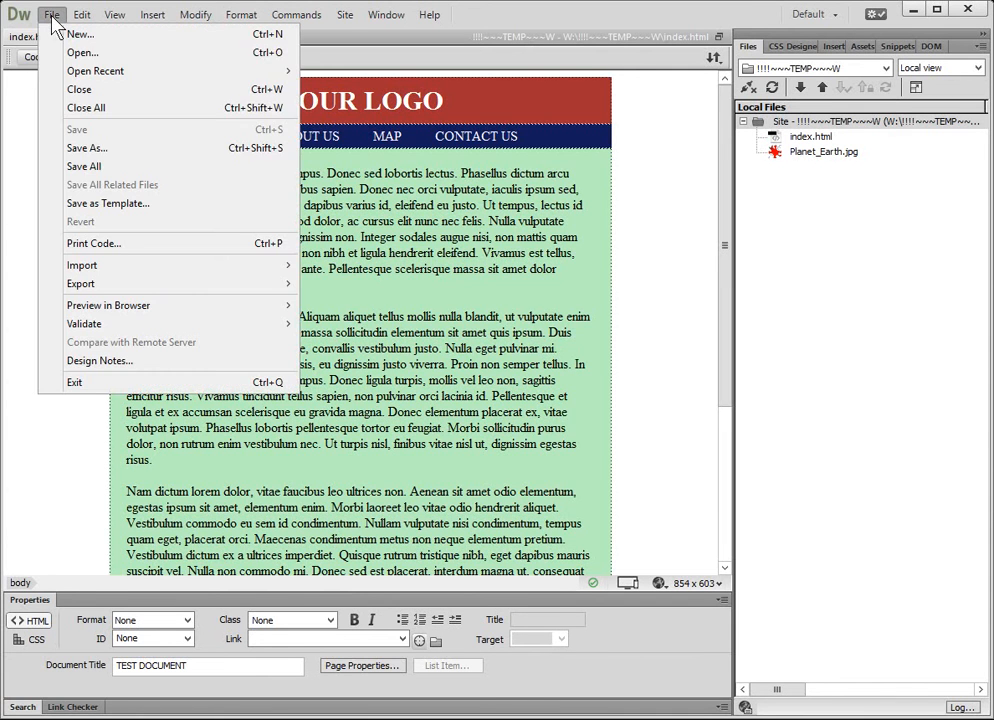
mouse_move(107, 203)
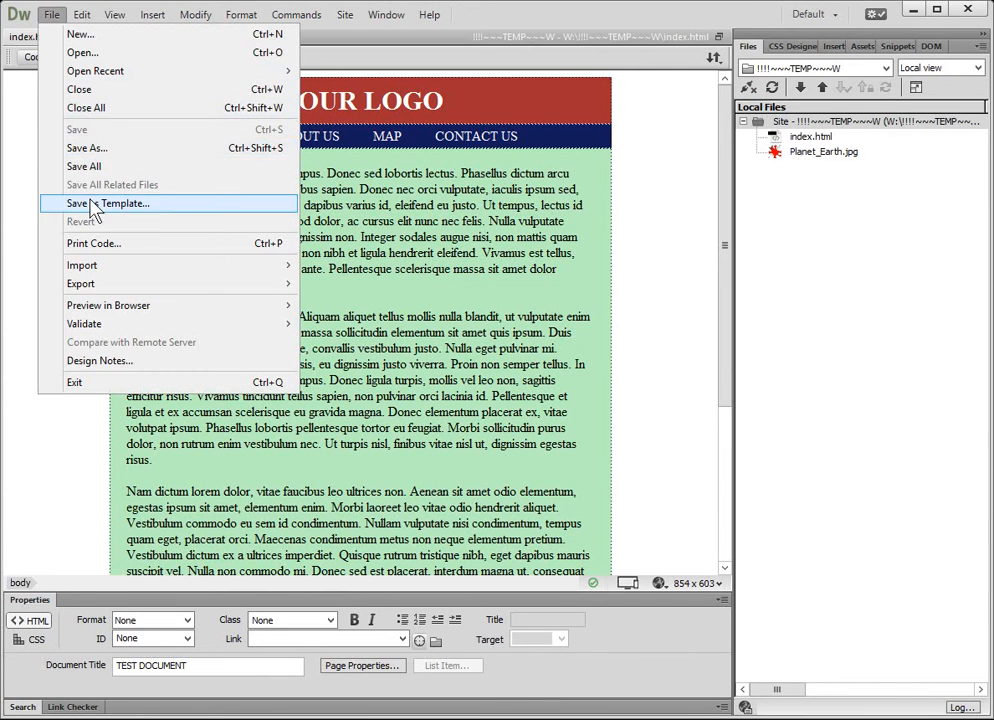
left_click(110, 203)
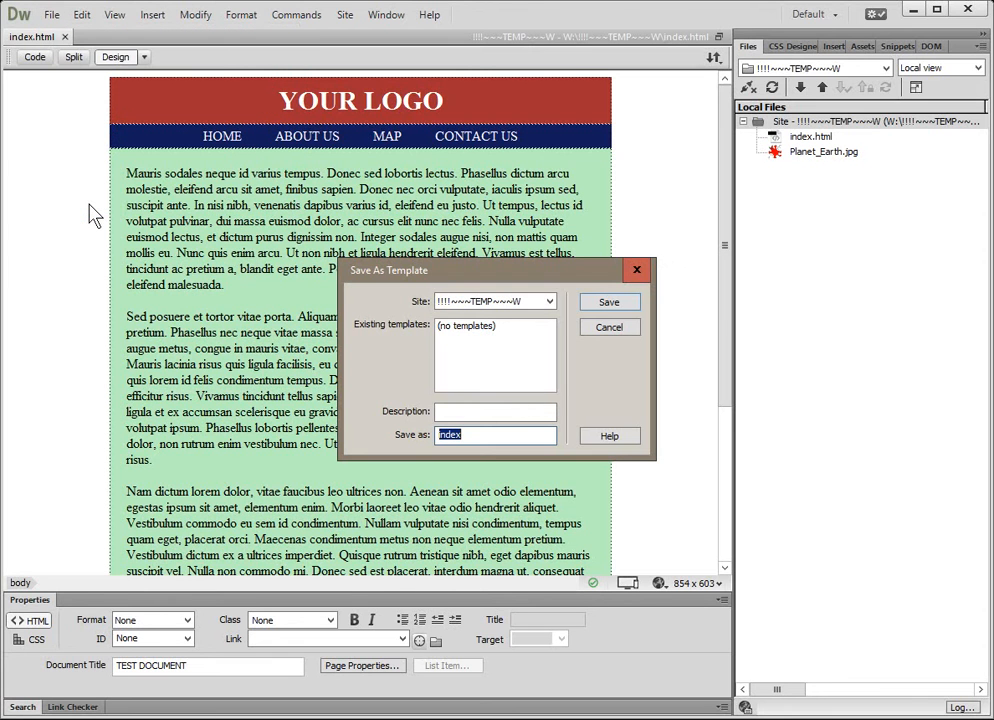
mouse_move(490, 455)
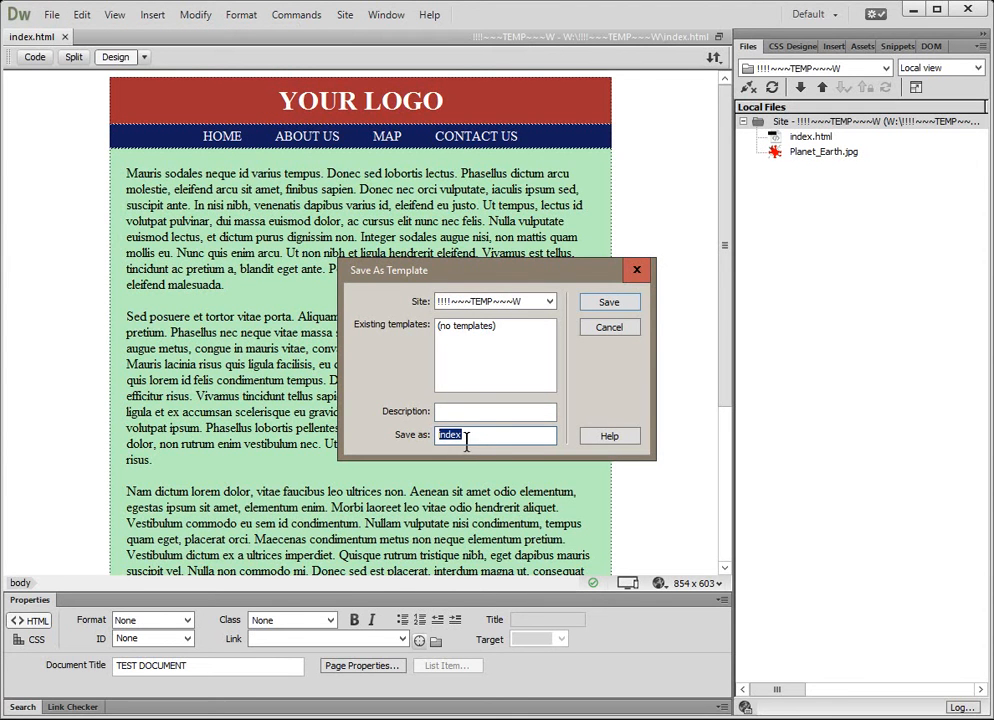
mouse_move(517, 463)
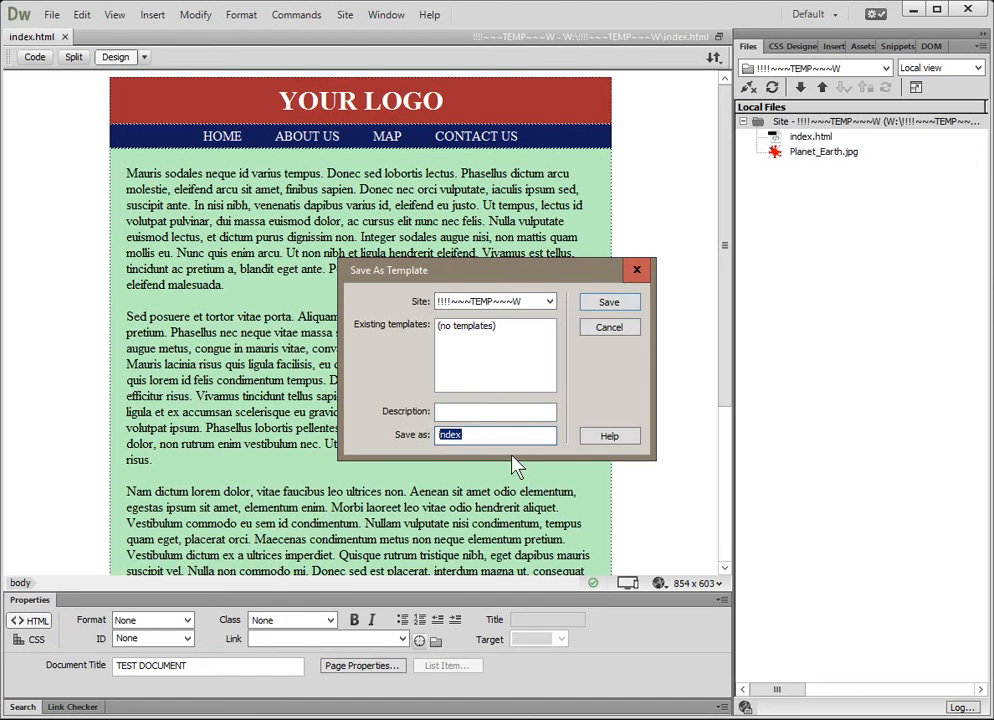
mouse_move(487, 456)
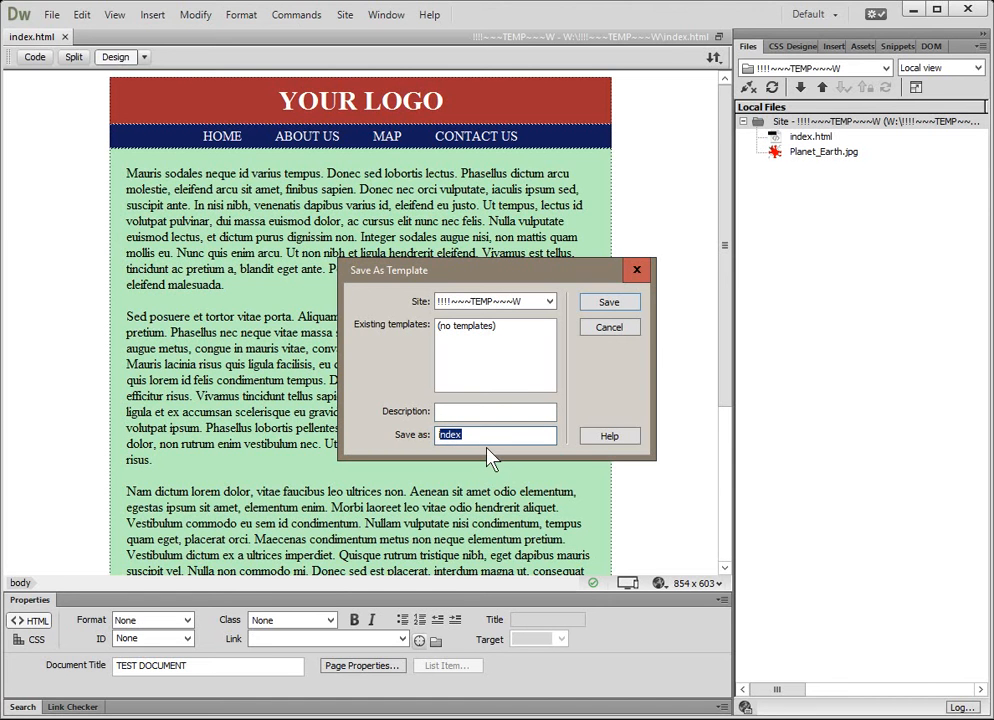
type("site-default")
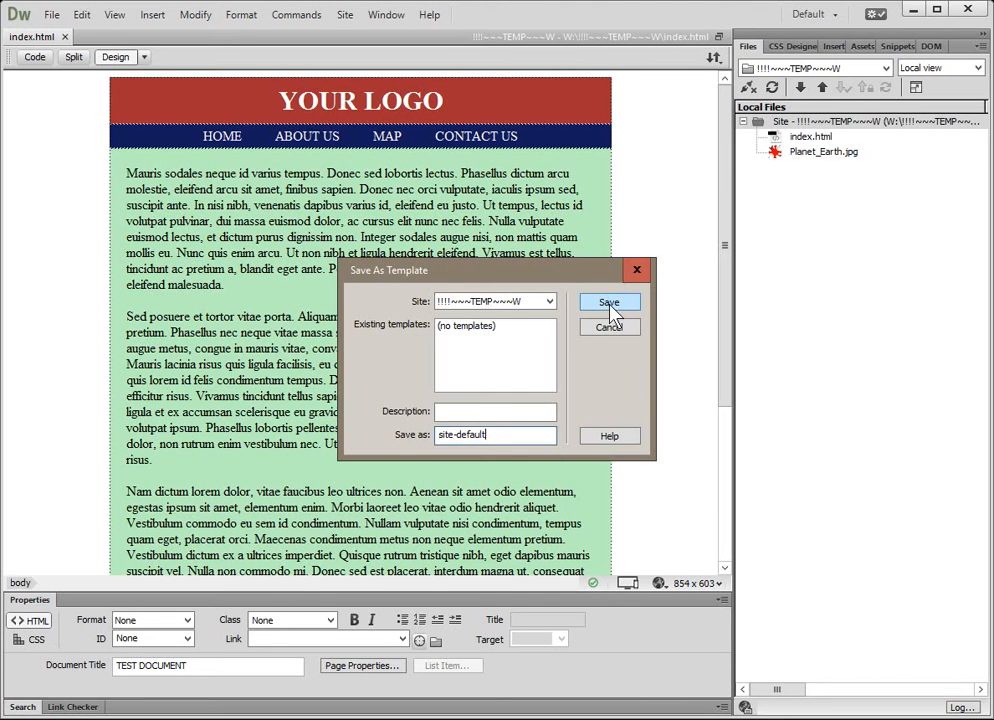
left_click(609, 302)
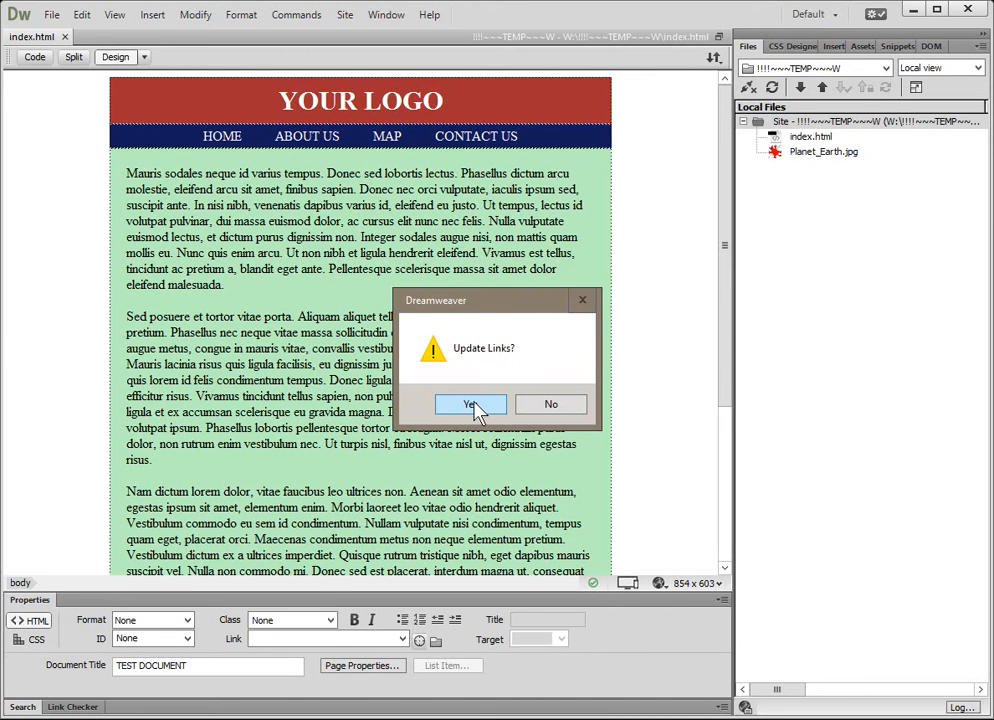
left_click(470, 404)
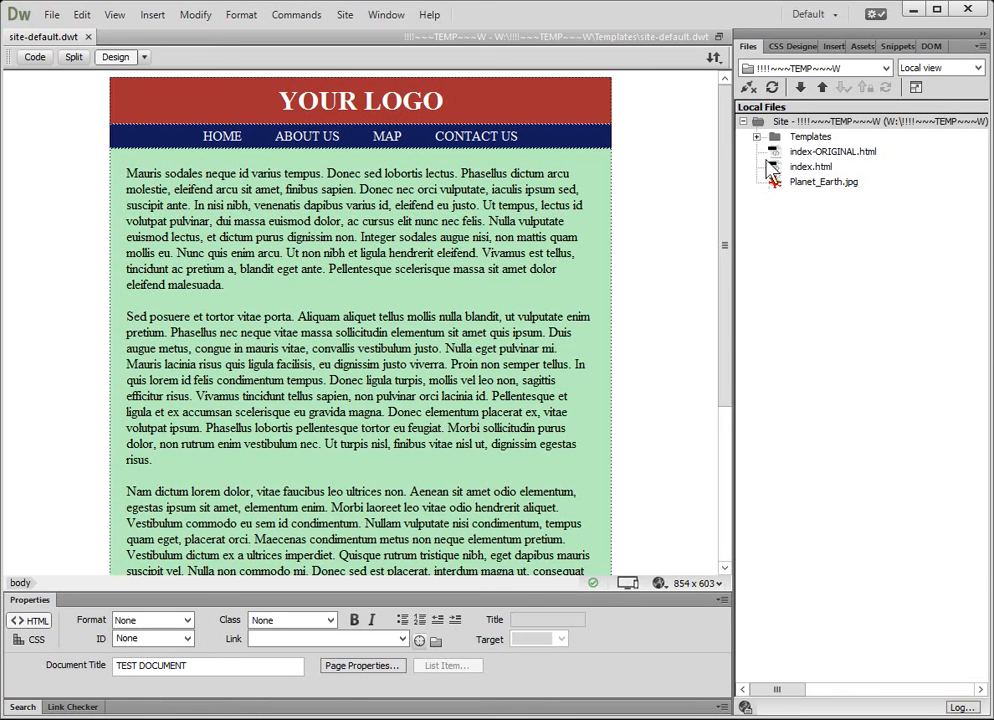
mouse_move(752, 66)
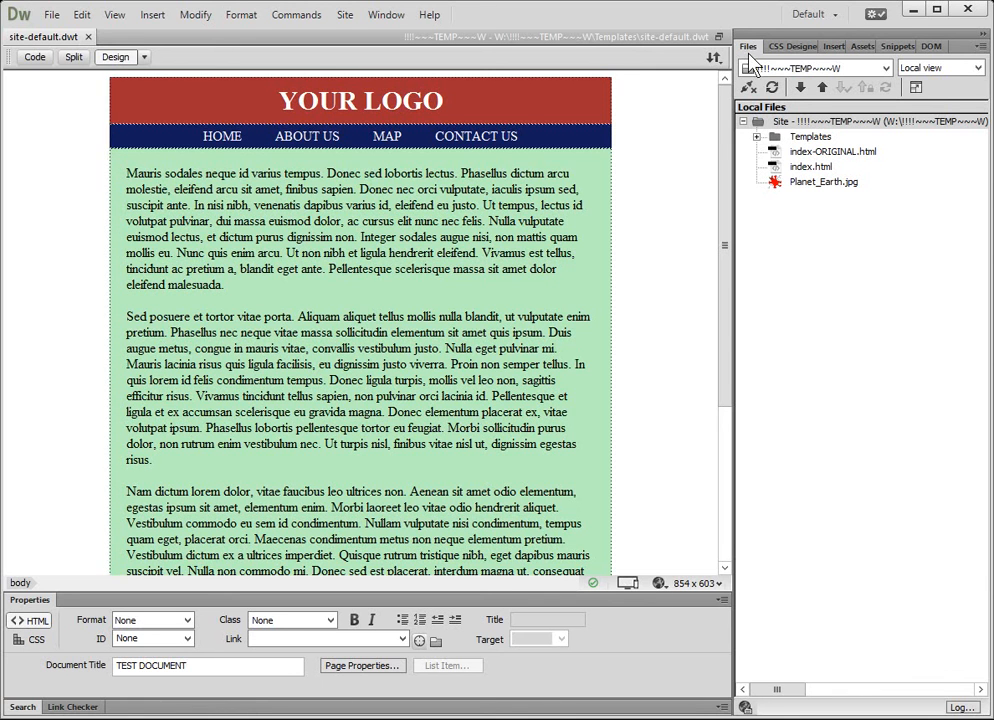
mouse_move(760, 147)
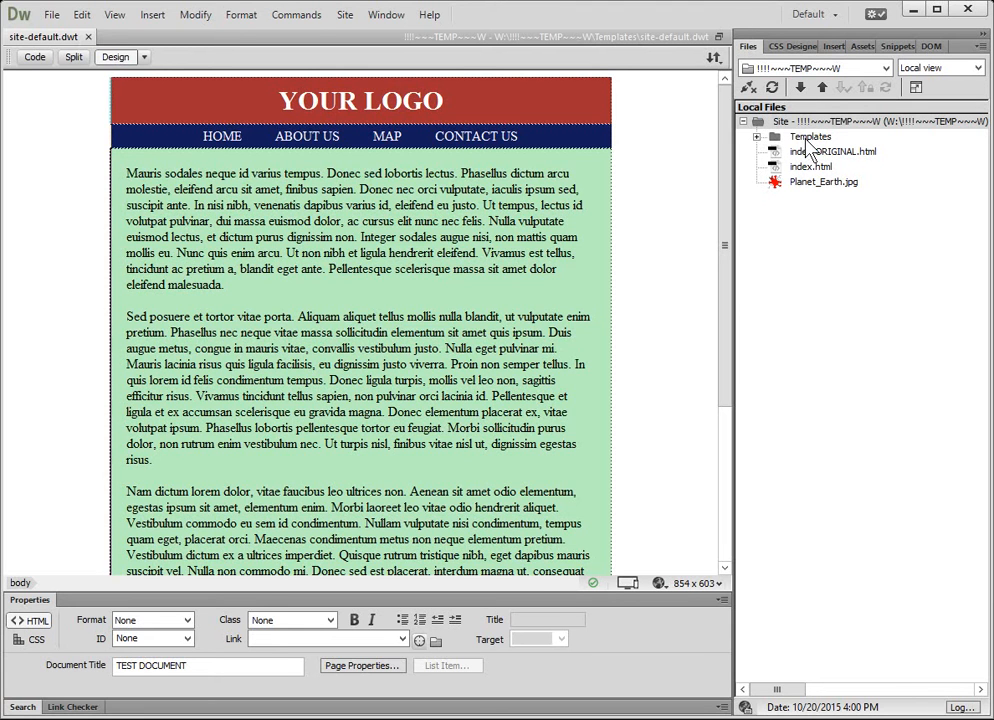
Expand the Templates folder in the Files panel and select site-default.dwt
left_click(763, 136)
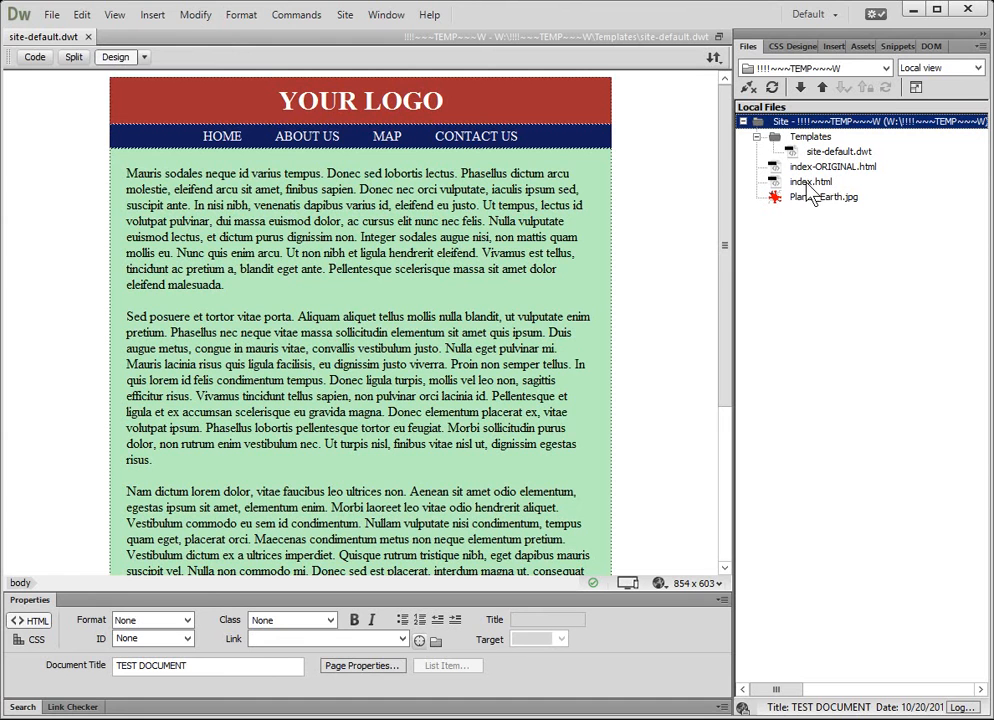
mouse_move(840, 185)
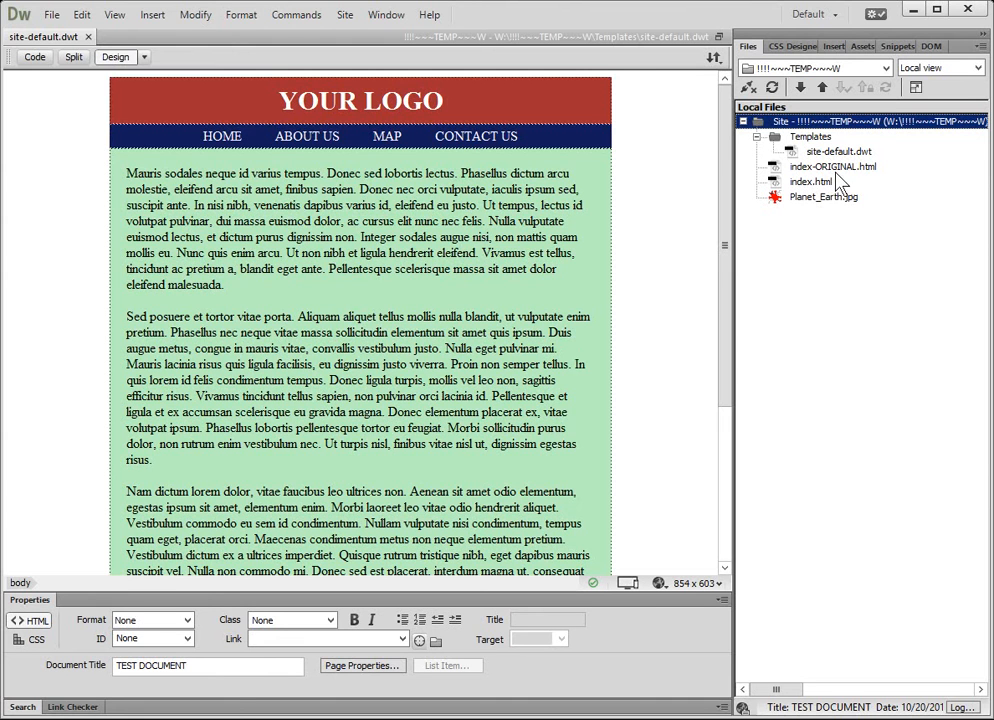
left_click(812, 181)
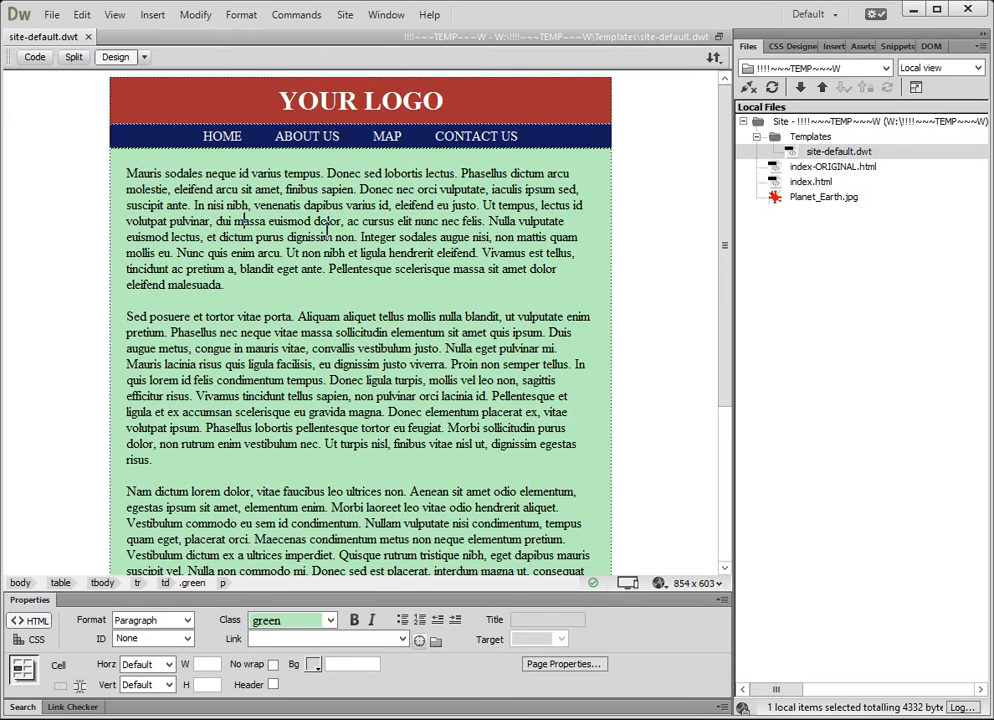
mouse_move(640, 305)
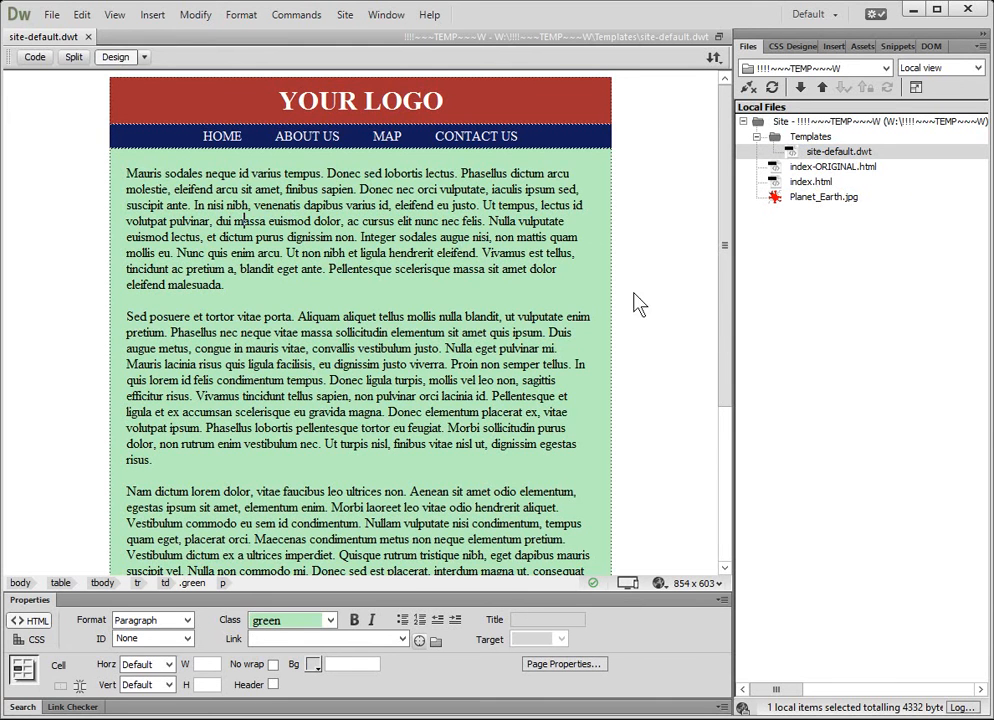
Scroll through the template to the placeholder paragraphs in the green content cell
scroll("down", 3)
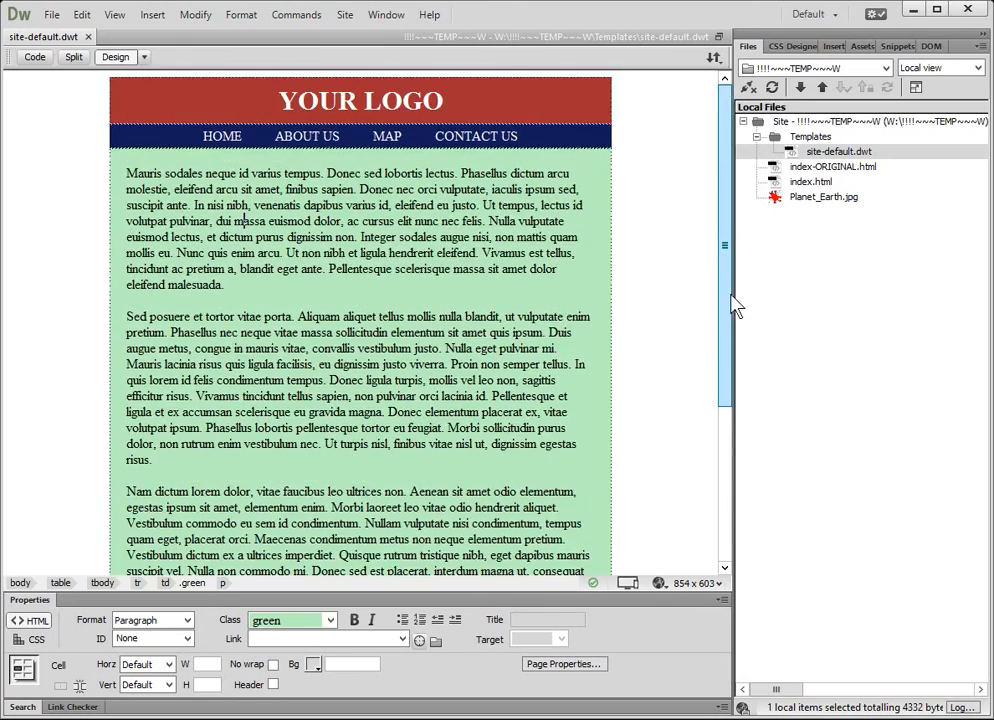
scroll("down", 3)
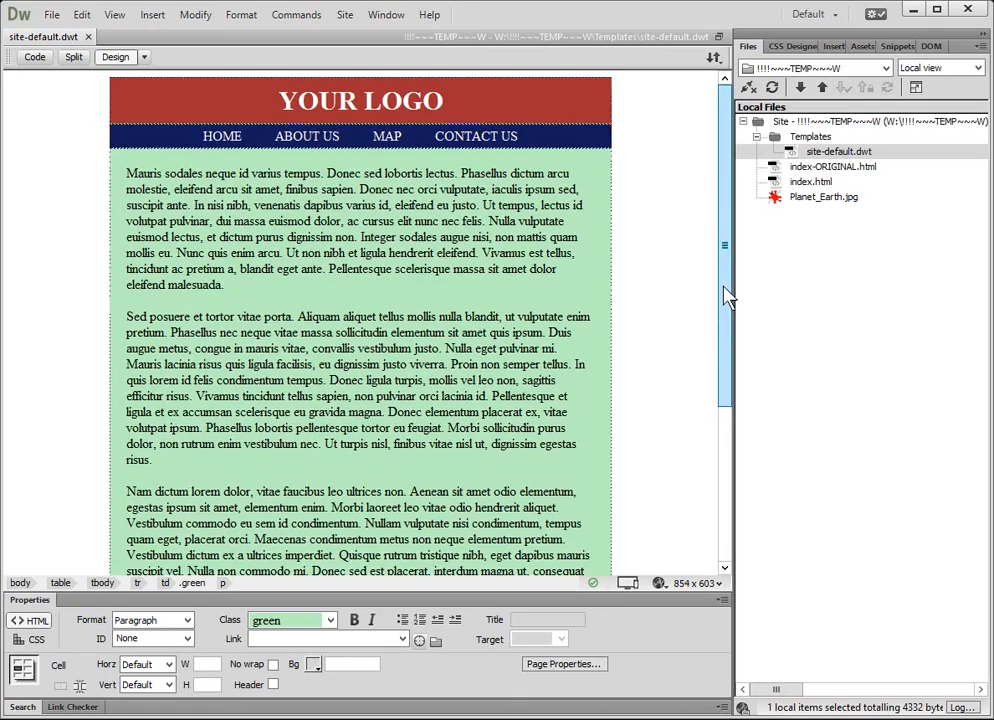
scroll("down", 3)
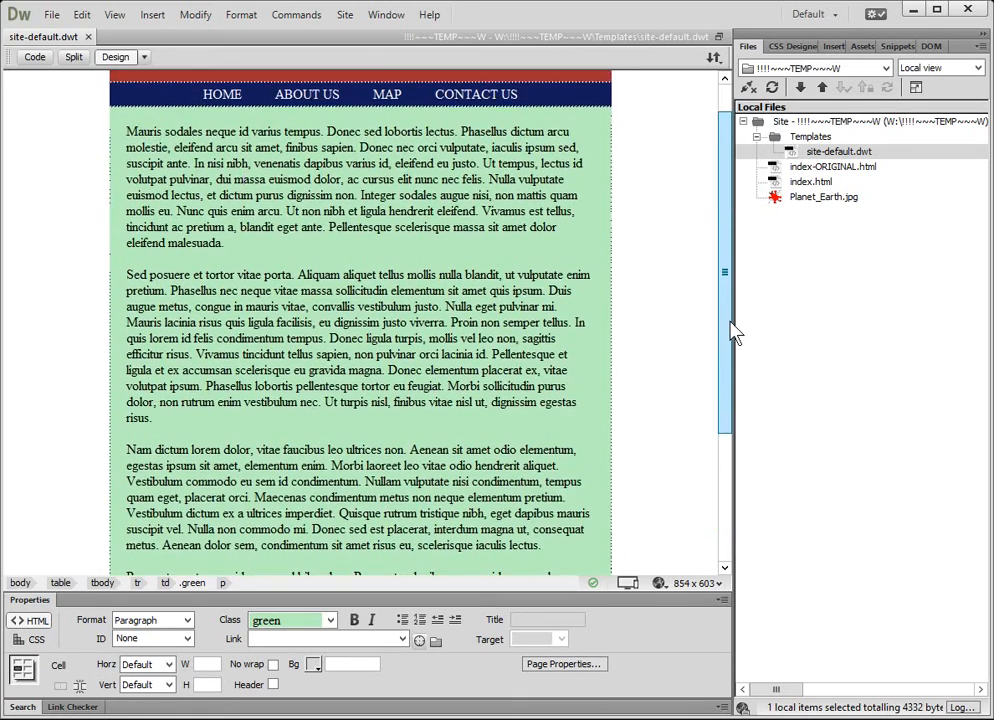
scroll("down", 3)
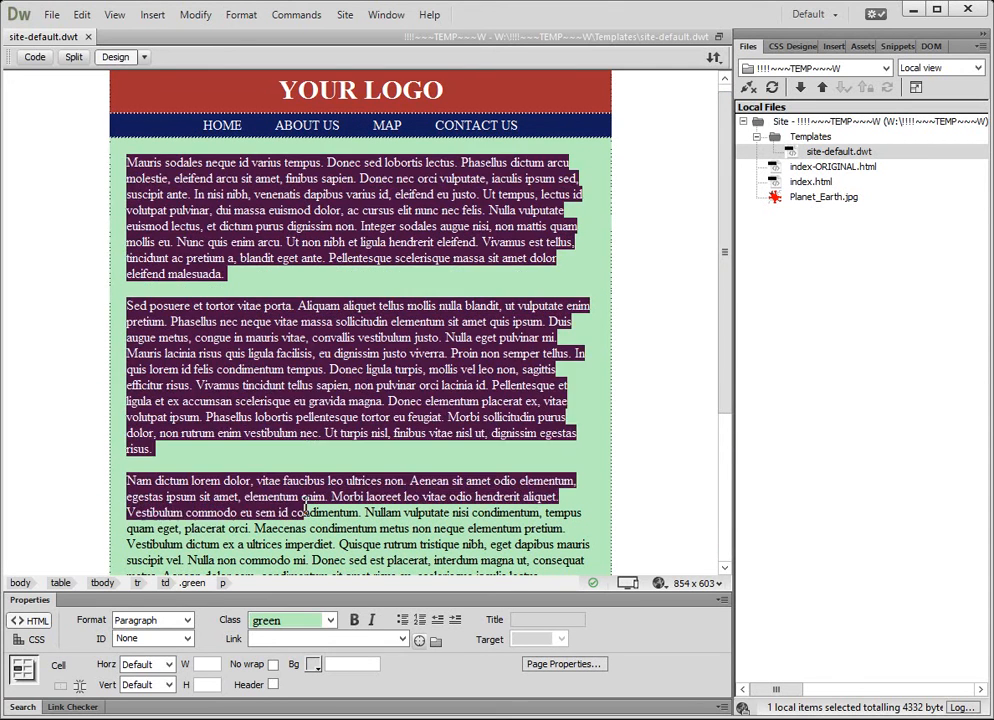
scroll("down", 3)
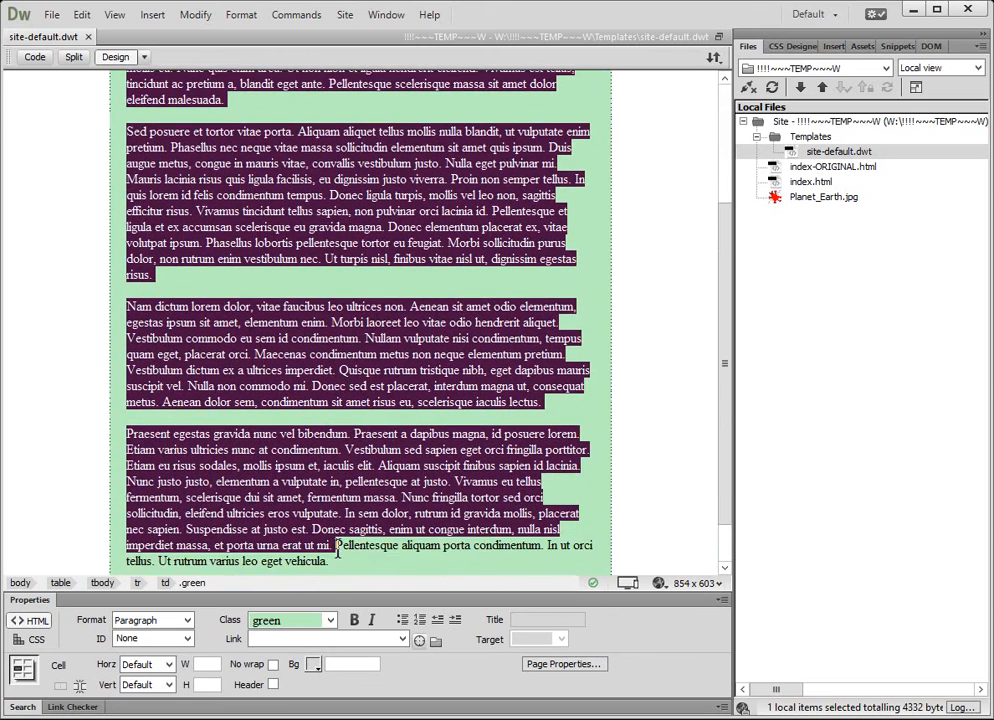
scroll("down", 3)
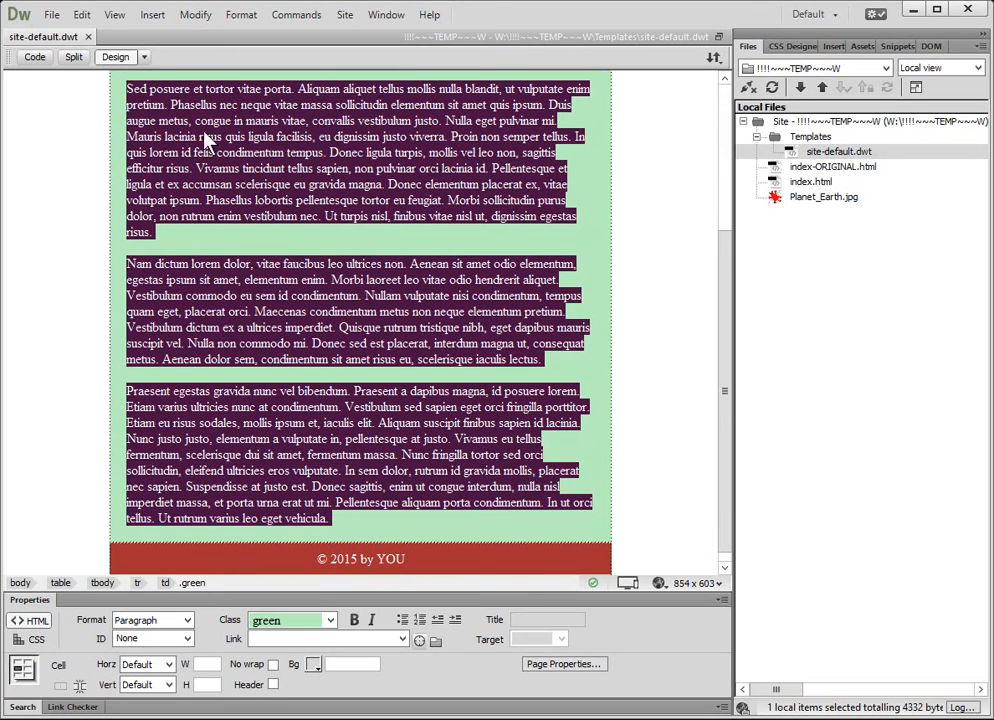
mouse_move(152, 14)
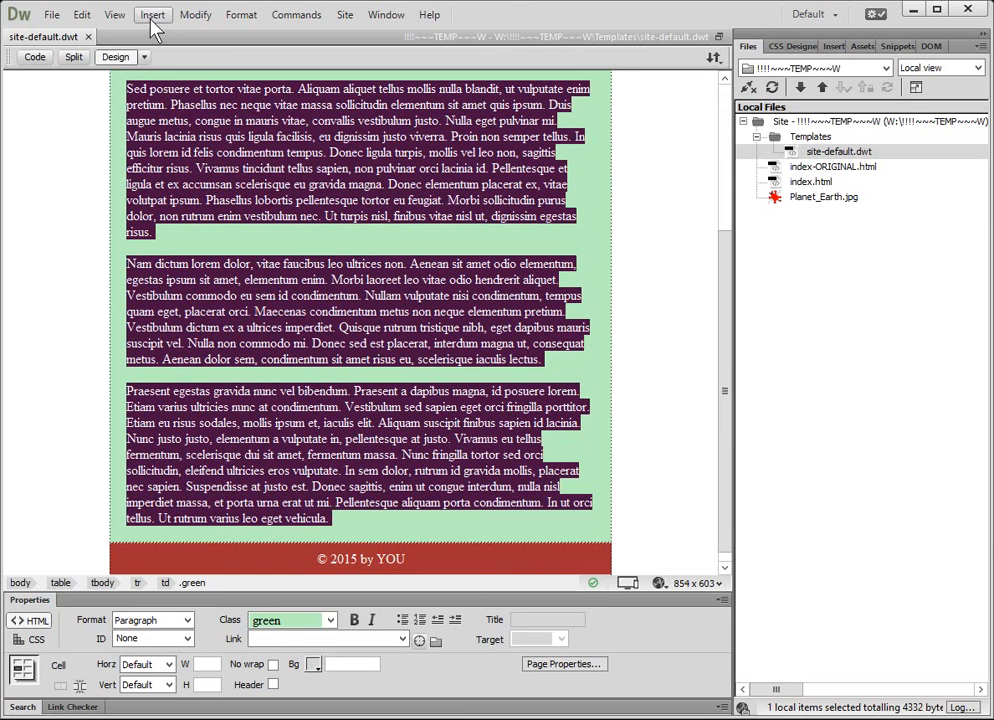
Insert a Template Editable Region named PageContent around the selected body paragraphs
left_click(152, 14)
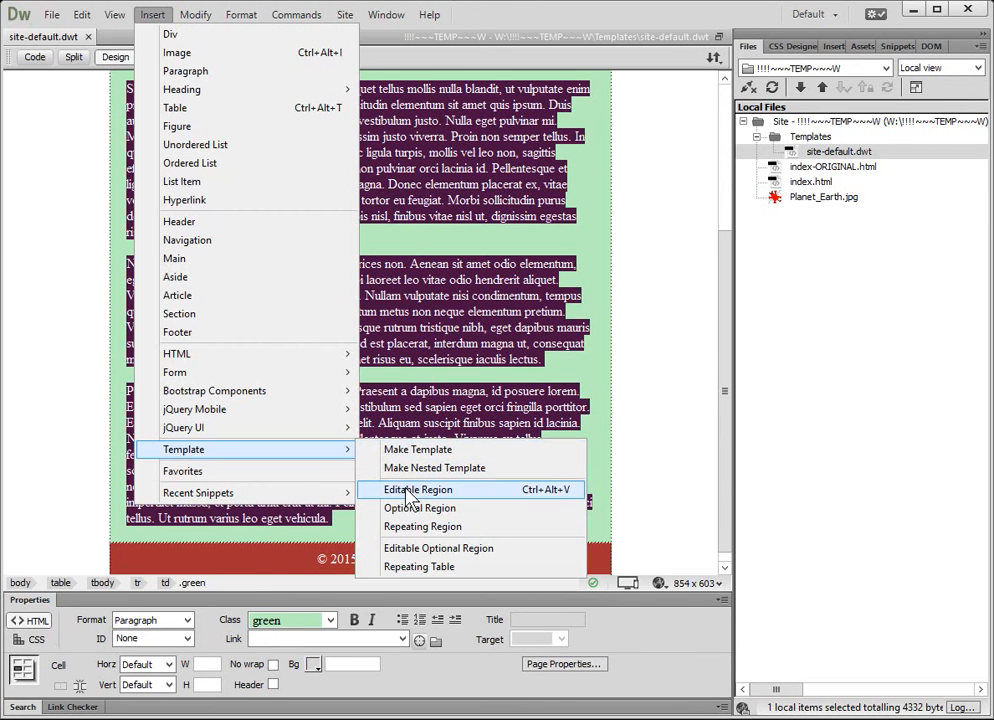
left_click(418, 489)
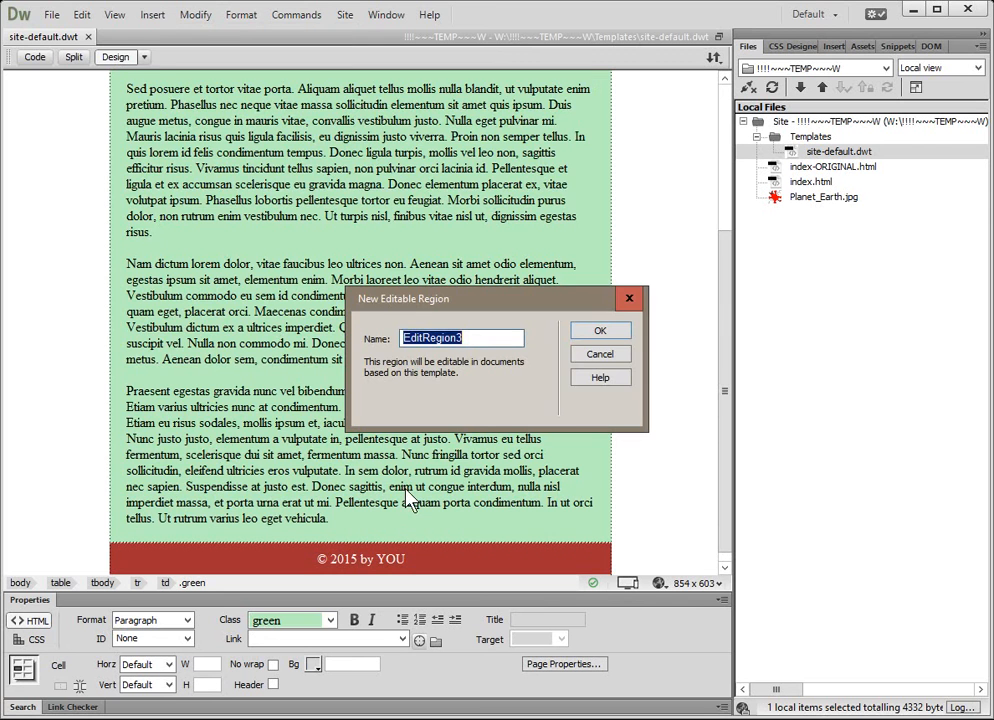
mouse_move(412, 500)
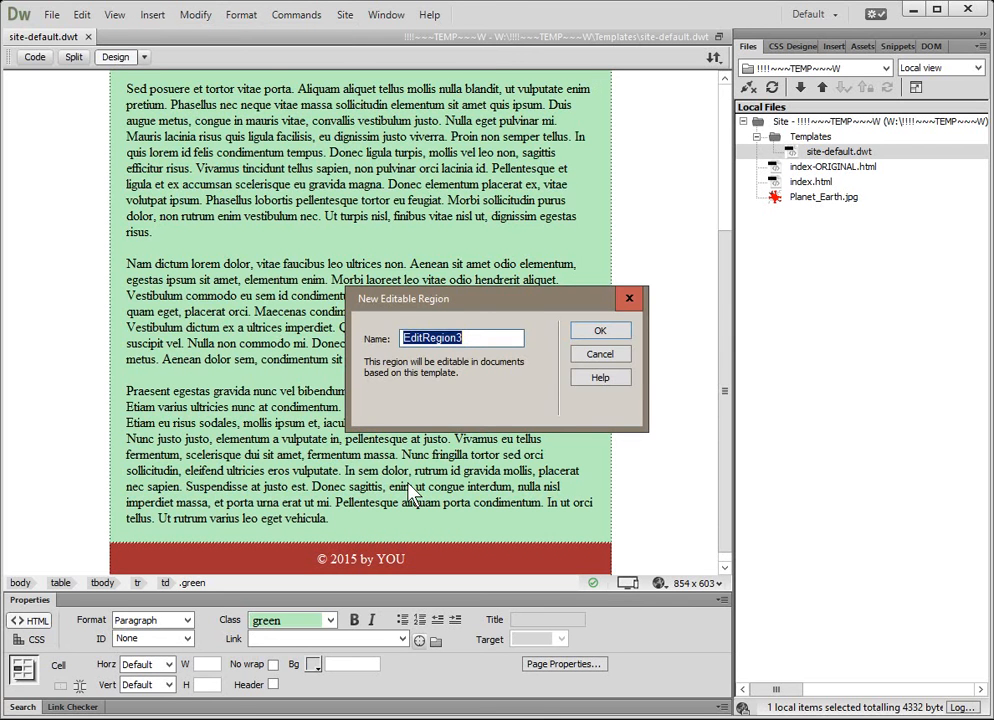
type("Page")
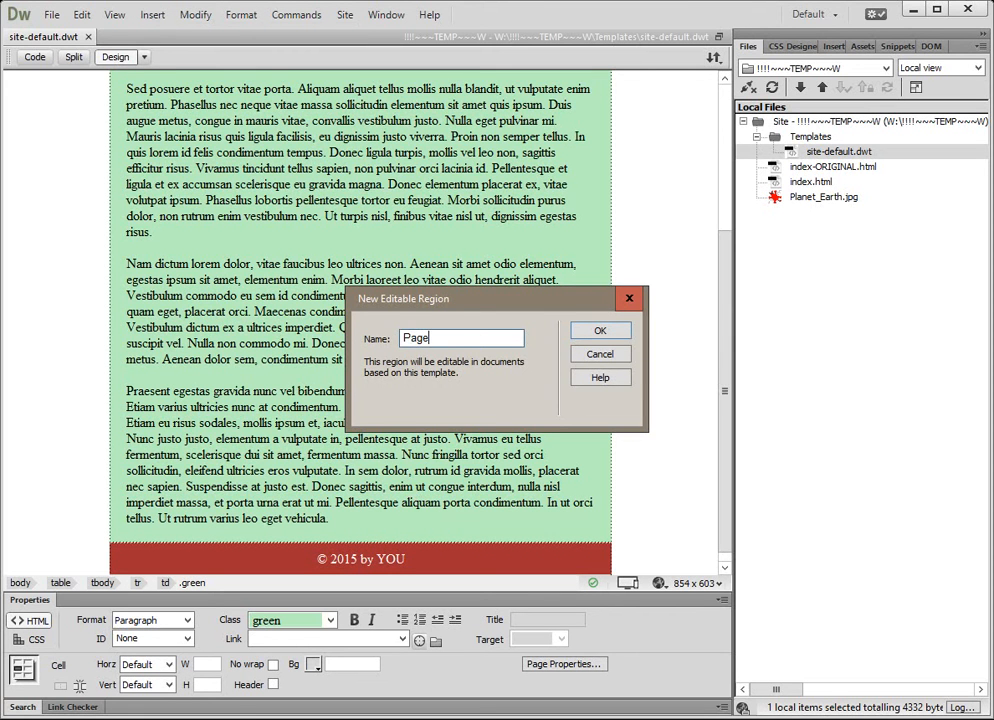
type("Cont")
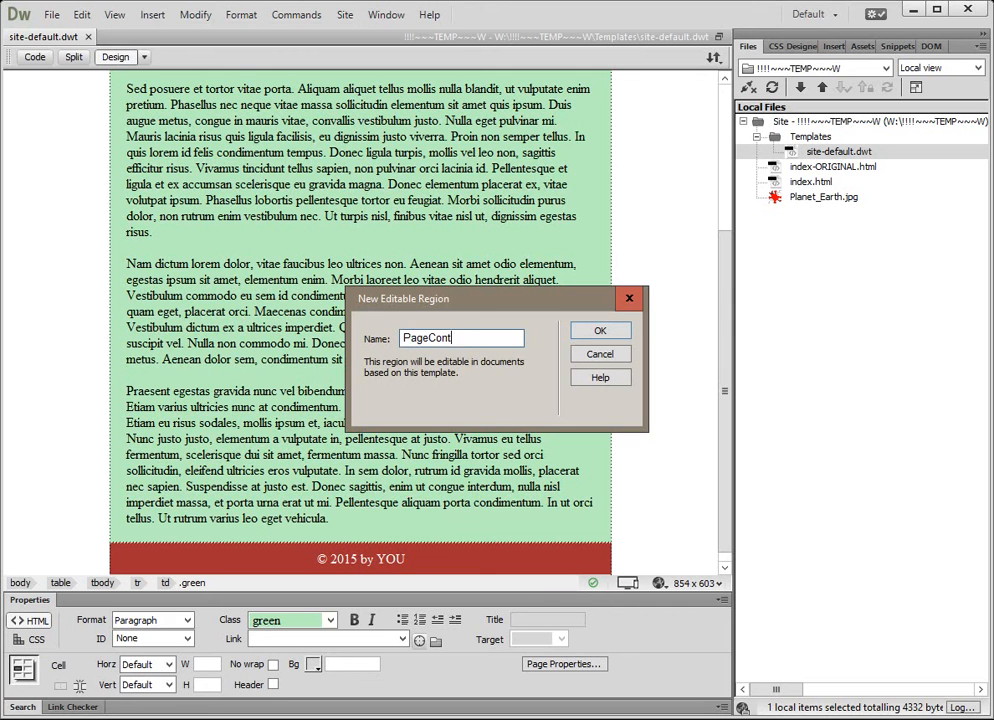
type("ent")
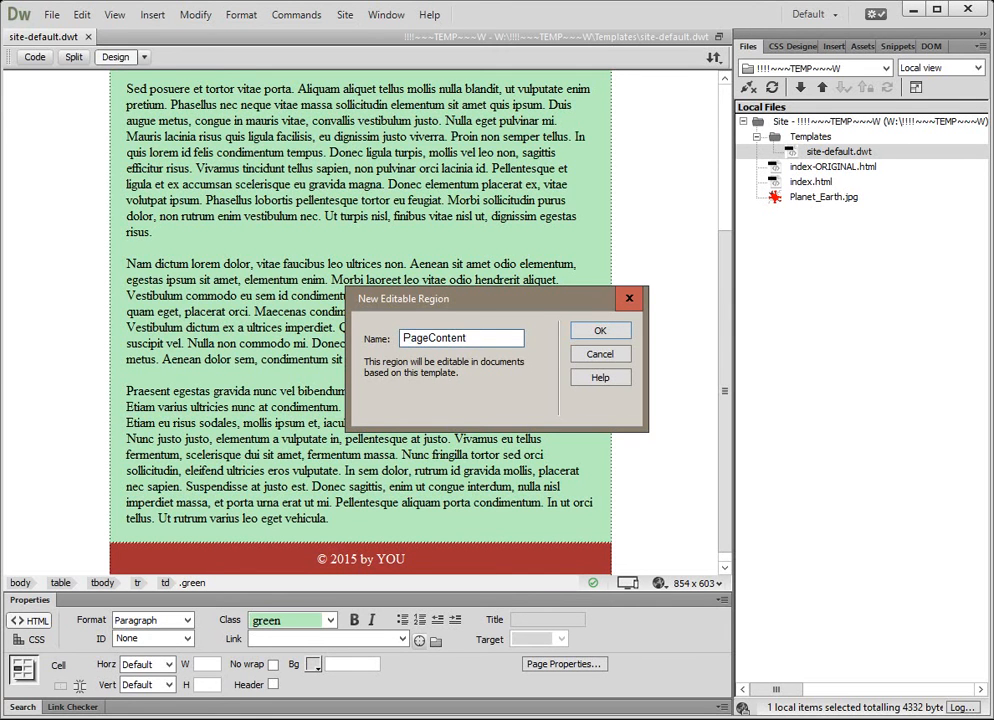
left_click(600, 330)
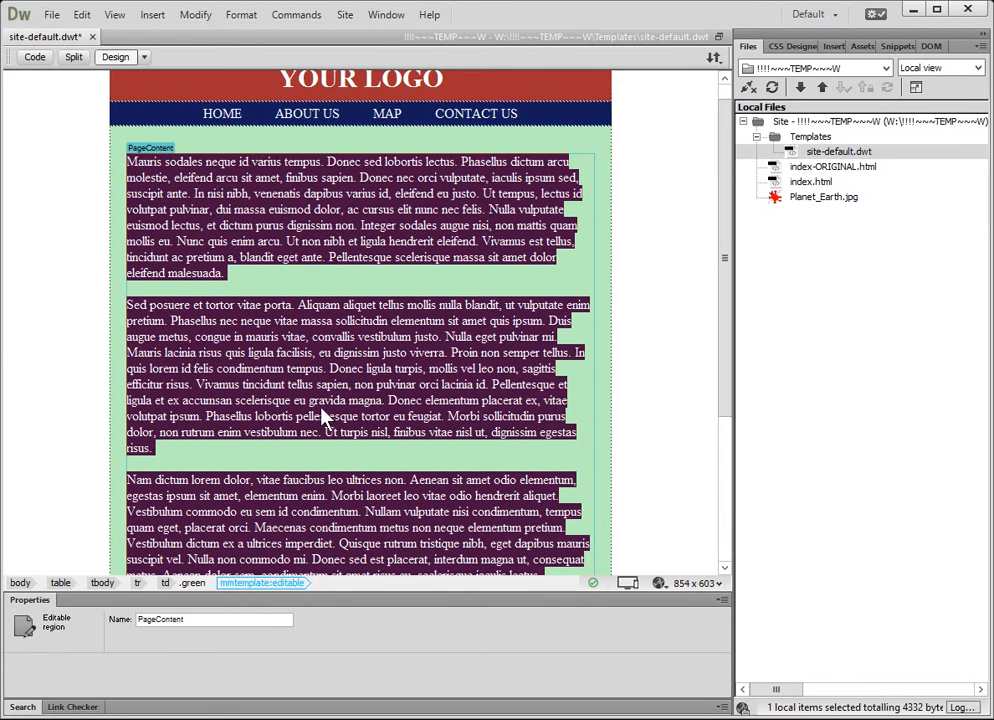
mouse_move(300, 245)
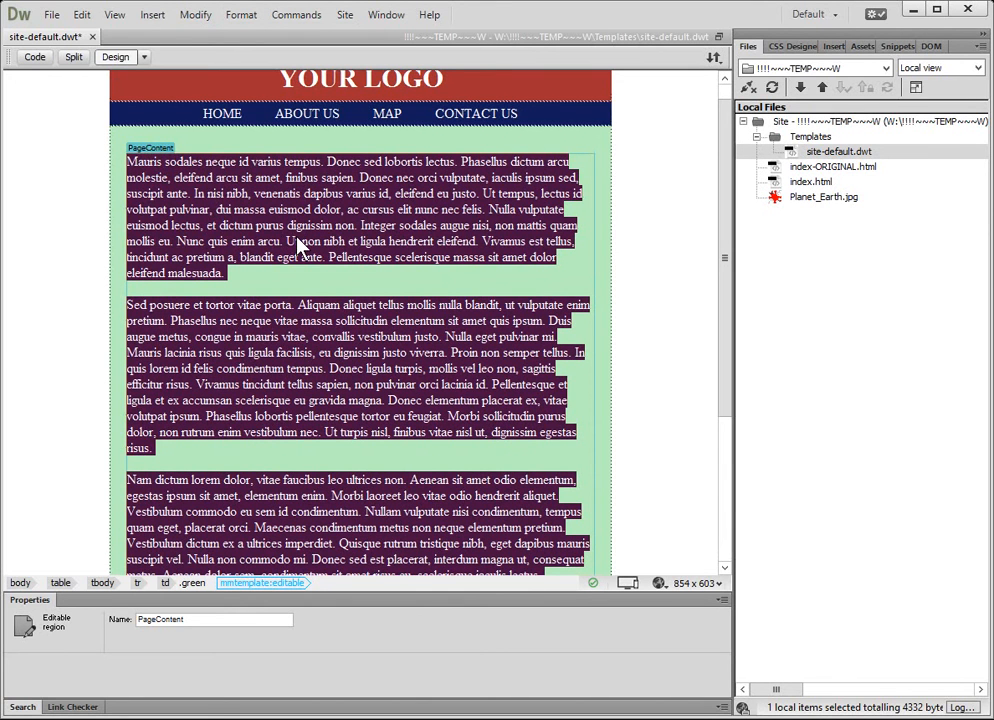
mouse_move(297, 278)
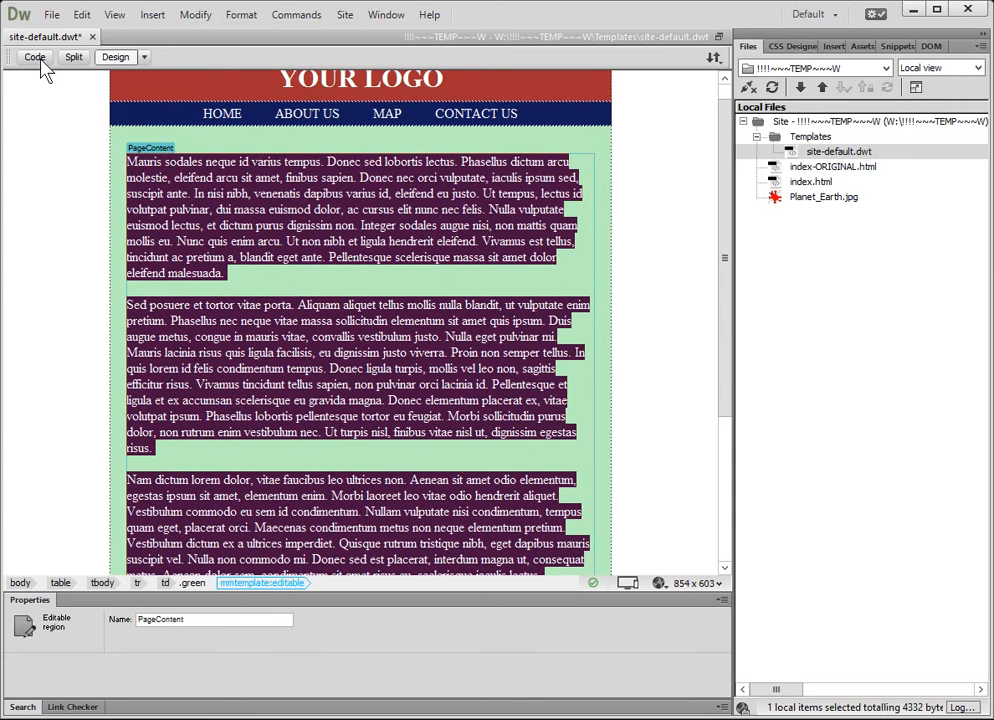
In Code view, locate the PageContent TemplateBeginEditable and TemplateEndEditable comments
left_click(34, 57)
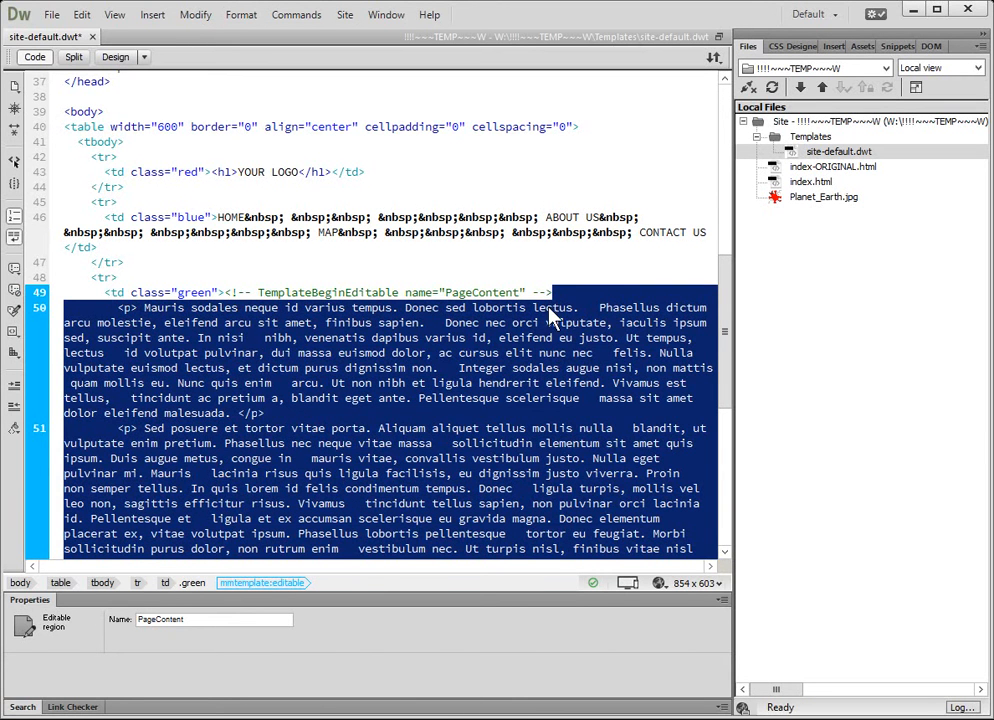
mouse_move(652, 268)
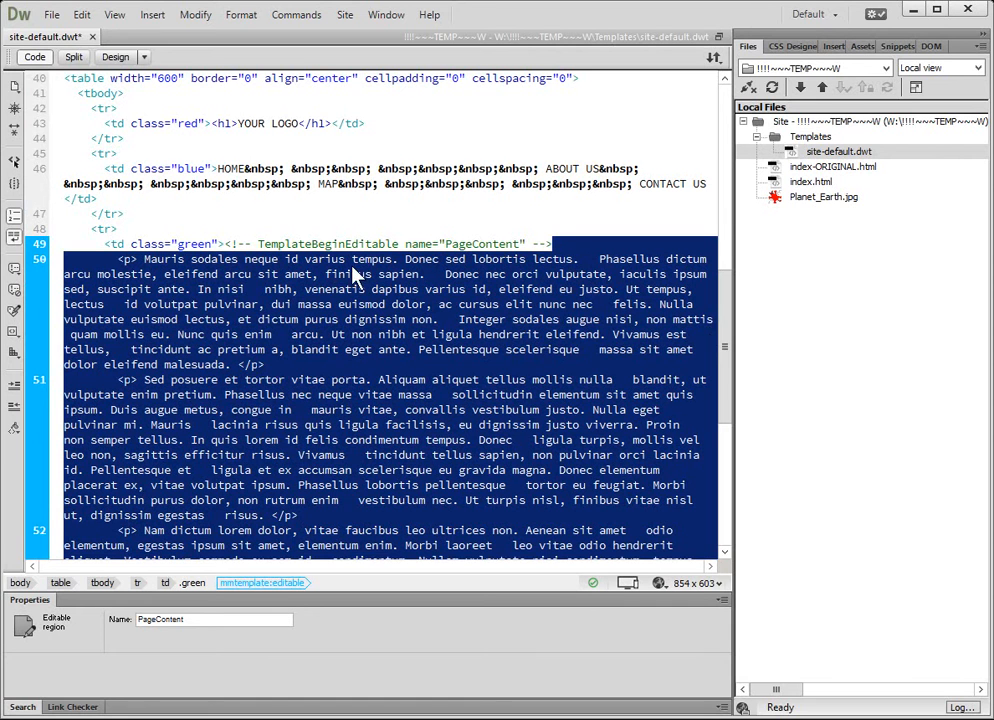
mouse_move(480, 283)
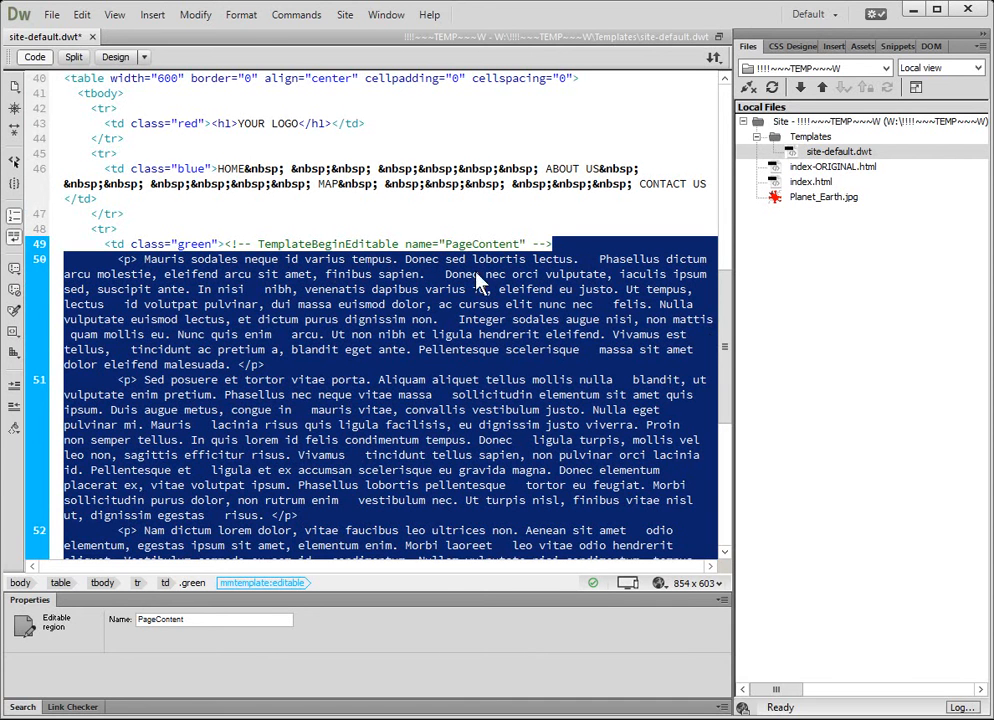
left_click(227, 243)
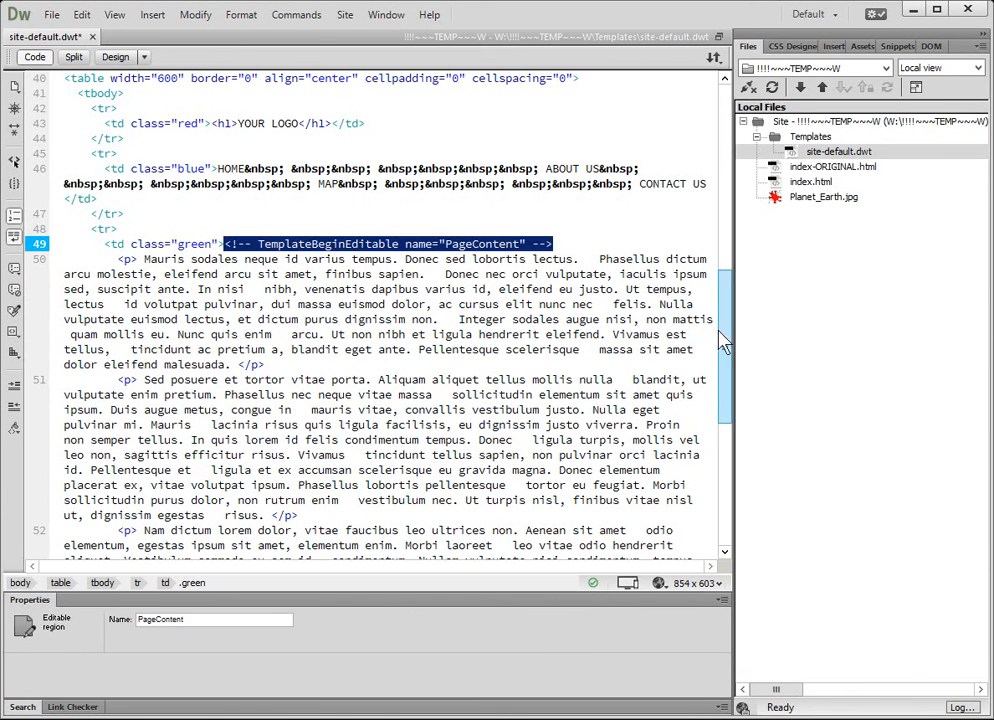
scroll("down", 3)
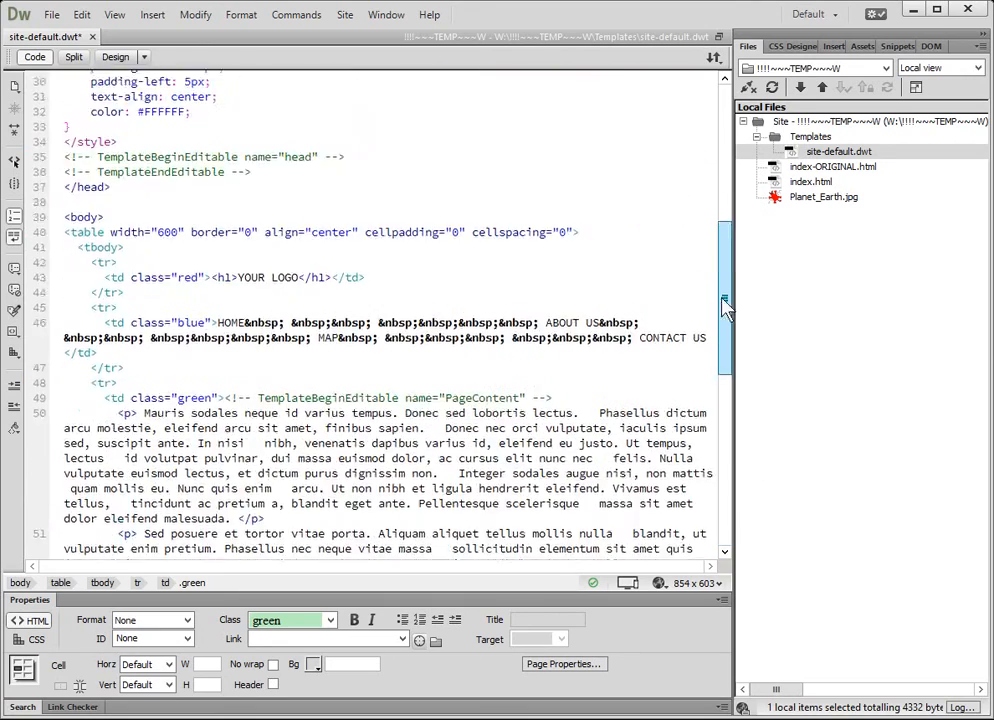
scroll("down", 3)
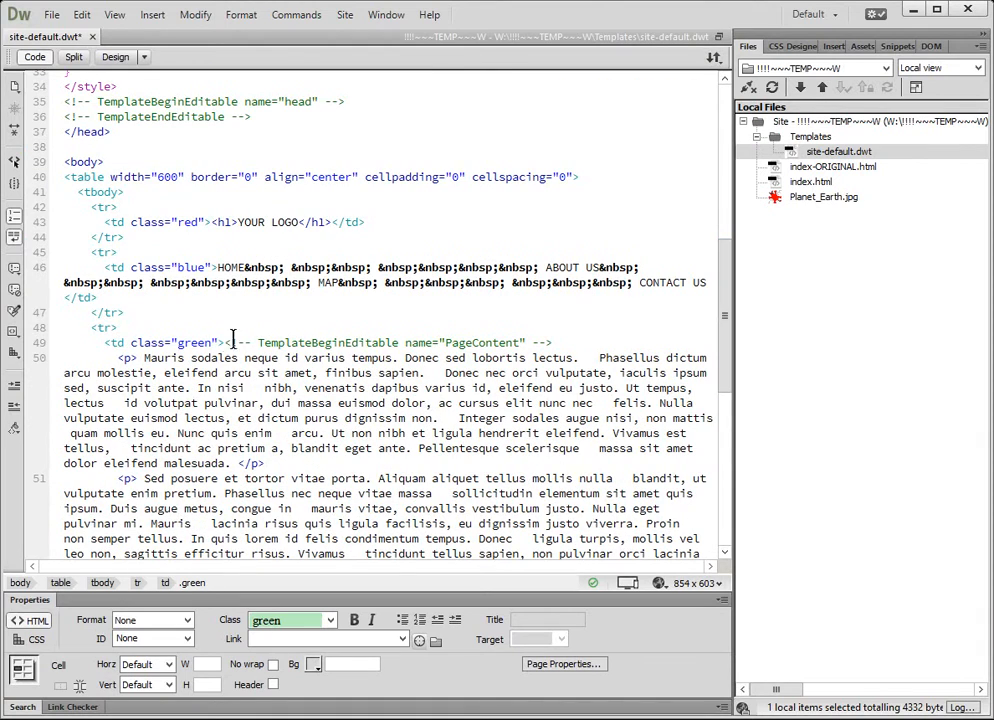
left_click(228, 342)
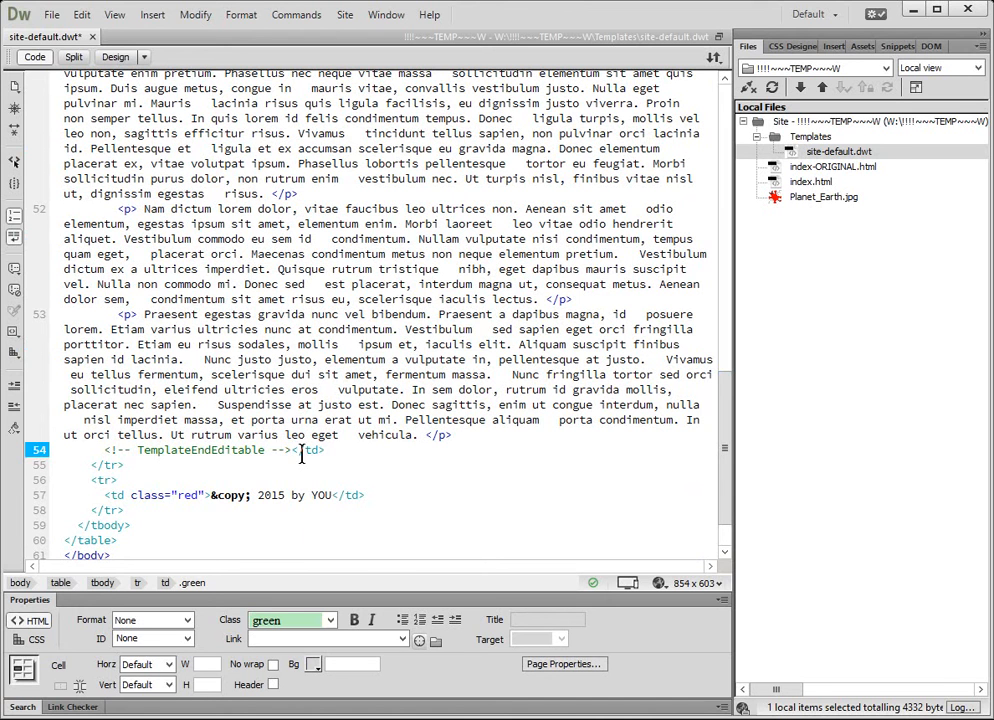
left_click(293, 449)
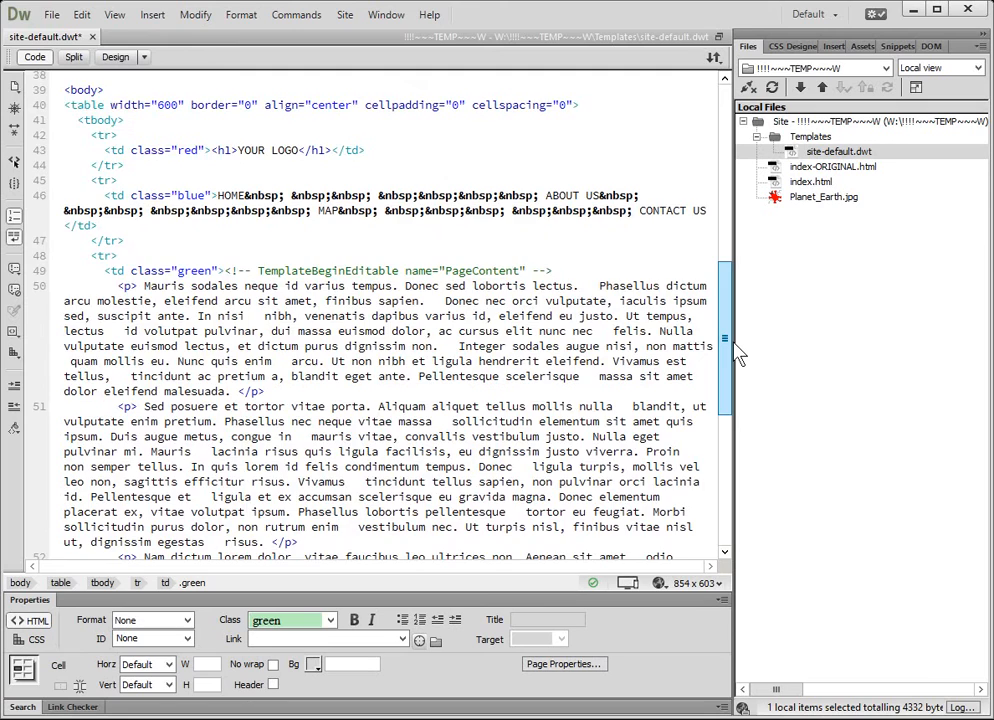
scroll("down", 3)
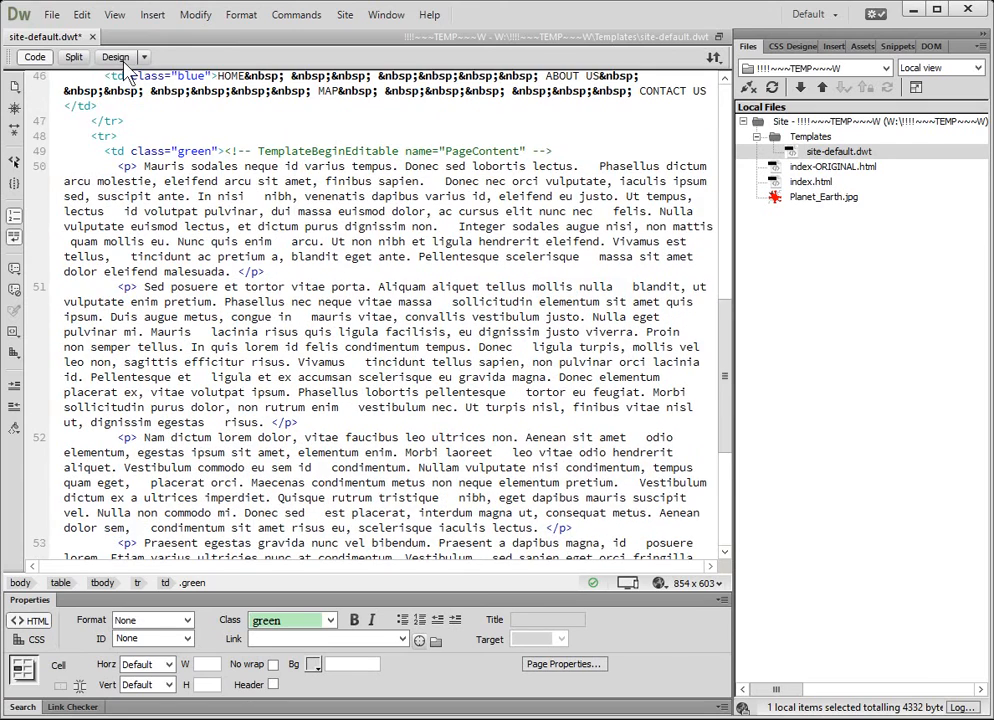
Save the template in Design view, accept updating pages, show the log, and close it
left_click(115, 57)
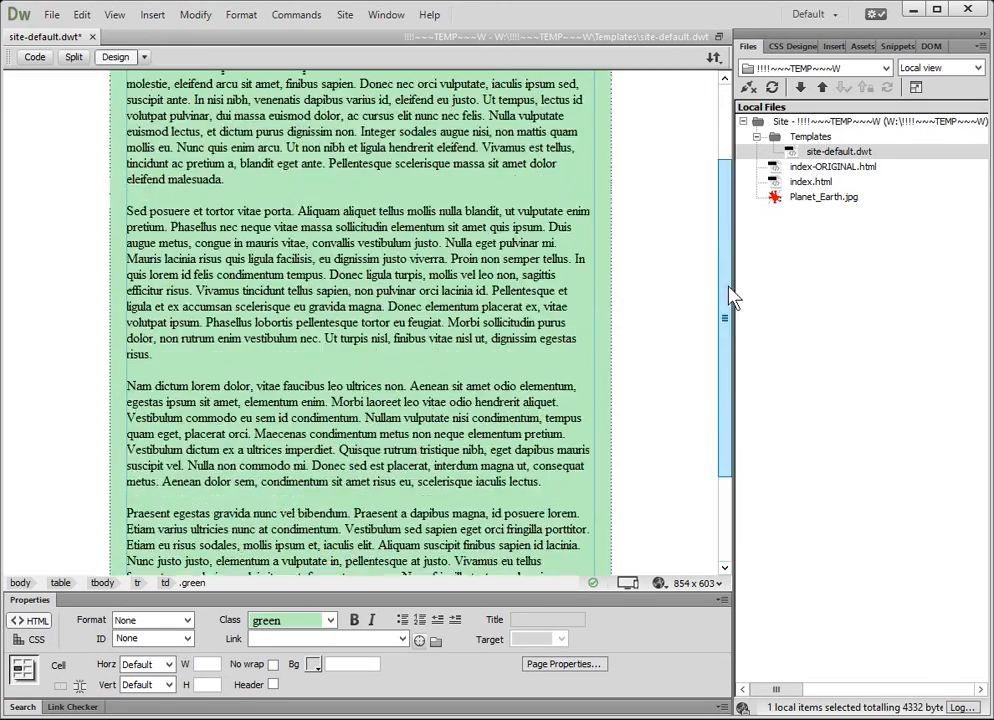
left_click(51, 14)
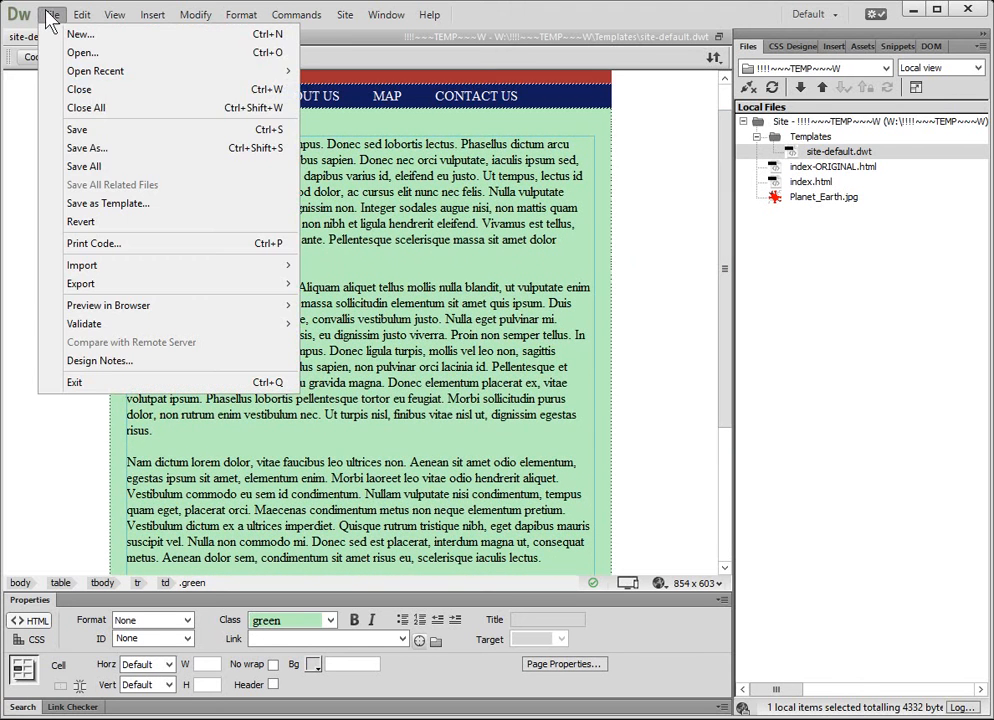
left_click(77, 129)
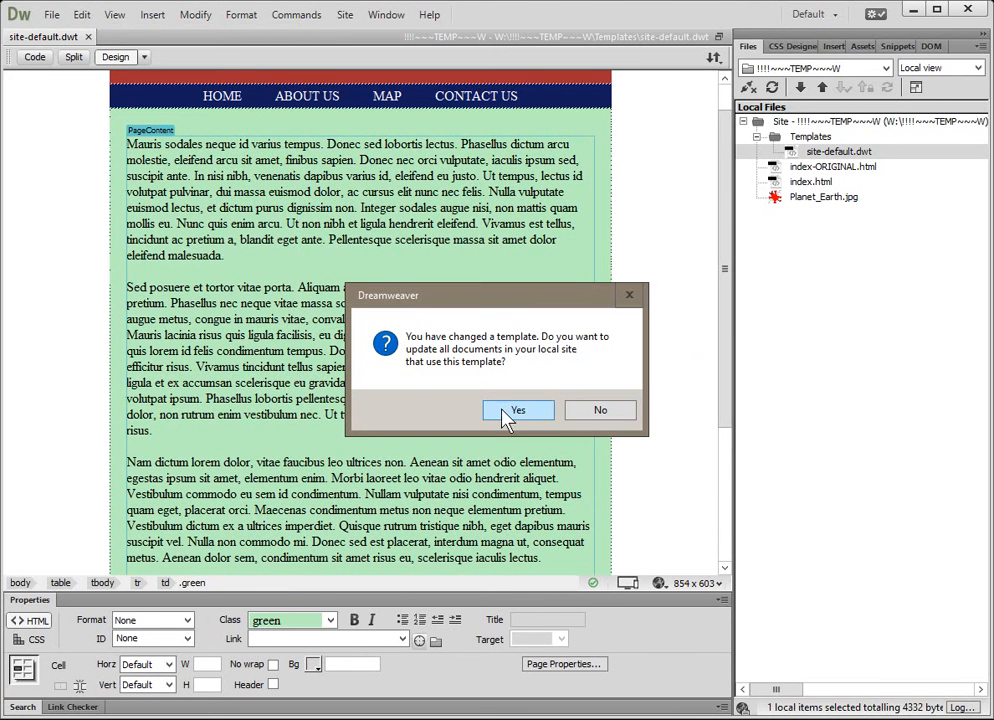
left_click(517, 410)
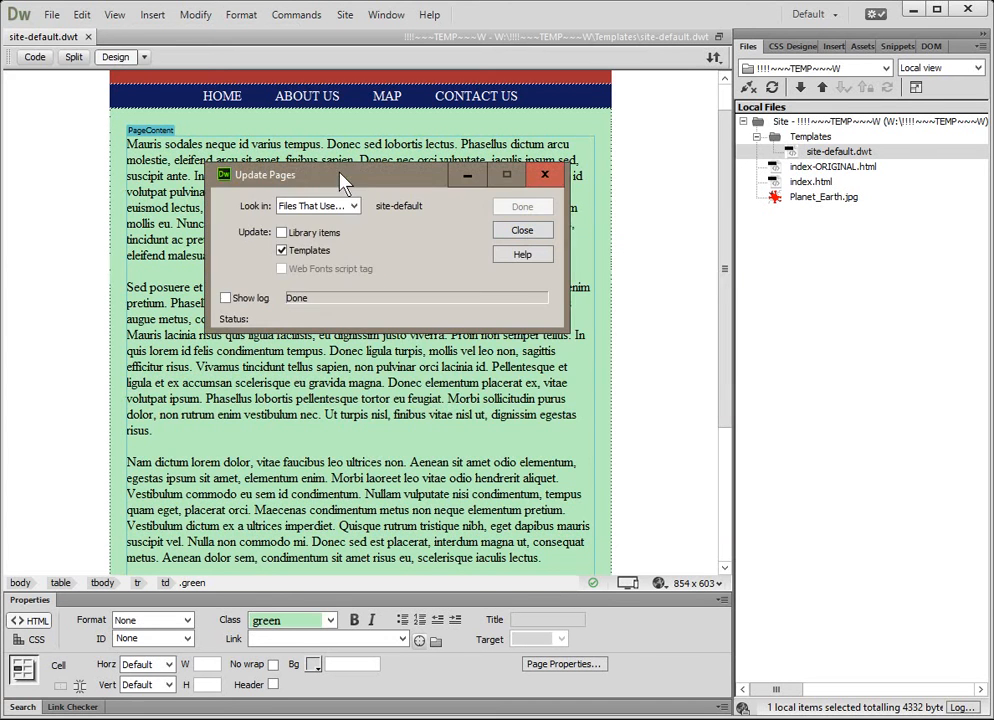
left_click(226, 298)
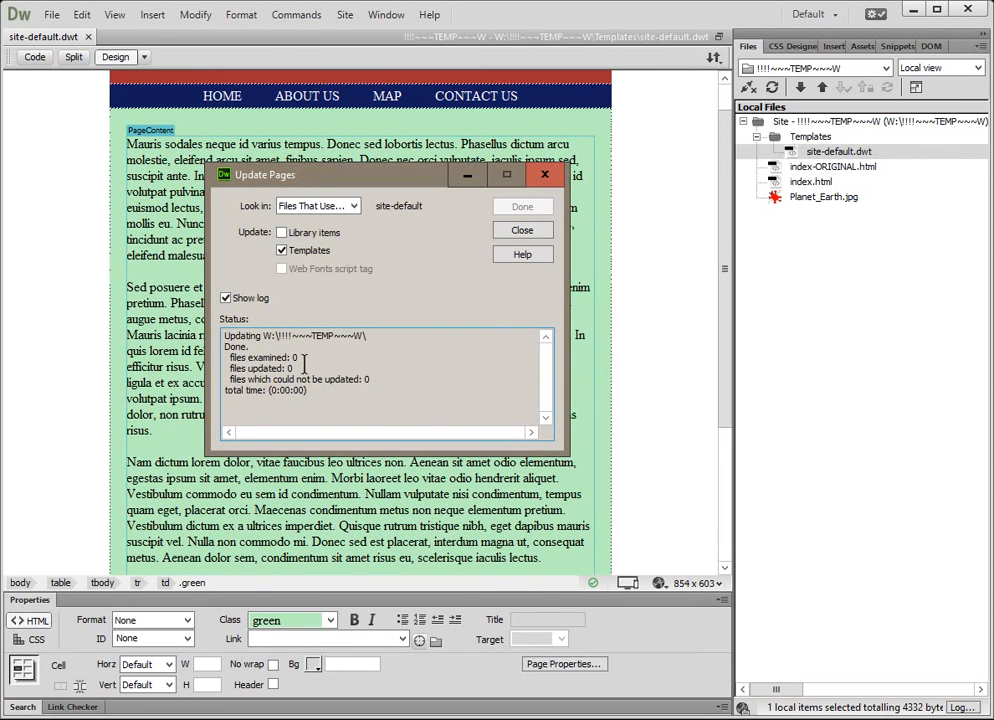
mouse_move(305, 367)
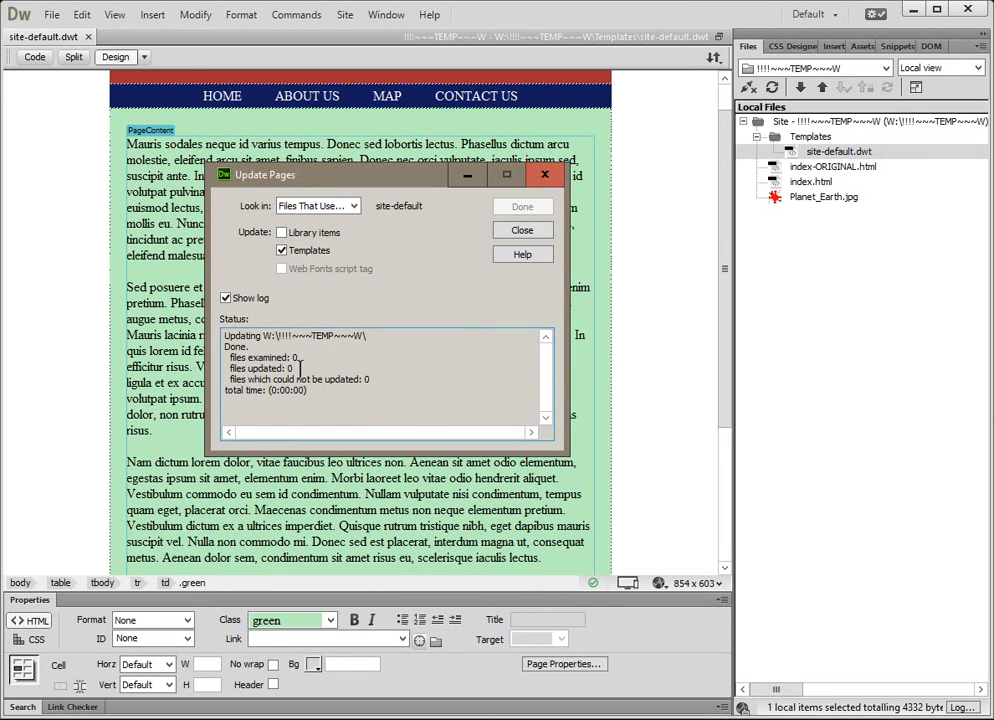
left_click(522, 230)
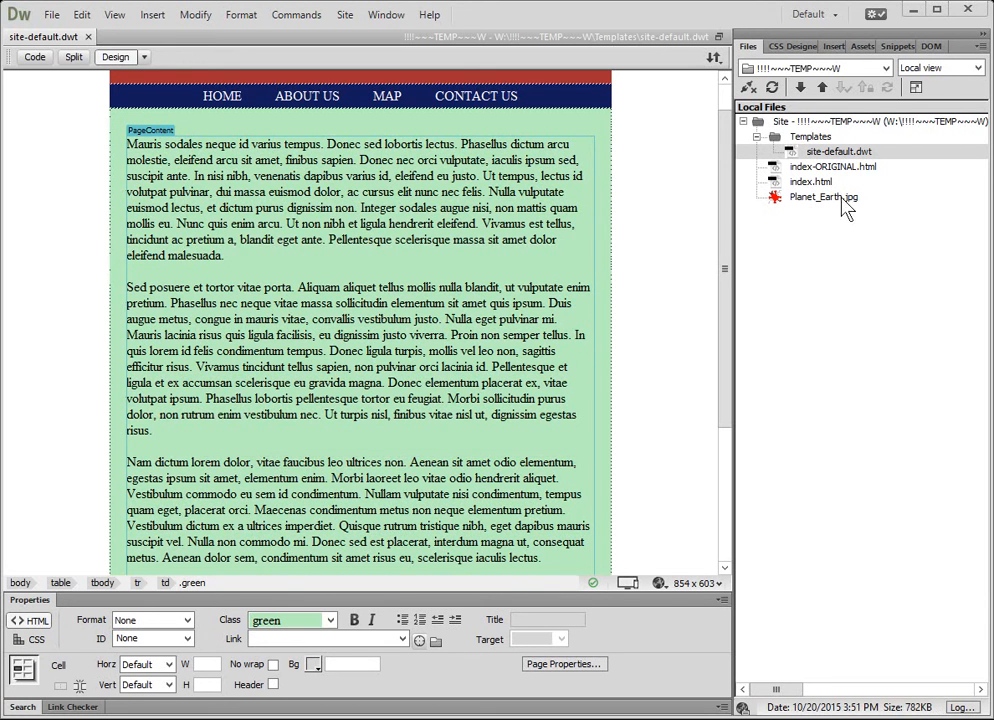
left_click(812, 181)
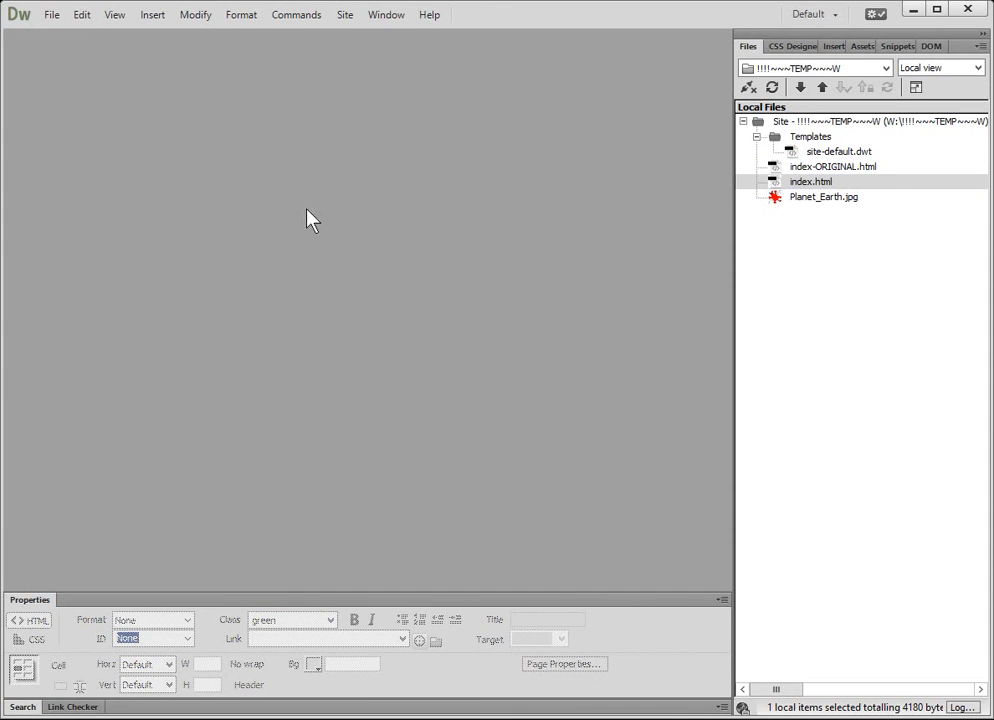
Create a new page from the site-default template under Site Templates
left_click(839, 151)
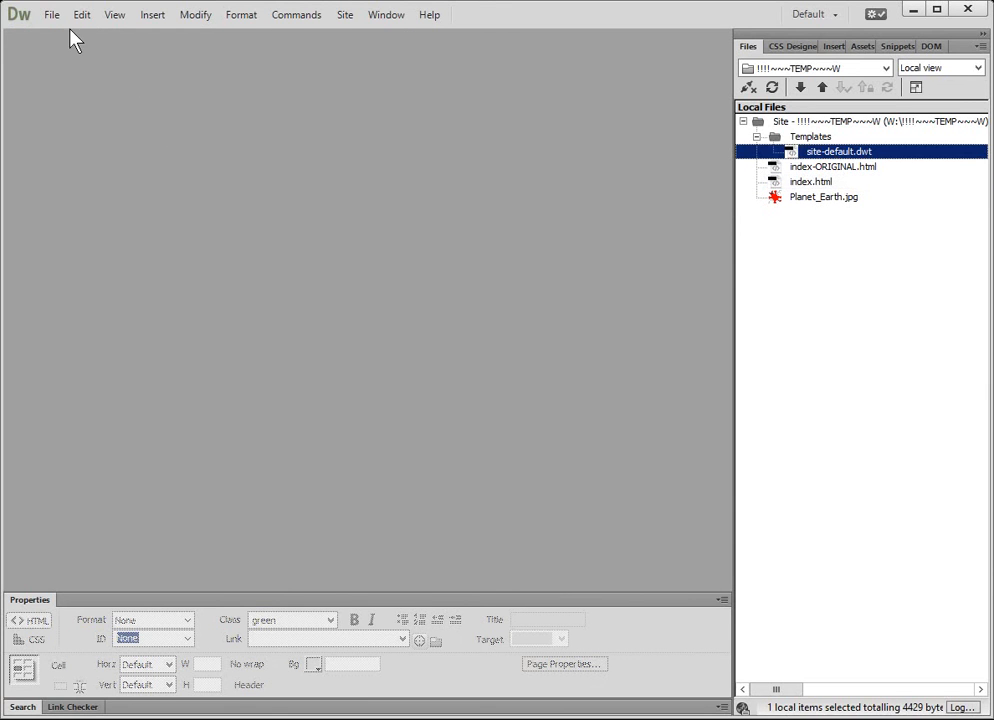
left_click(51, 14)
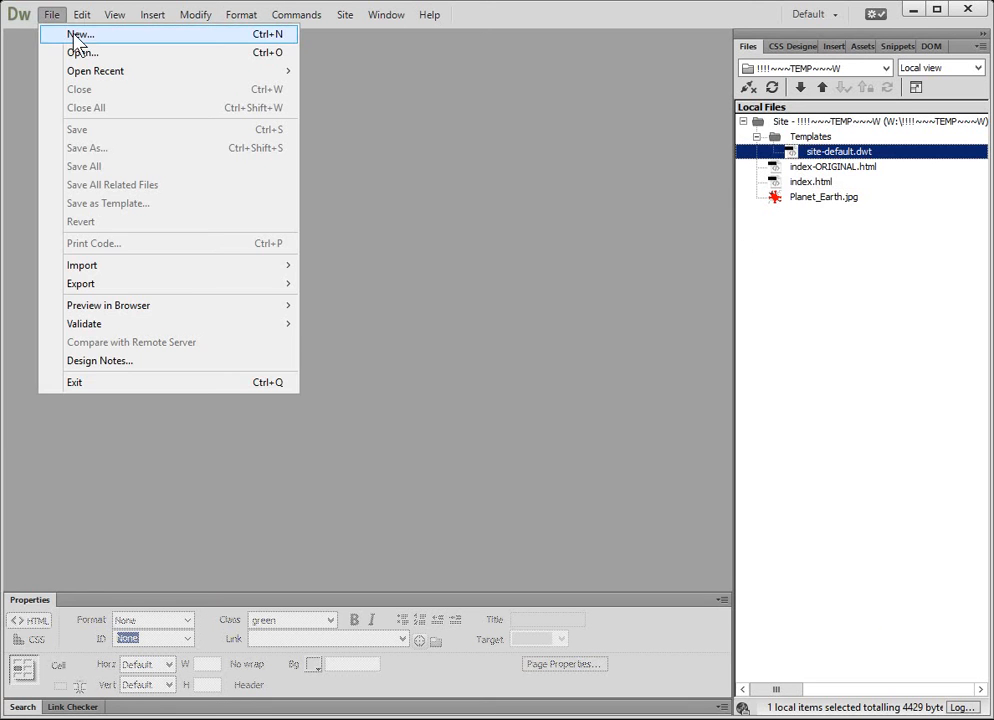
left_click(80, 34)
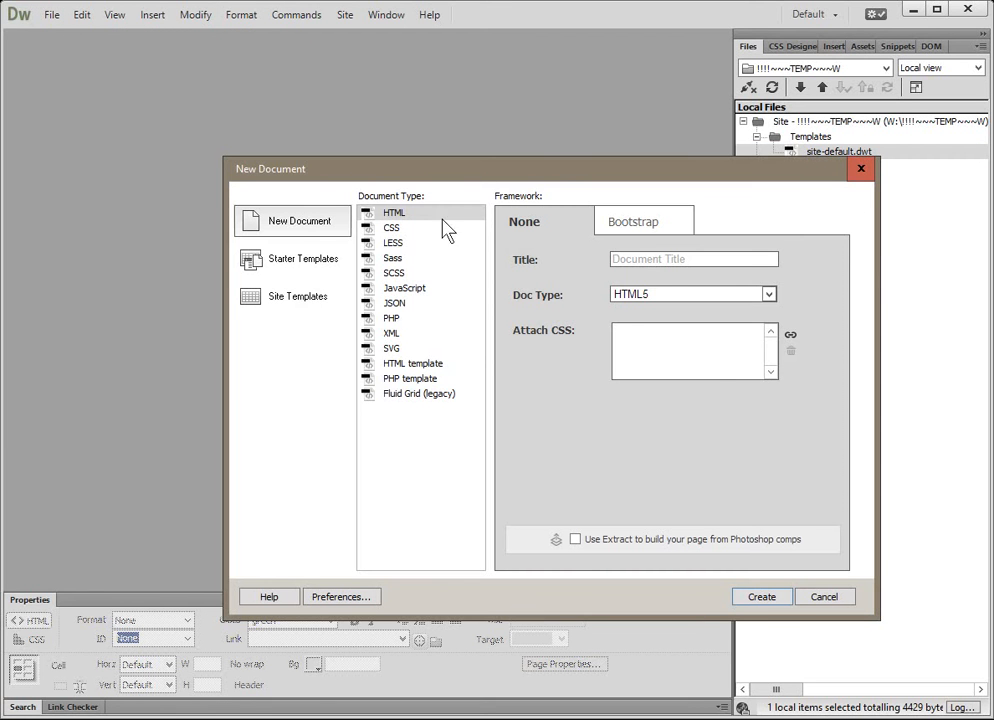
left_click(297, 296)
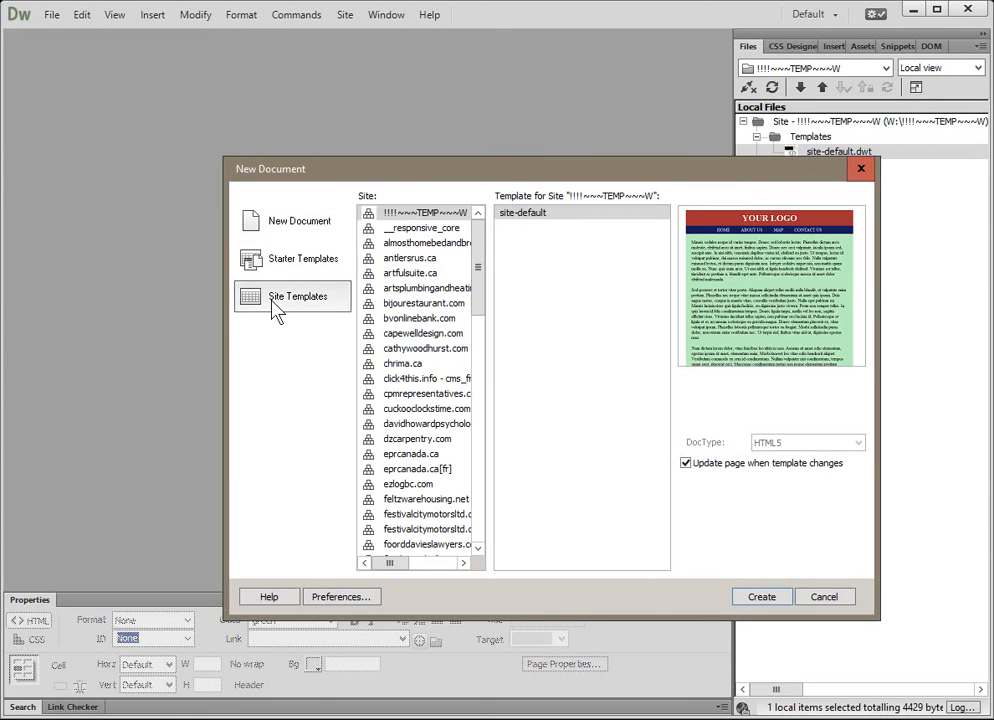
left_click(523, 212)
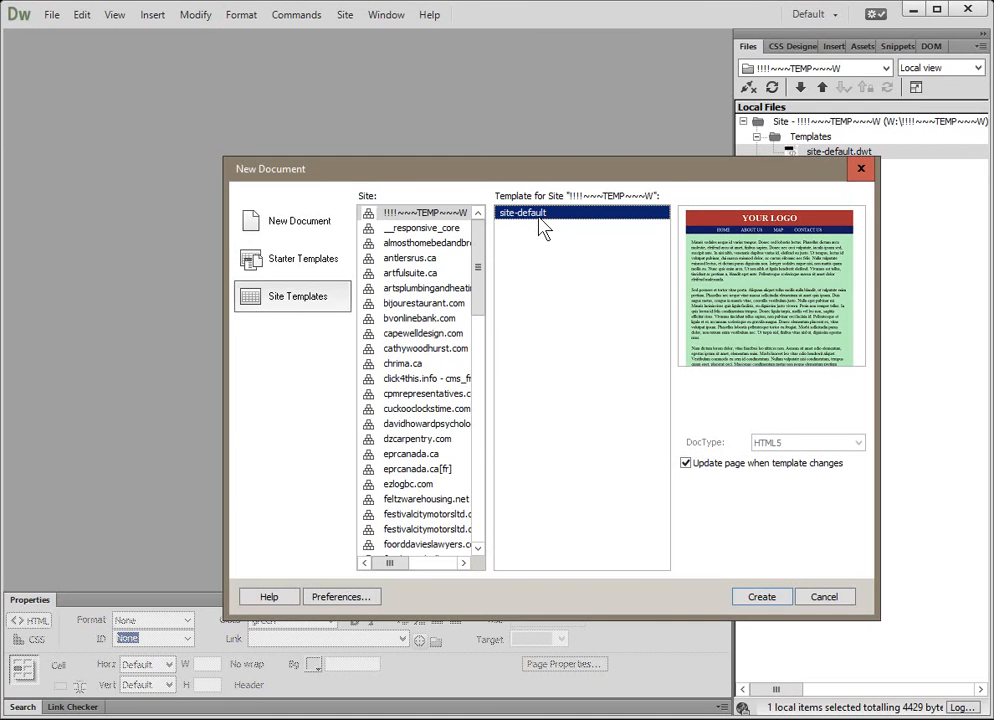
left_click(761, 596)
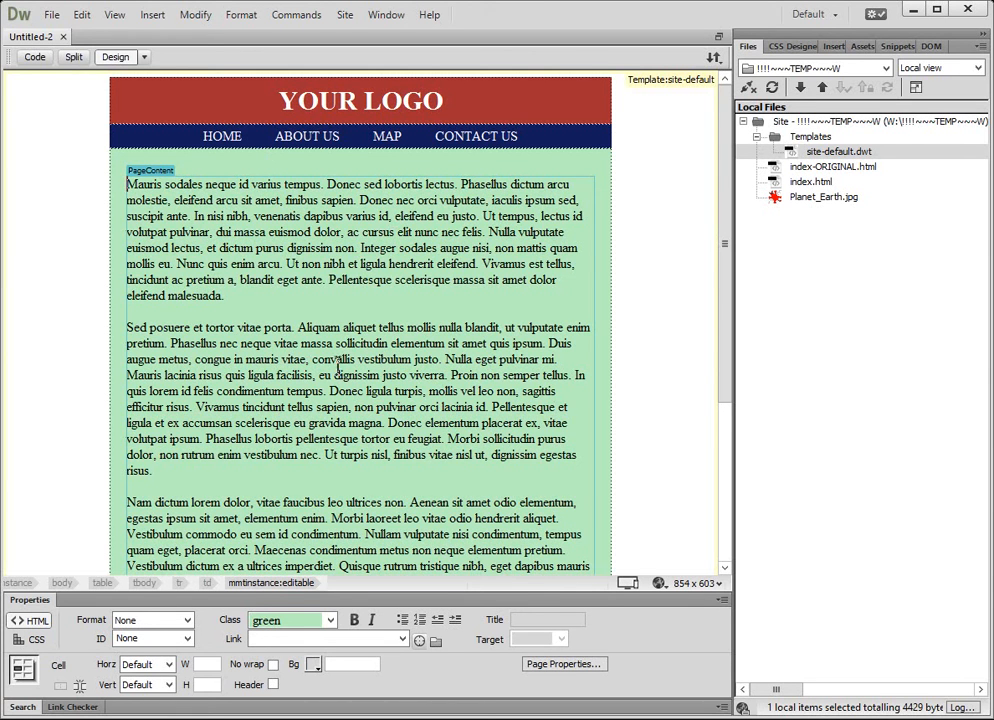
mouse_move(343, 364)
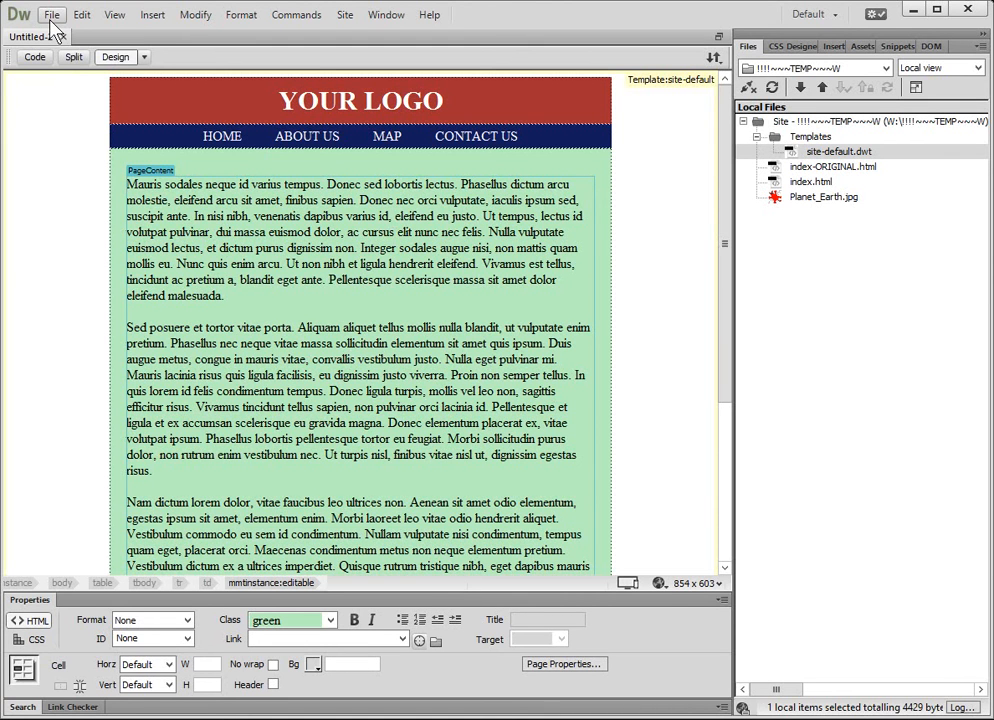
Save the new page over index.html, confirming the overwrite, then close it
left_click(51, 14)
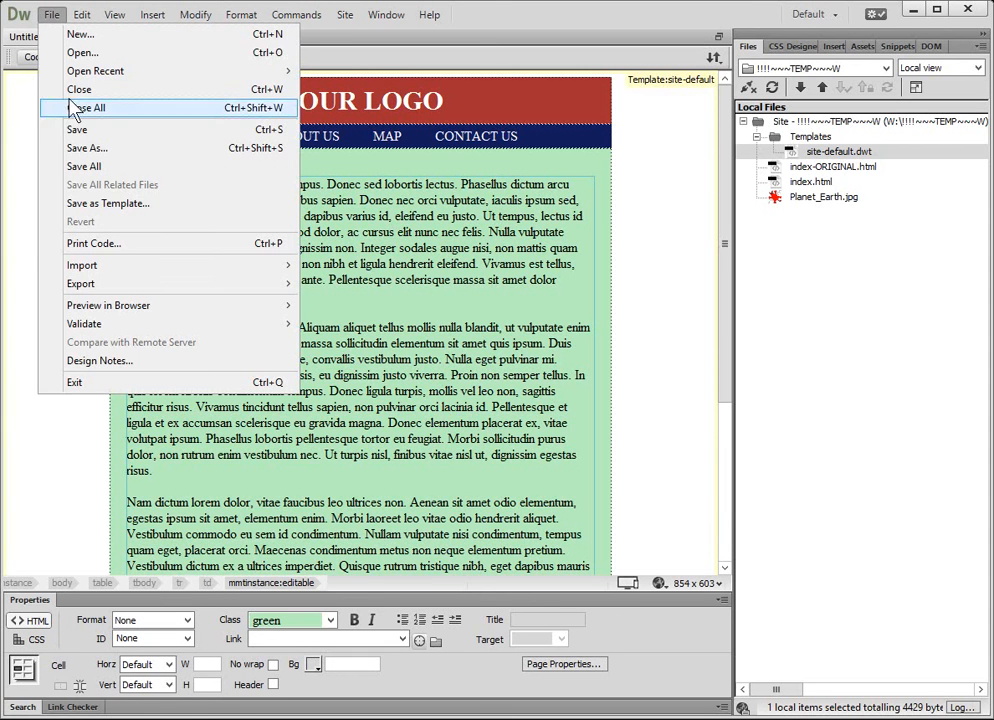
left_click(87, 148)
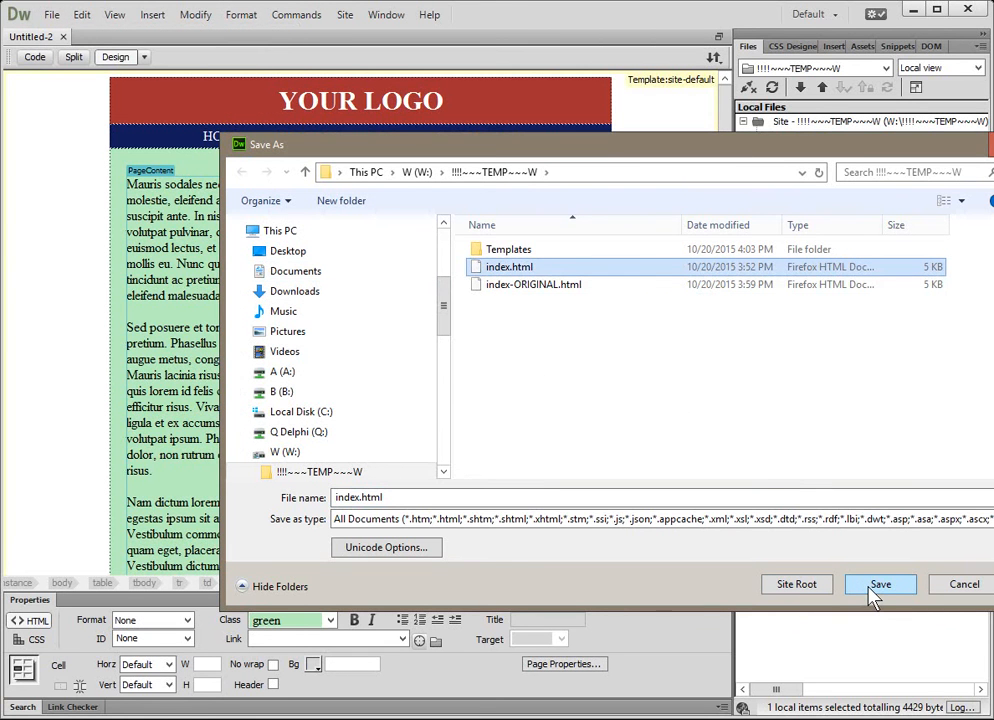
left_click(533, 284)
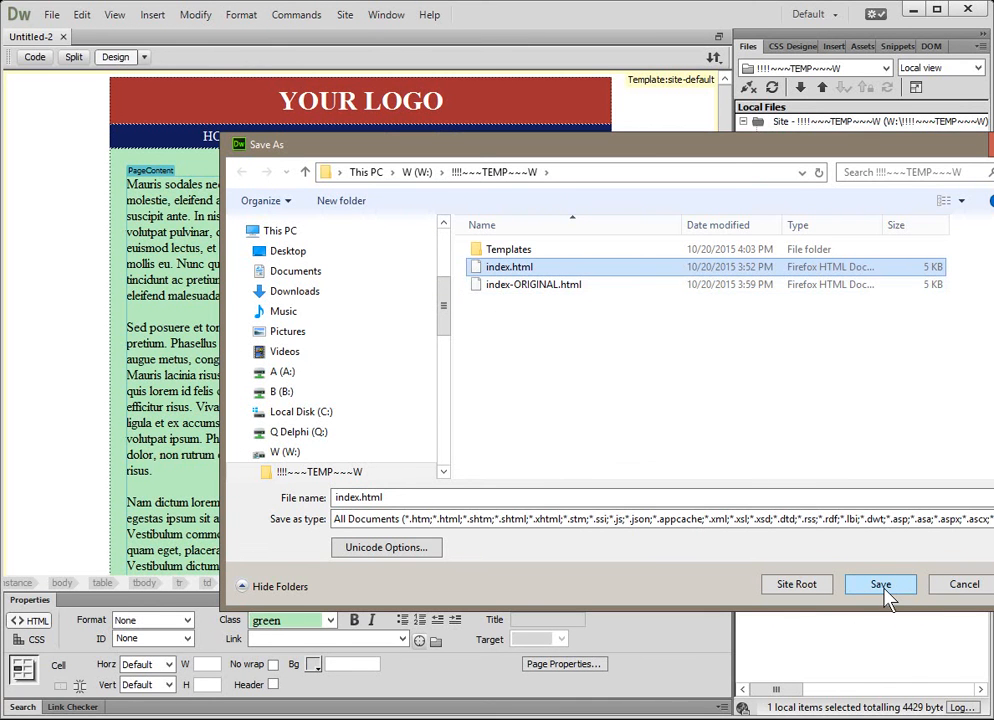
left_click(880, 584)
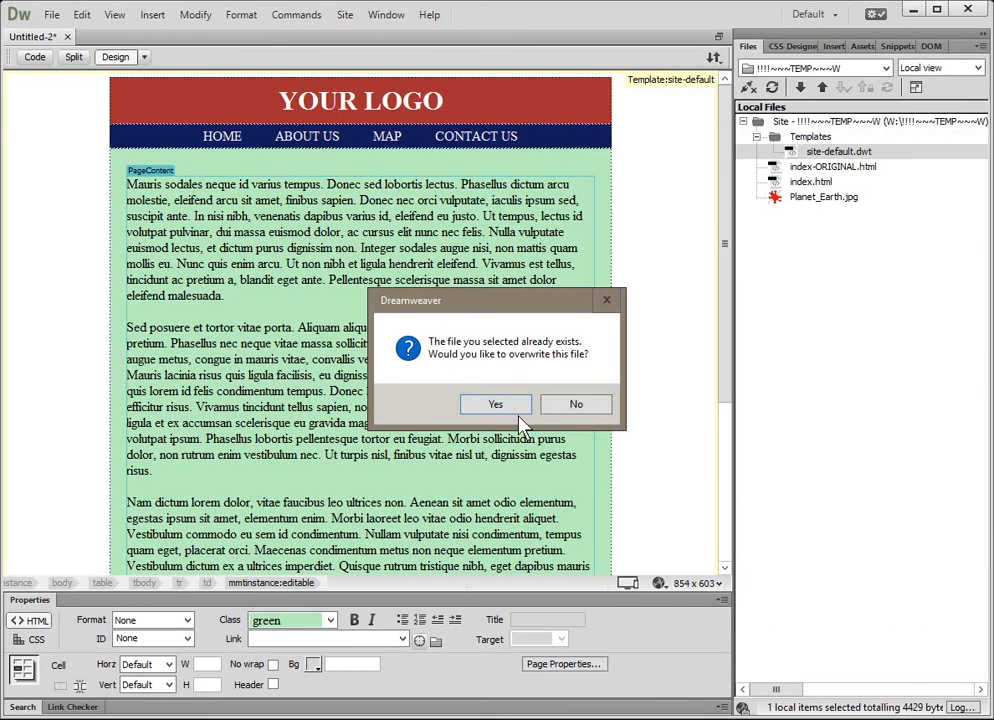
left_click(495, 404)
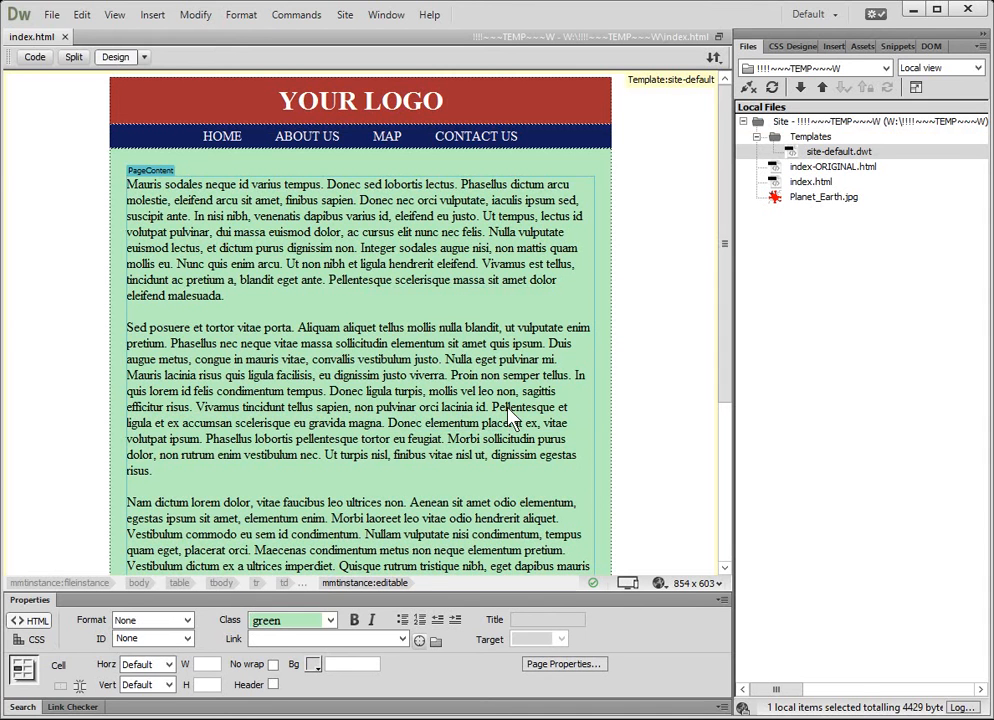
mouse_move(70, 48)
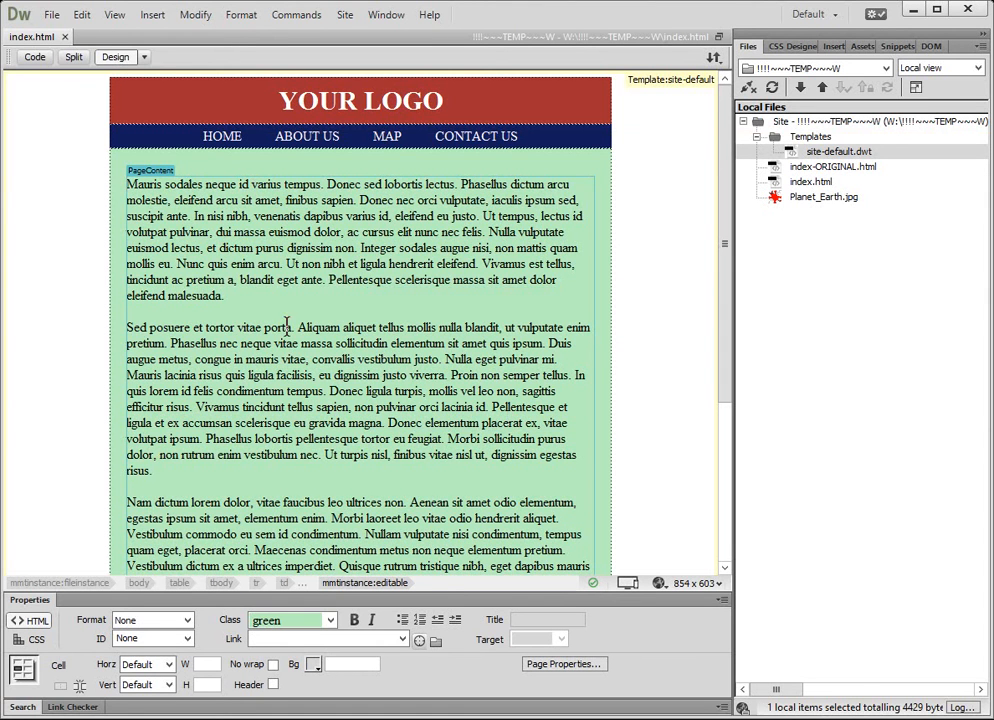
left_click(152, 469)
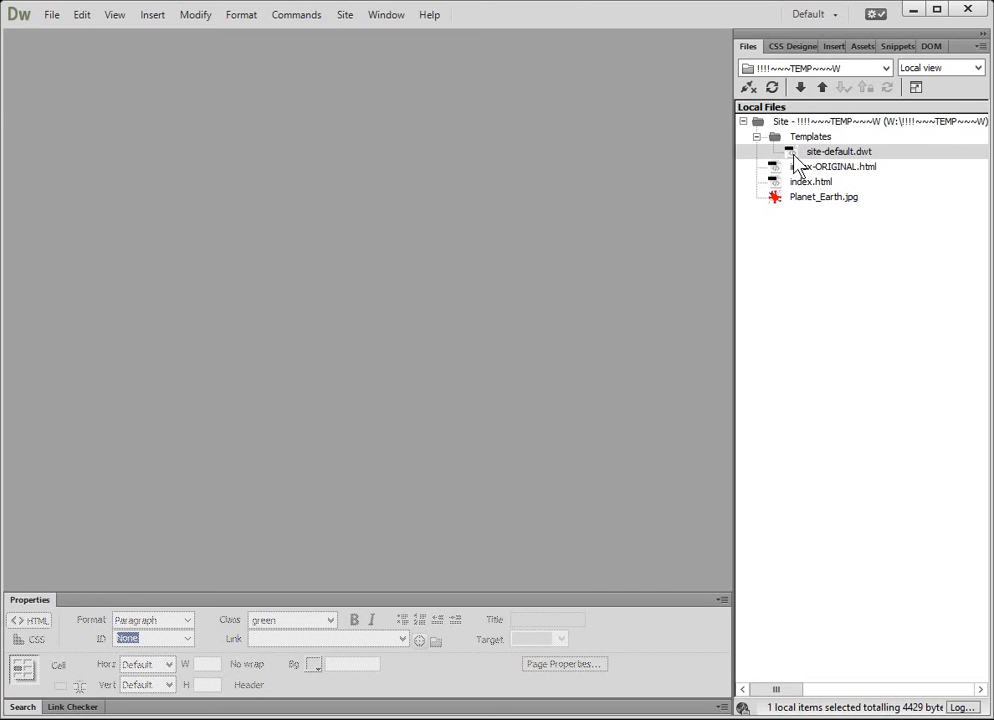
Open site-default.dwt and type CONTENT into the PageContent region
double_click(838, 151)
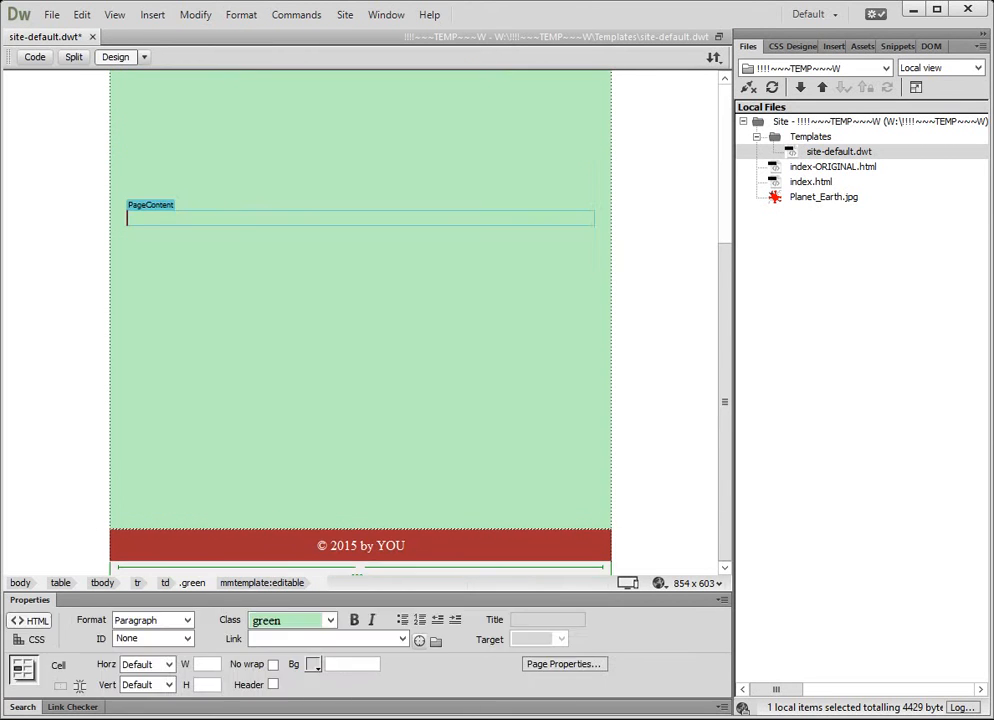
left_click(390, 213)
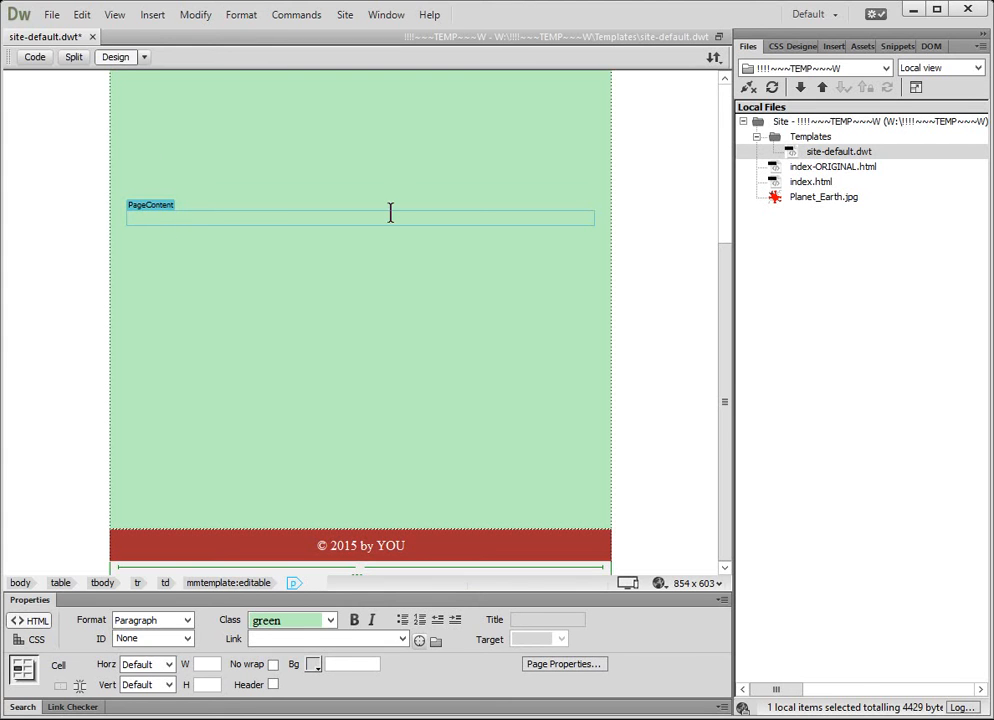
type("CONTENT")
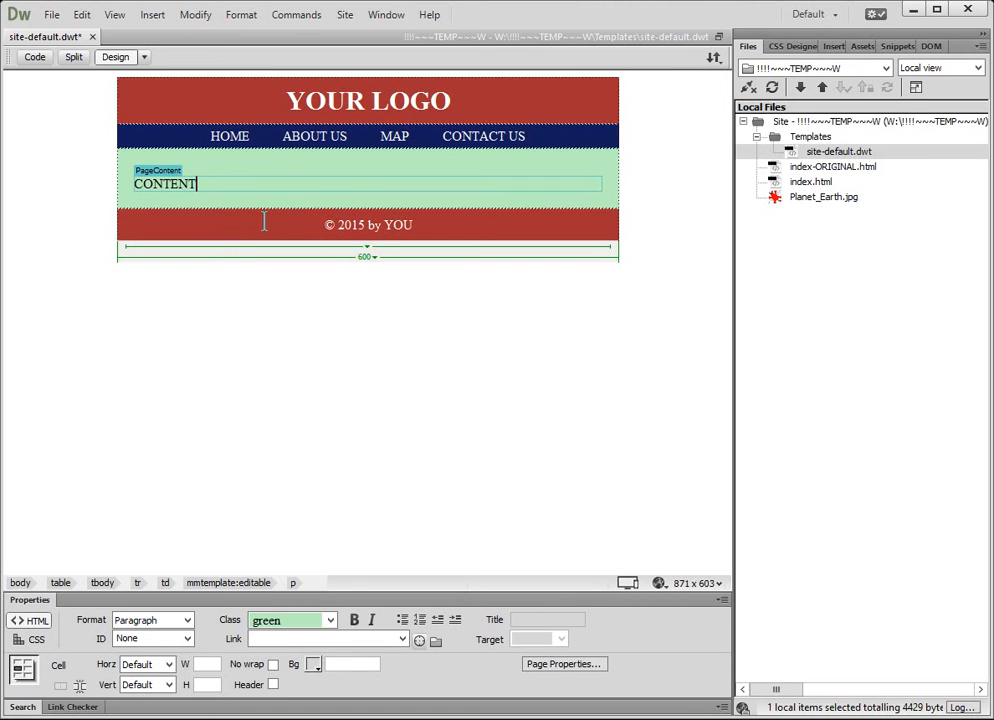
Save the template, update index.html, and close the Update Pages report
left_click(51, 14)
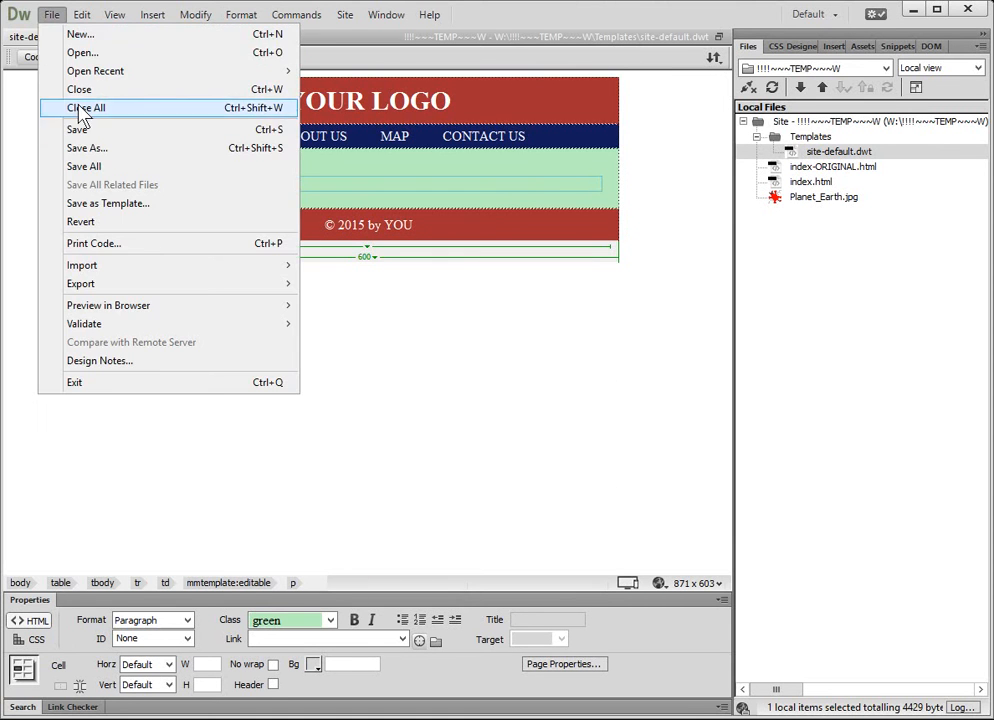
mouse_move(77, 129)
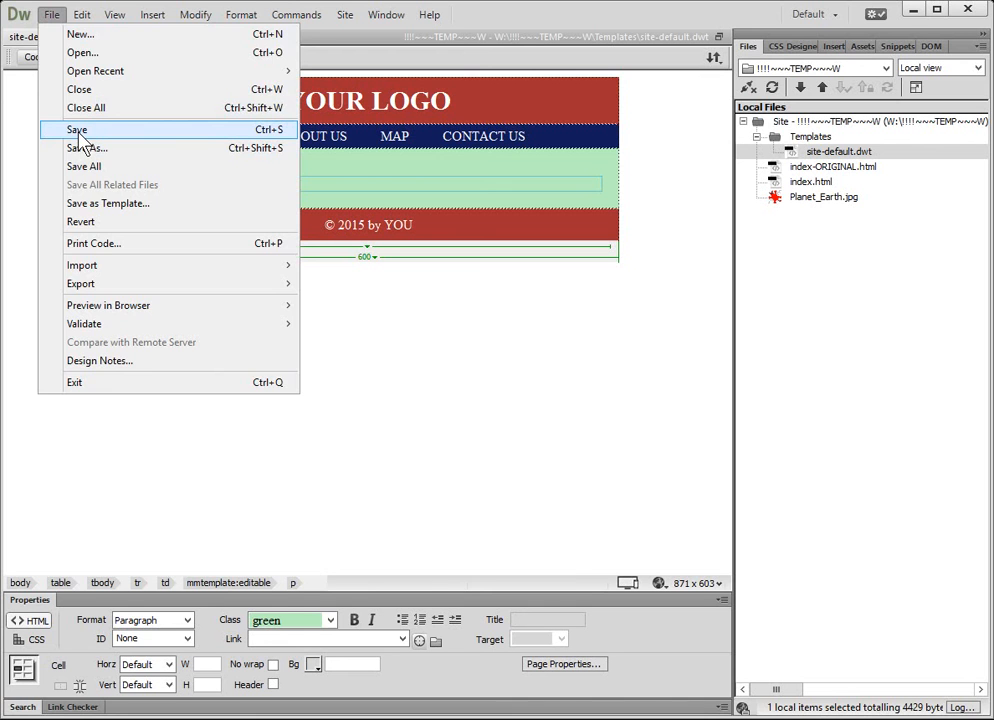
left_click(77, 130)
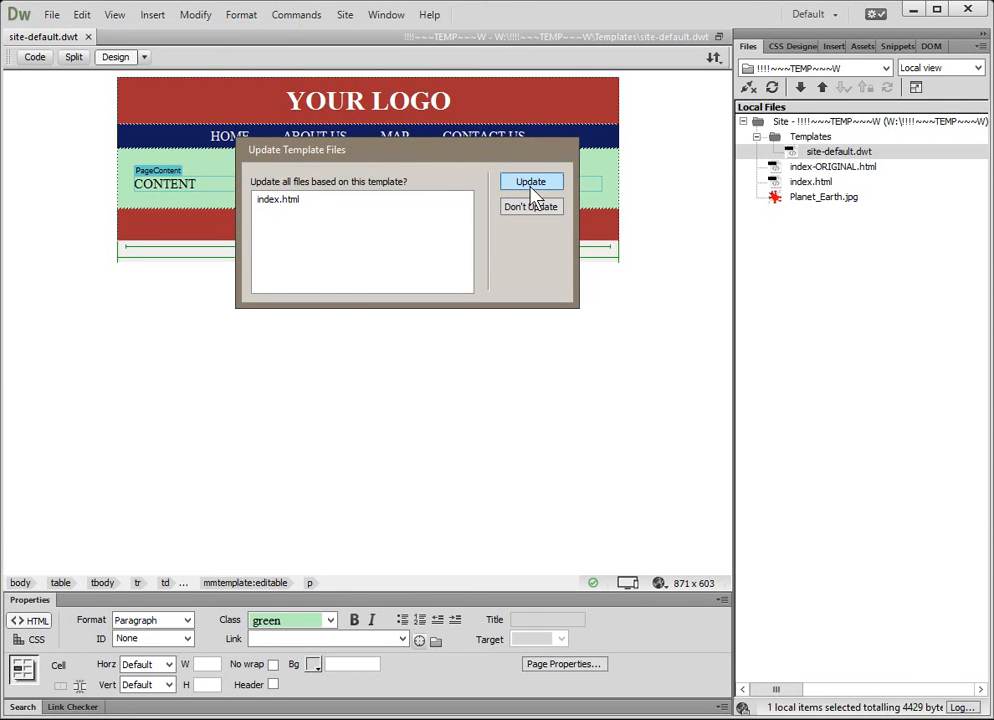
left_click(531, 181)
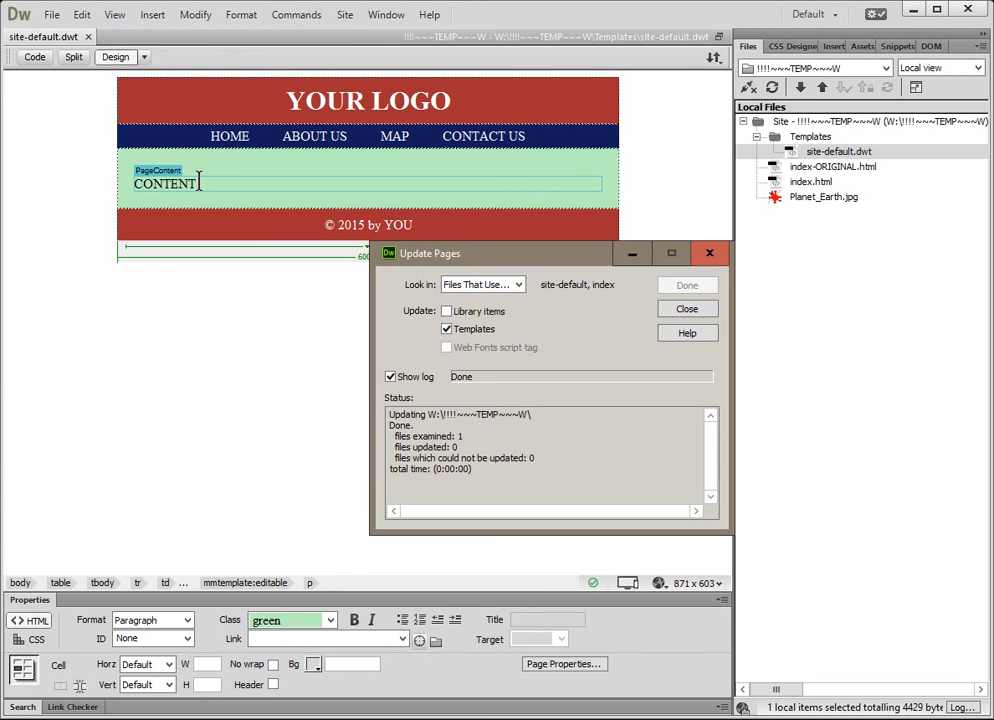
triple_click(165, 184)
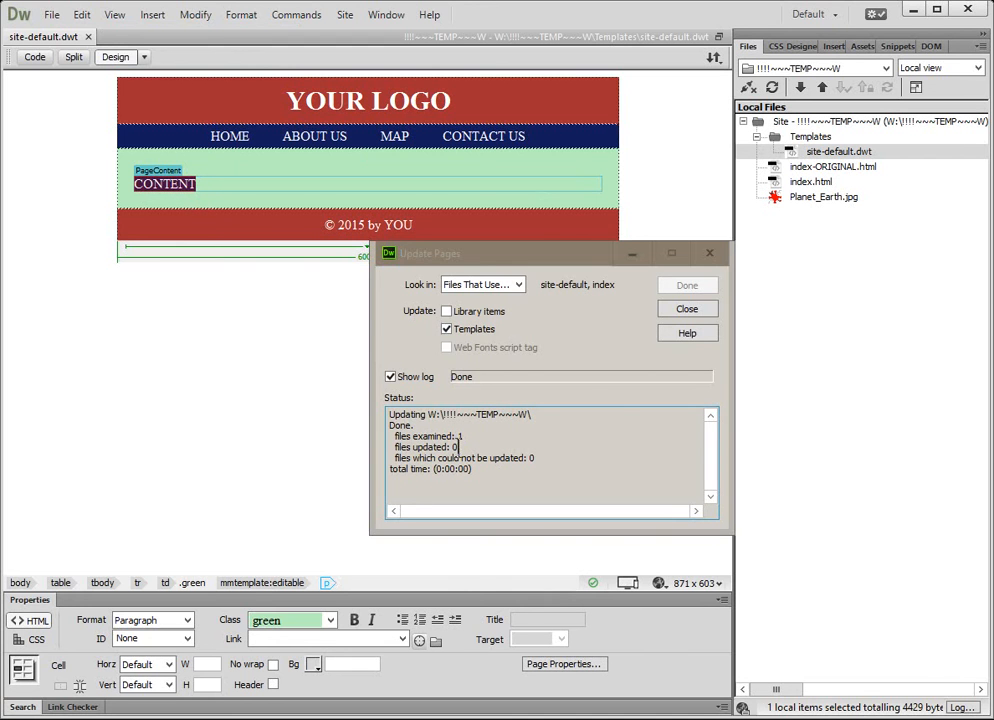
left_click(687, 308)
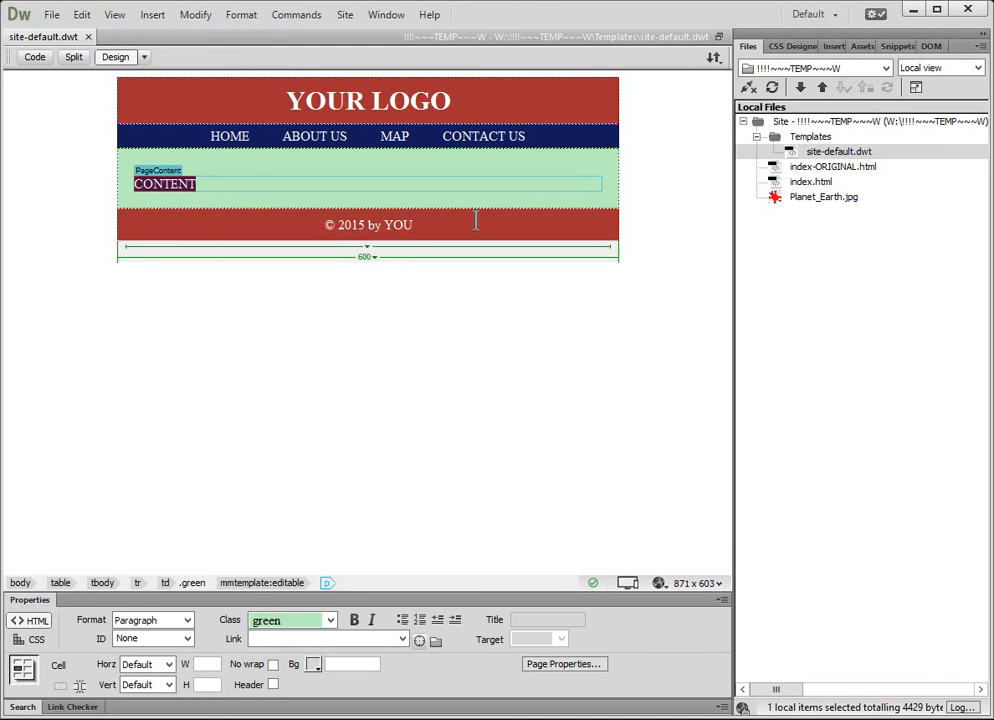
double_click(163, 184)
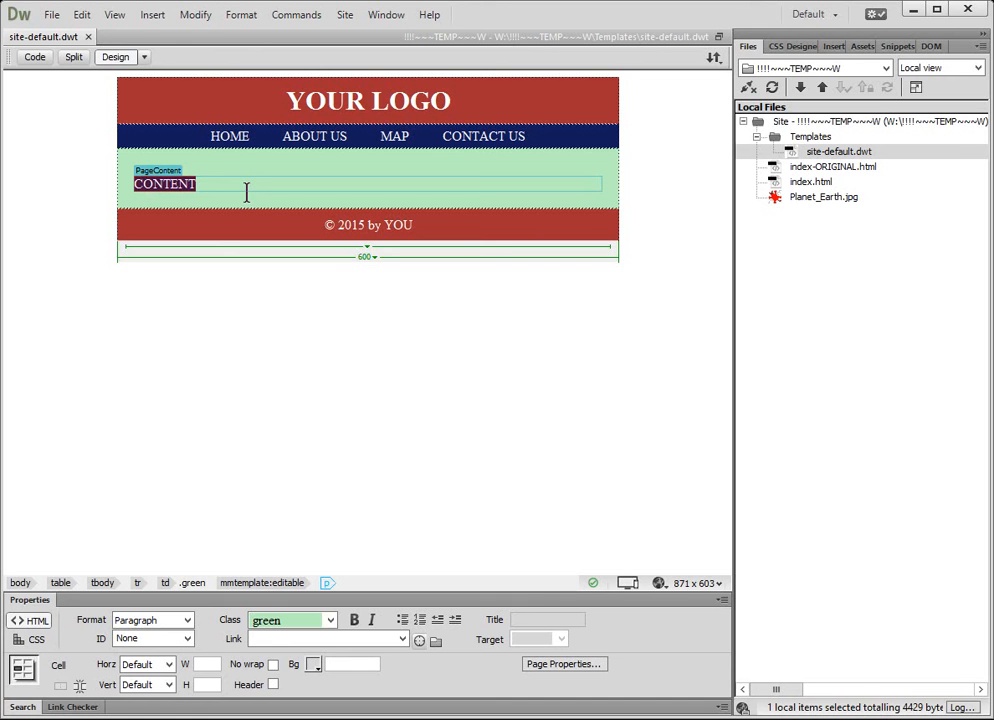
mouse_move(236, 190)
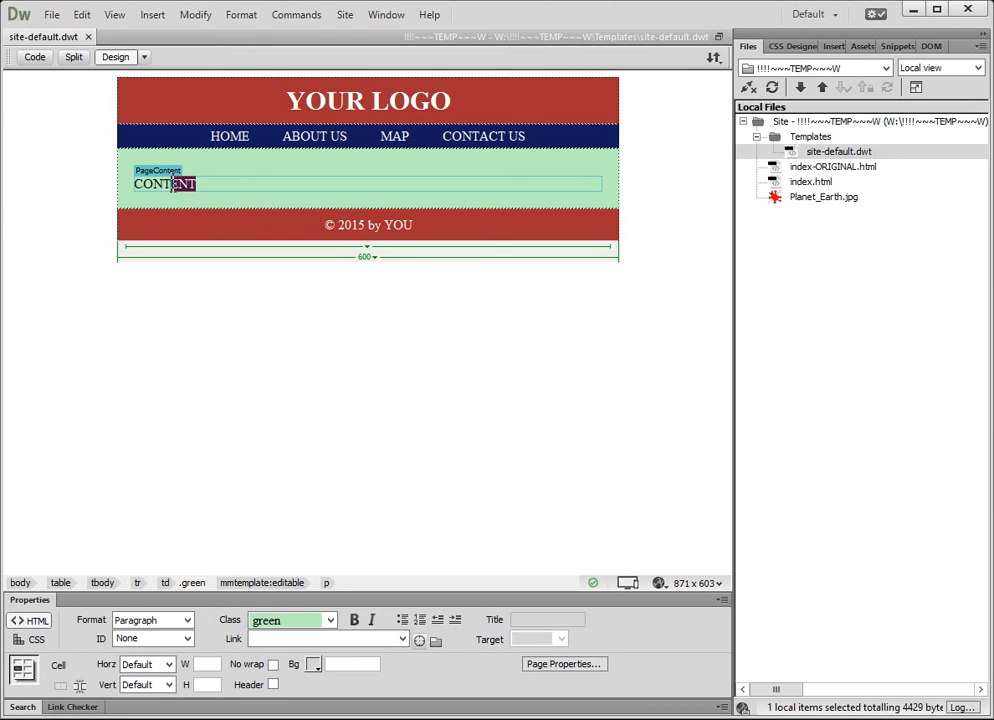
left_click(210, 184)
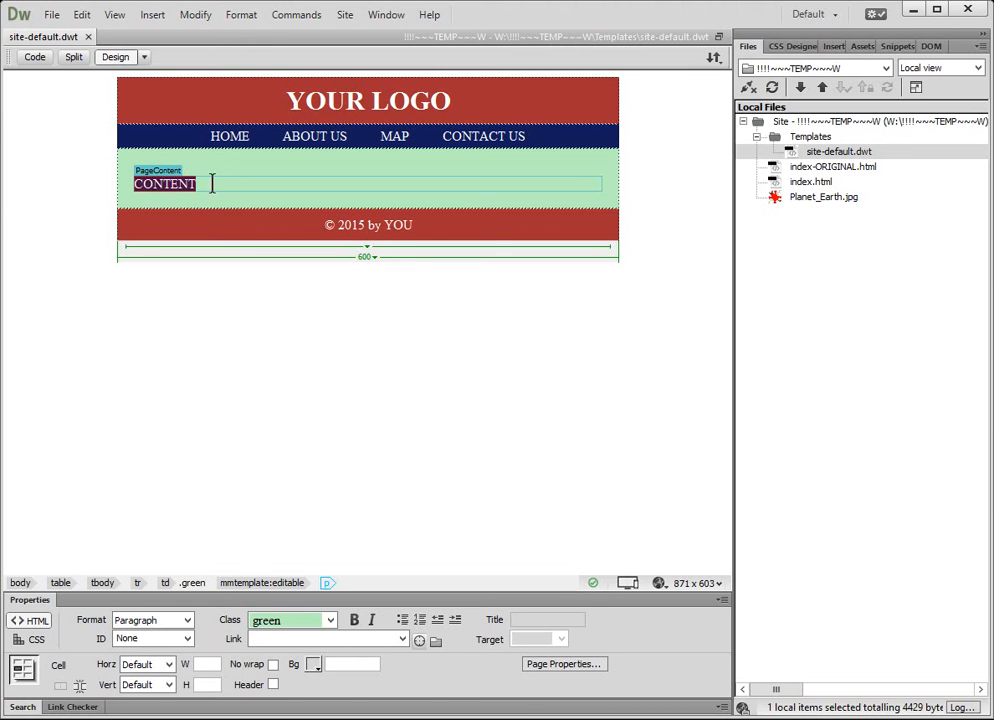
mouse_move(400, 166)
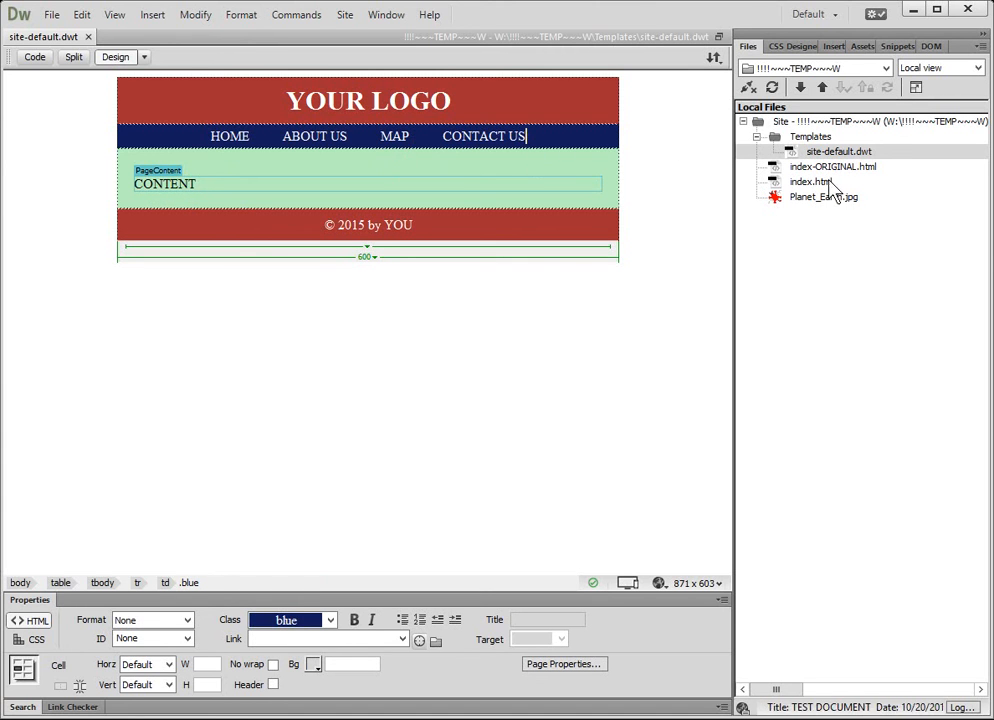
Delete the MAP nav item from site-default.dwt and update index.html to match
double_click(811, 181)
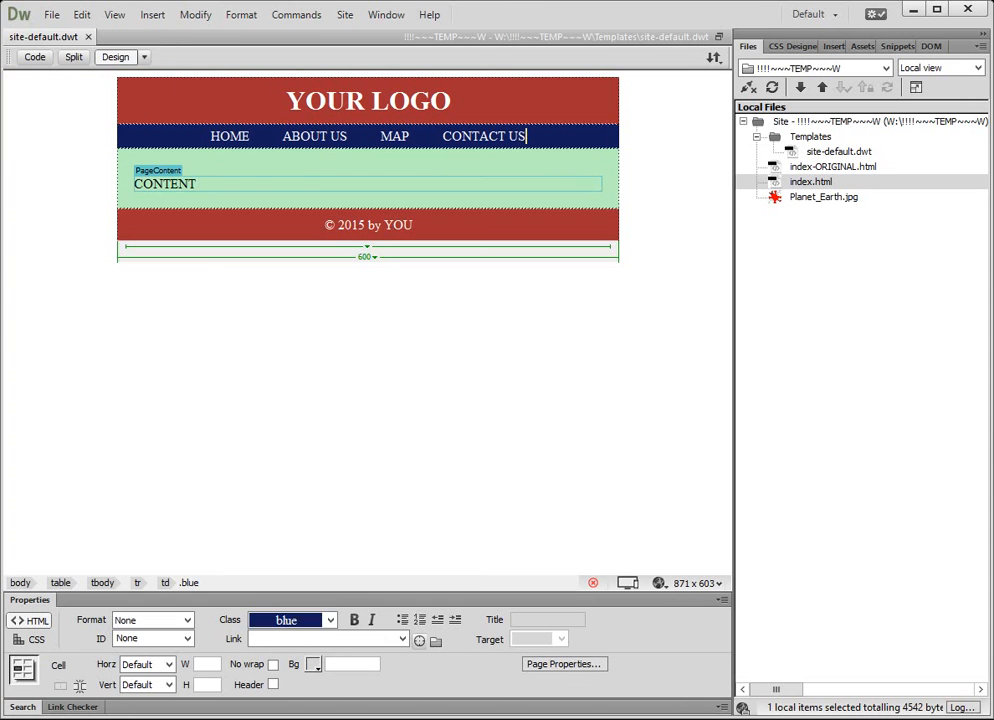
left_click(394, 136)
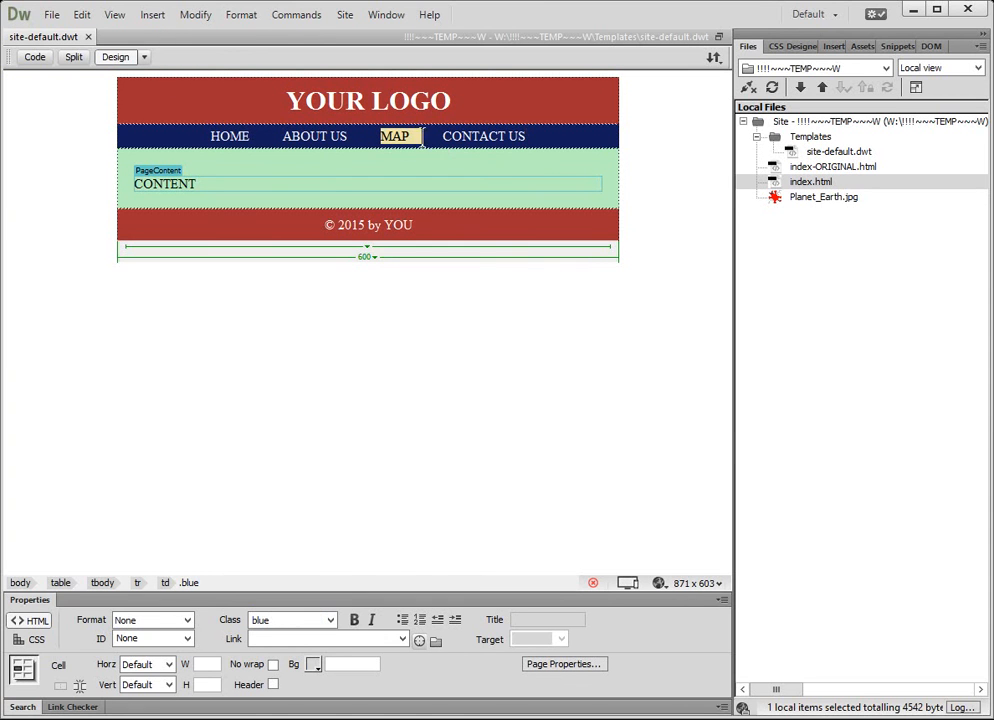
left_click(410, 136)
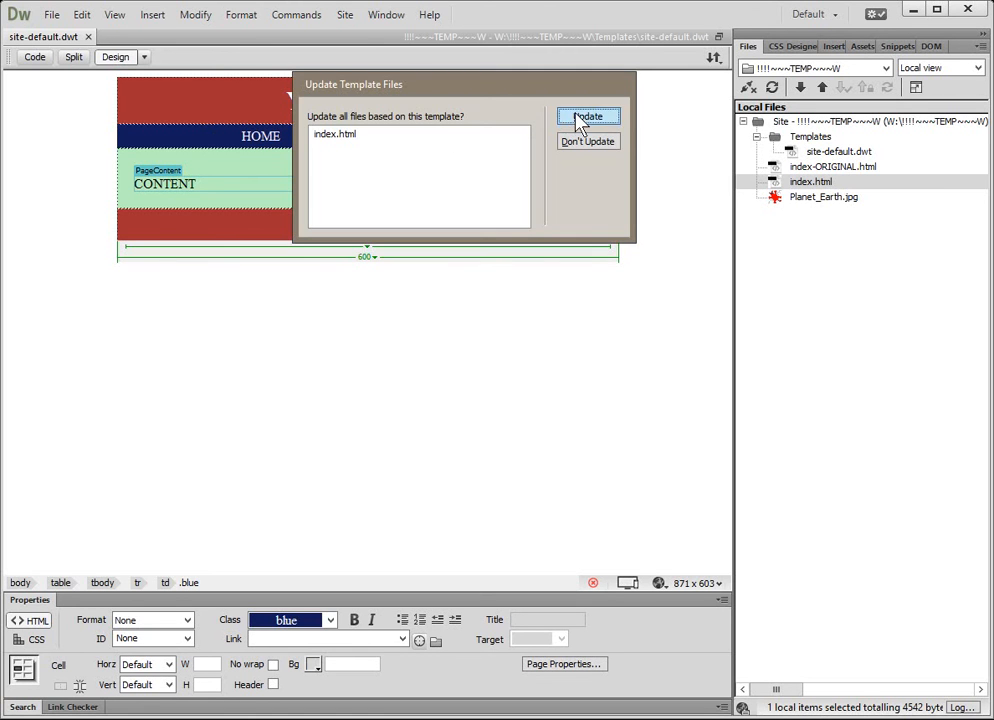
left_click(588, 116)
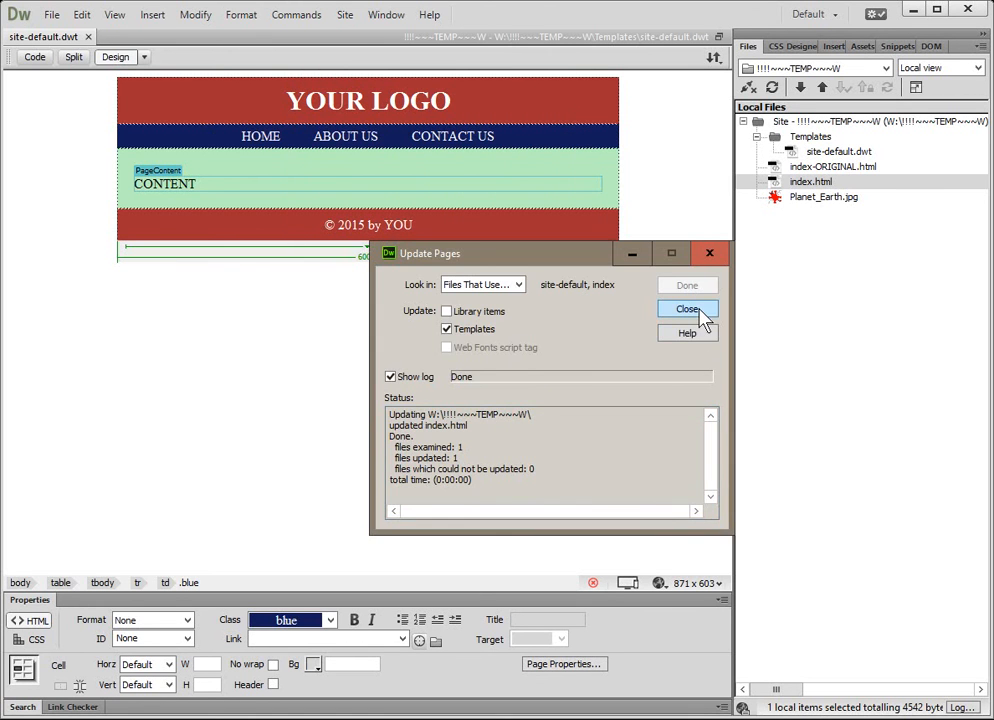
left_click(688, 308)
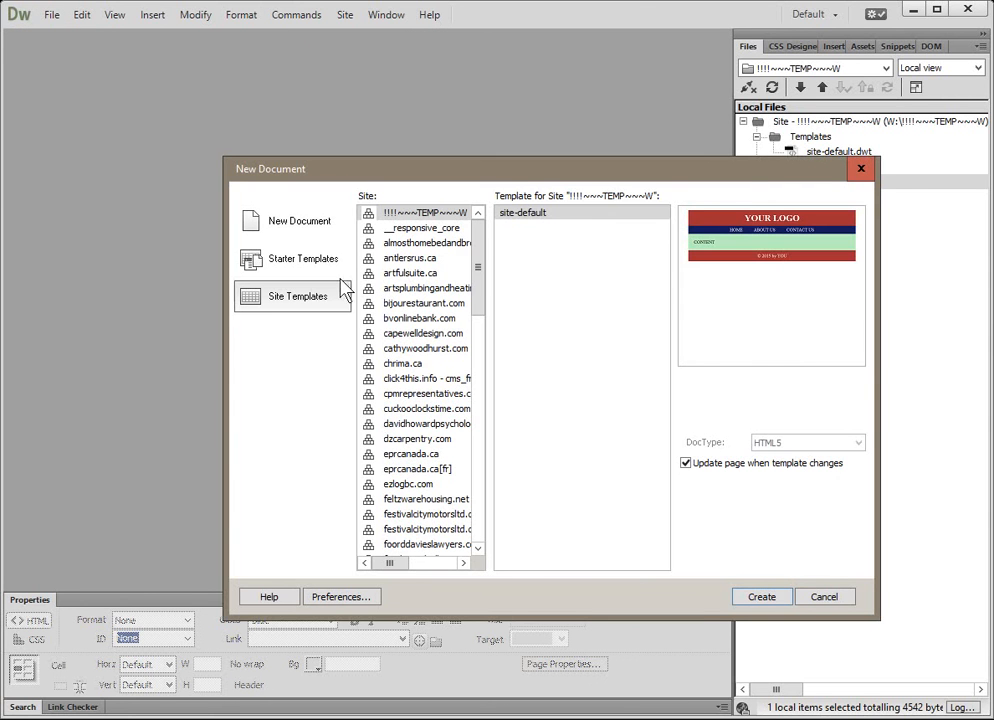
Create an untitled page from the site-default template in Site Templates
left_click(522, 212)
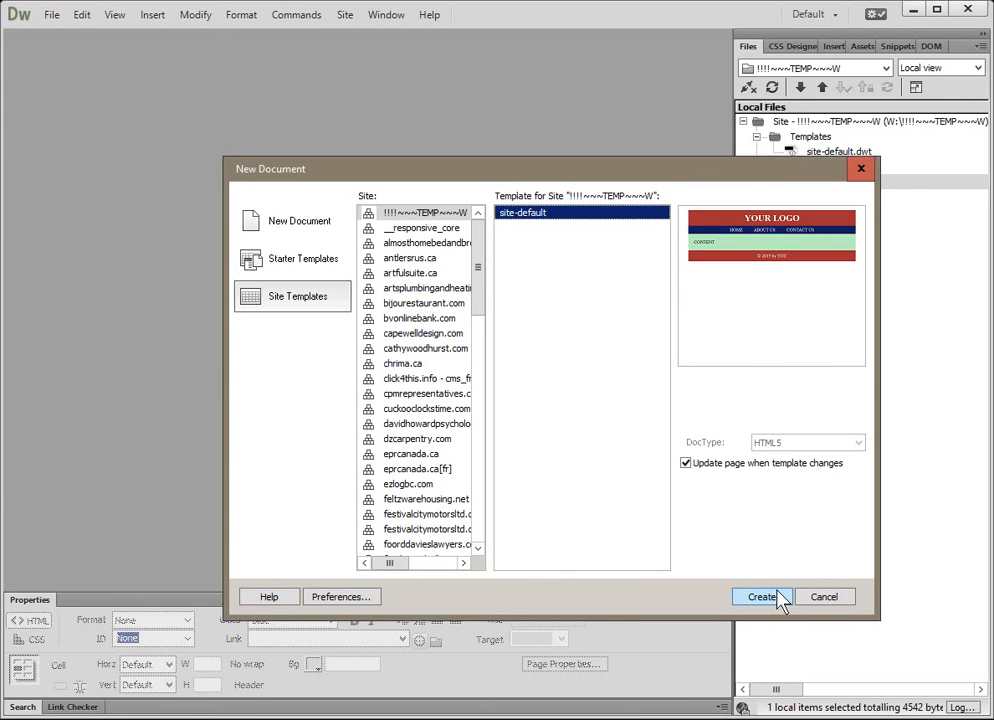
left_click(760, 596)
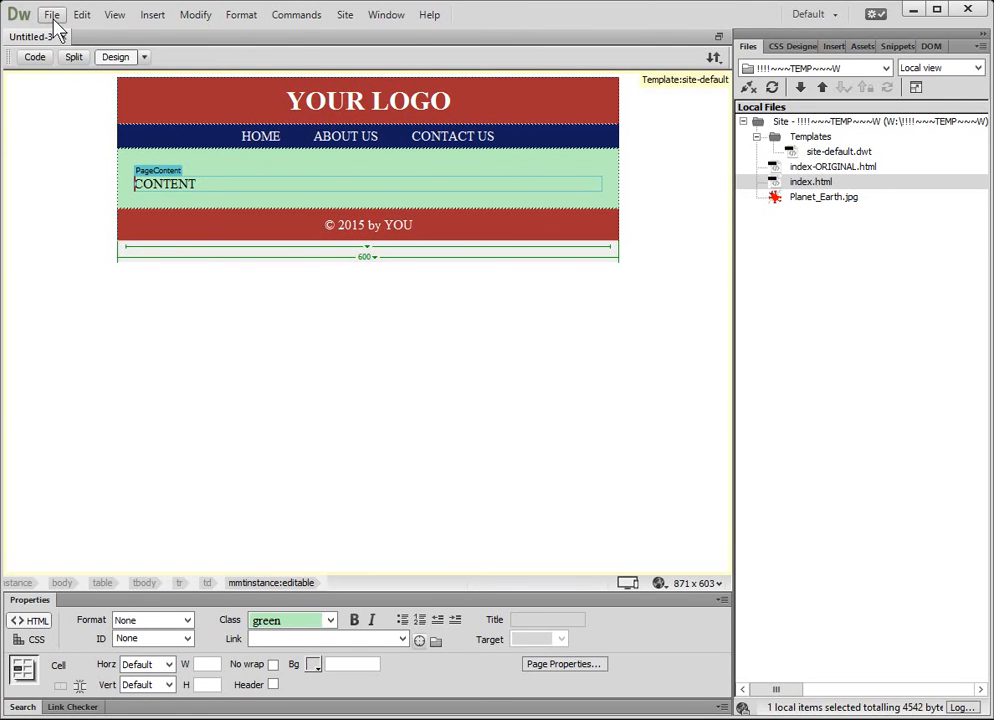
Save the new template-based page as about-us.html
left_click(51, 14)
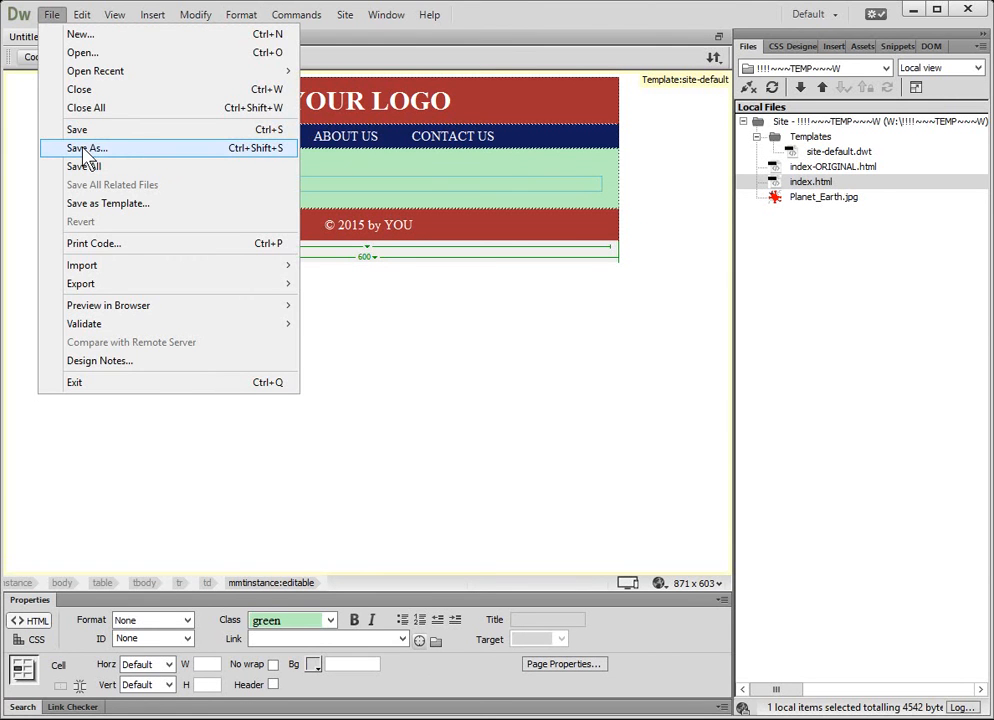
left_click(86, 148)
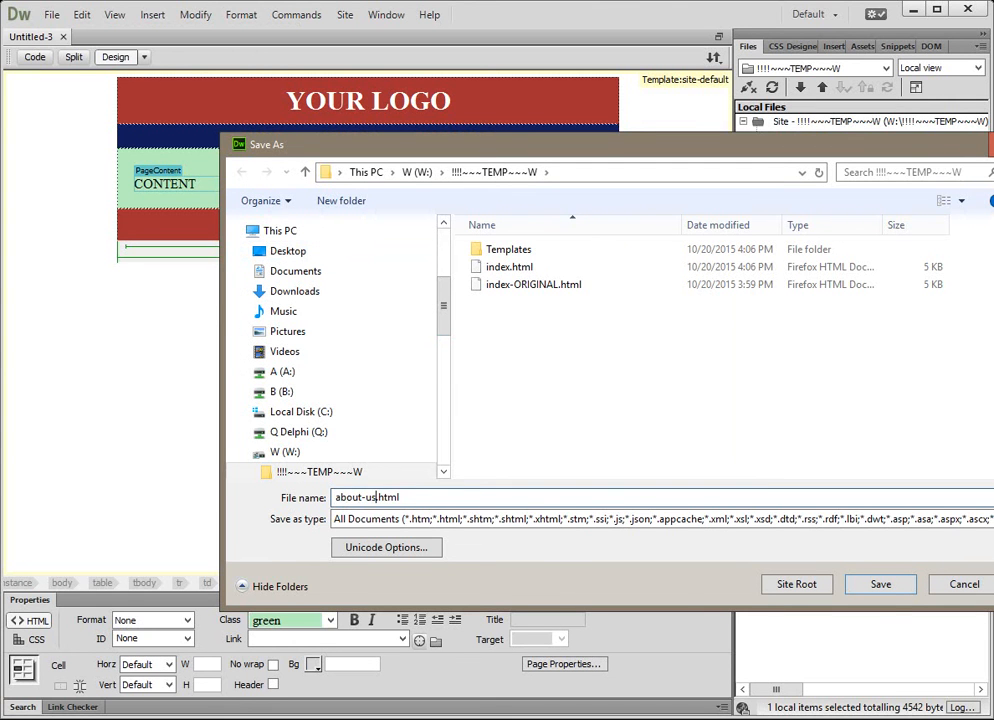
left_click(879, 584)
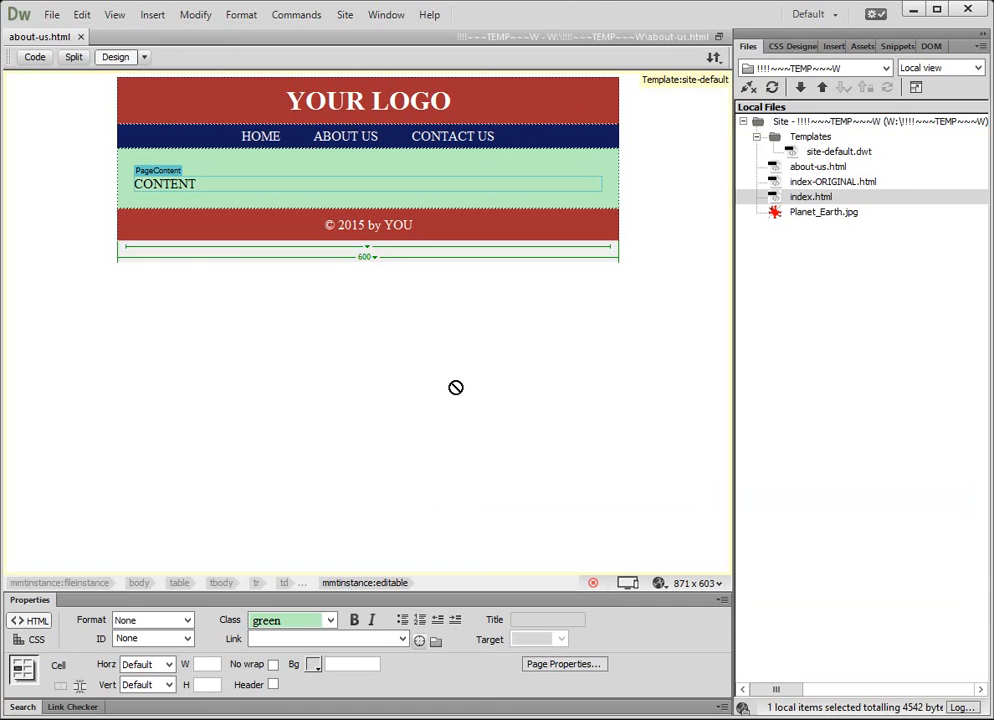
mouse_move(51, 14)
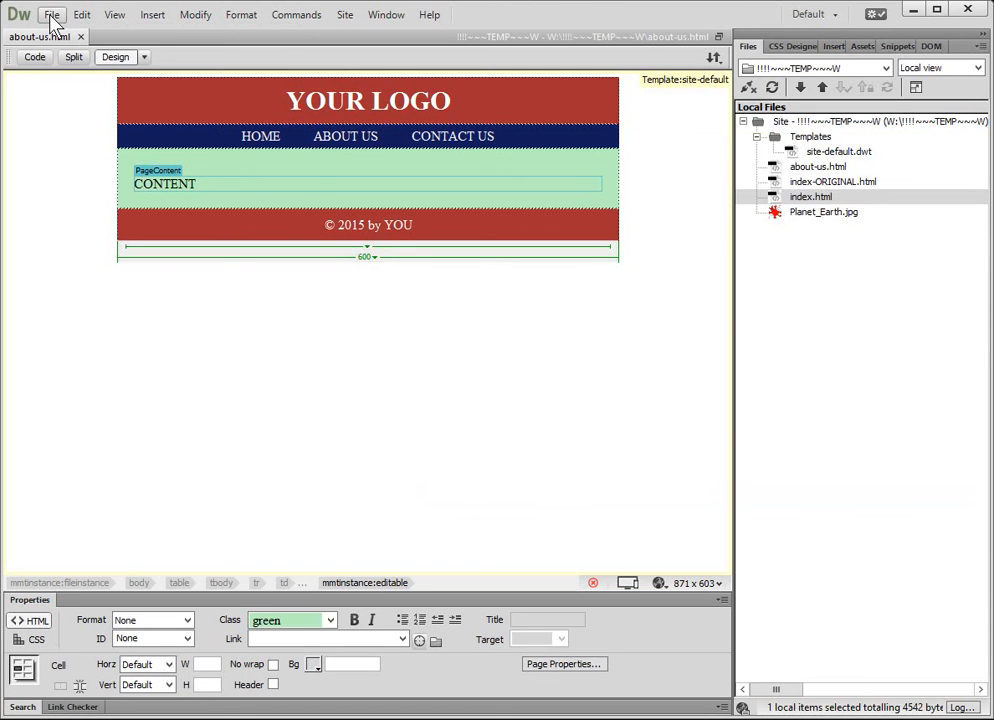
Save another copy of the page as contact-us.html
left_click(52, 14)
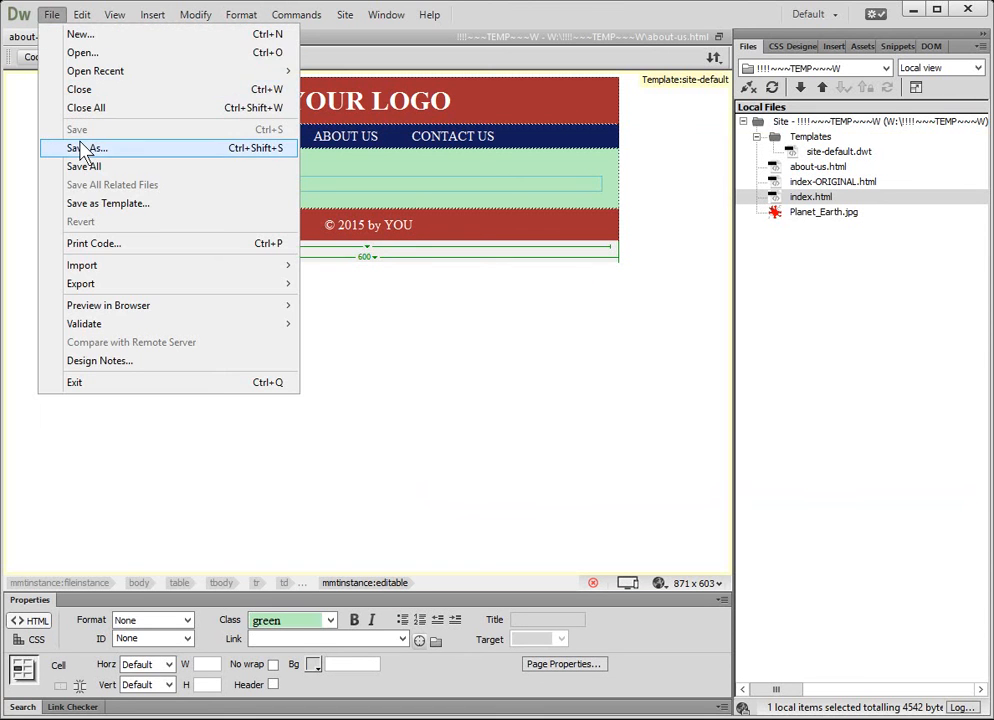
left_click(93, 148)
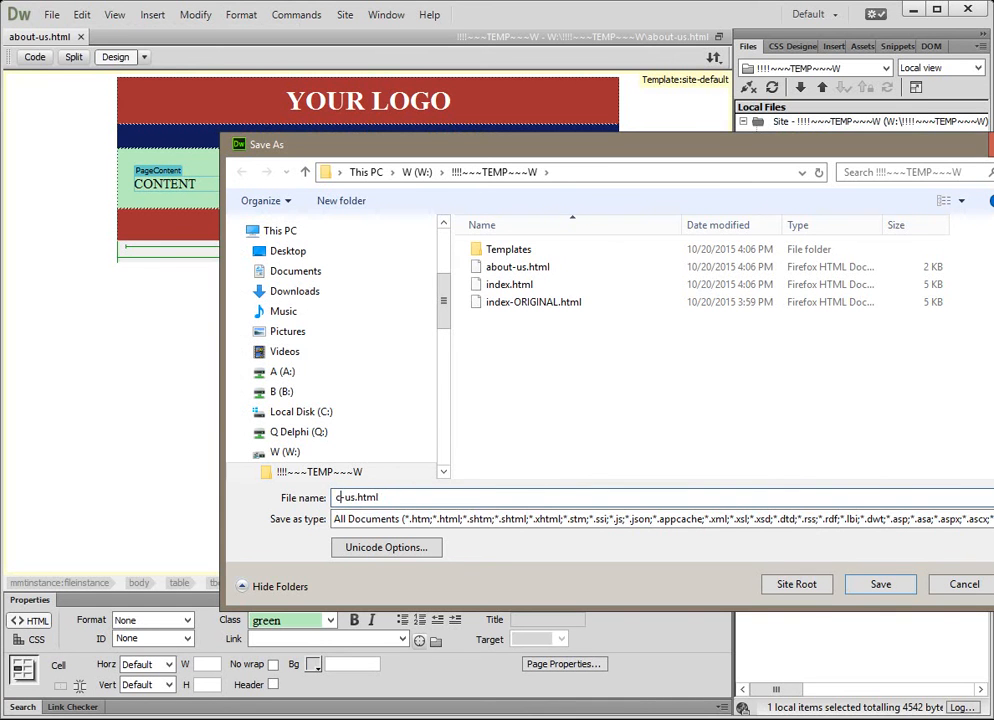
type("contact-us.html")
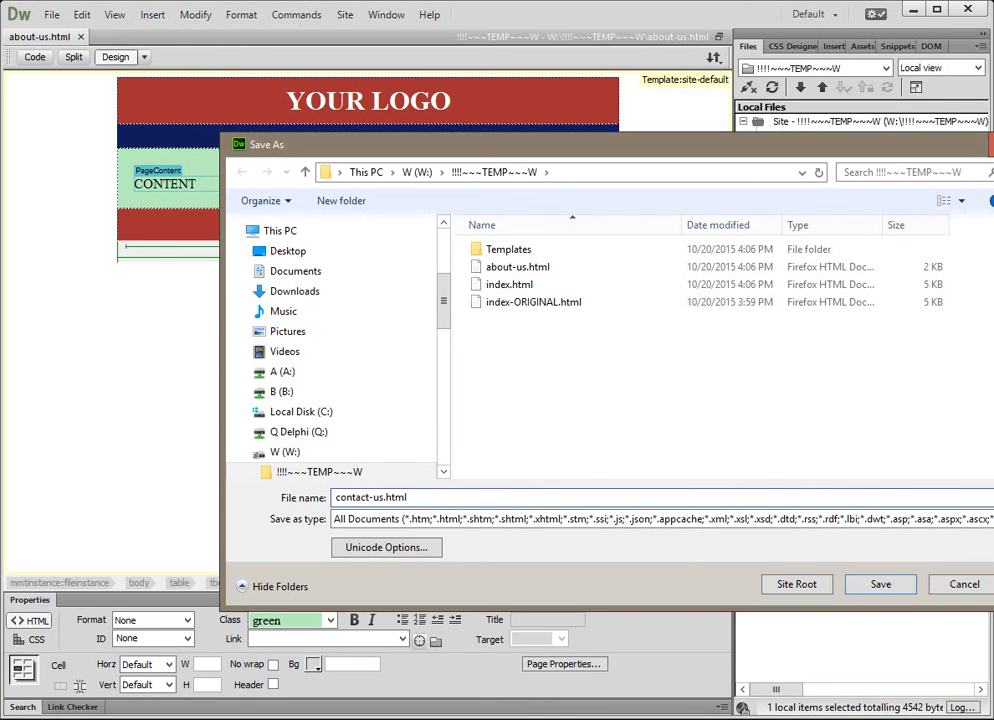
left_click(879, 584)
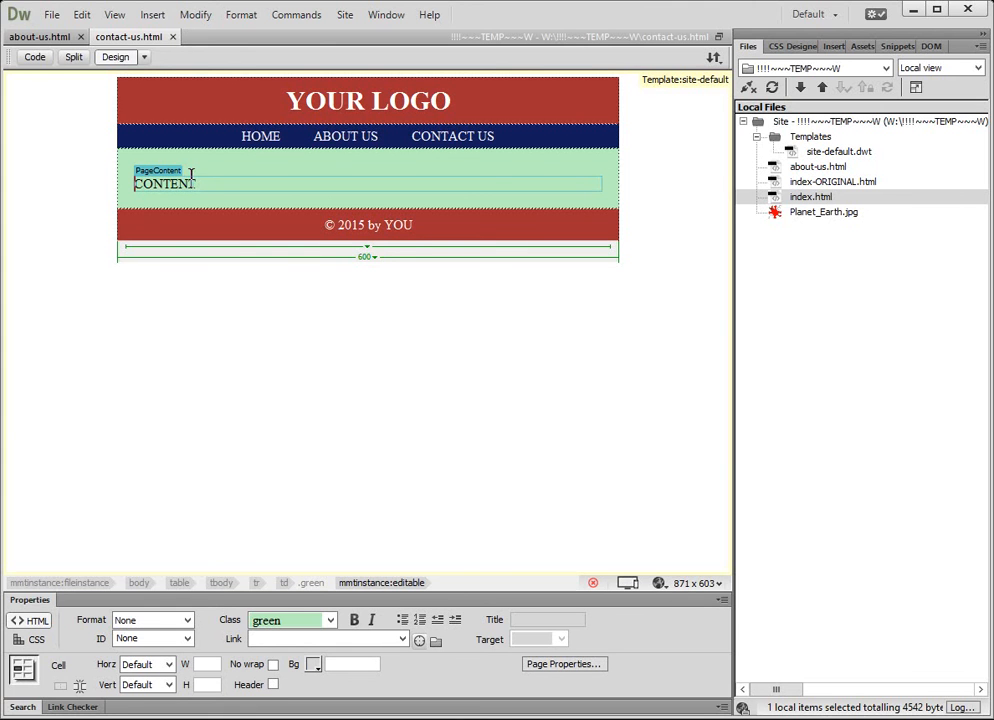
left_click(37, 36)
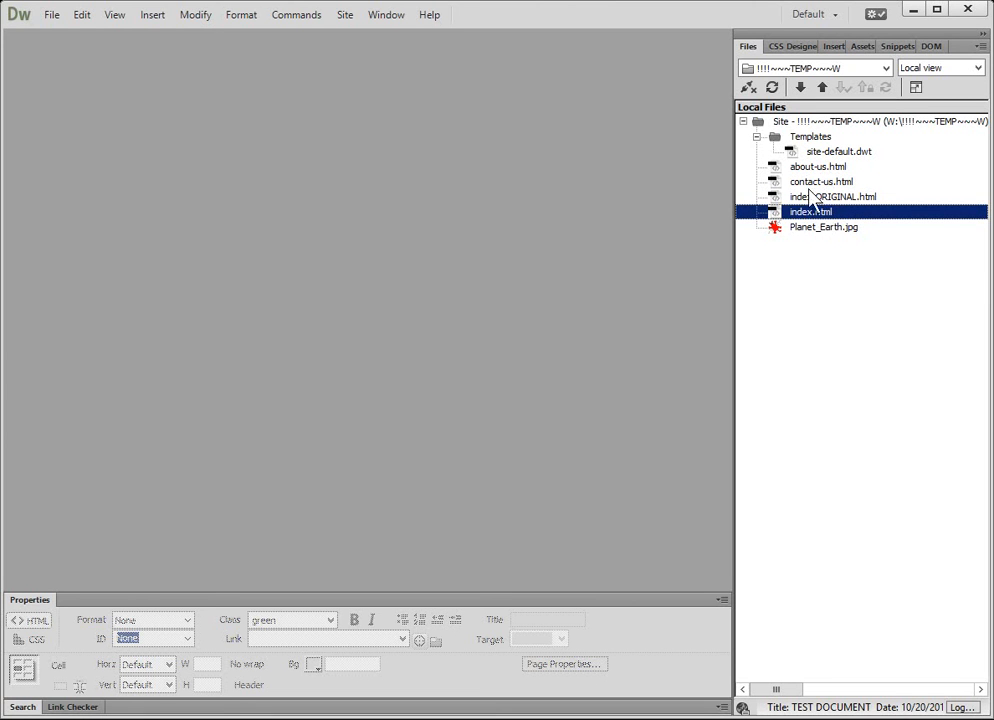
Open site-default.dwt and link HOME to index.html and ABOUT US to about-us.html
left_click(838, 151)
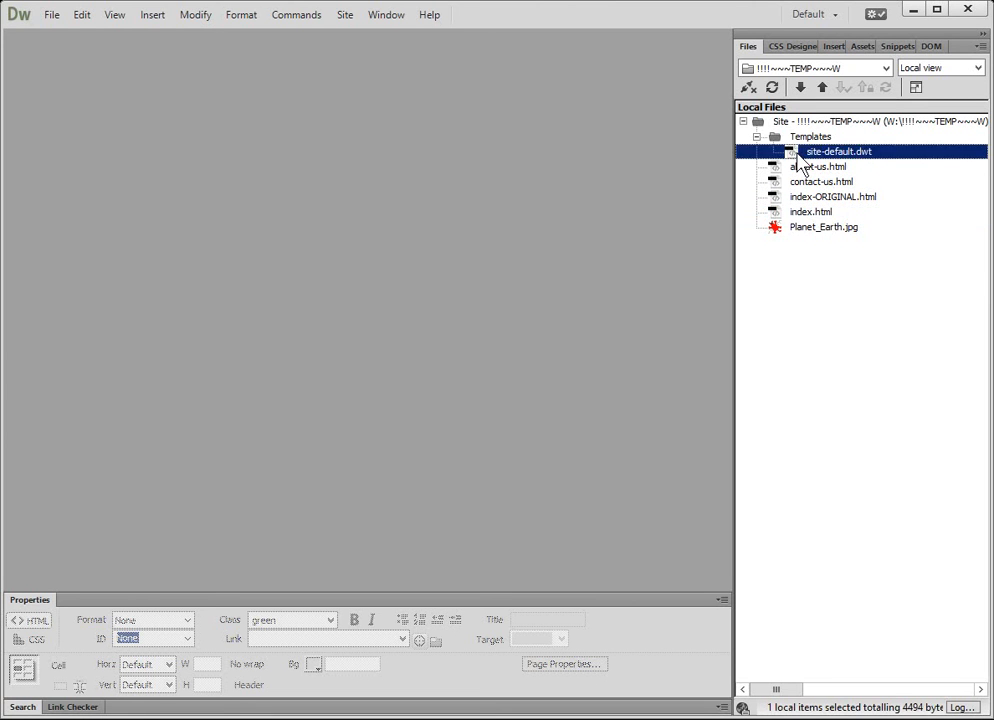
double_click(838, 151)
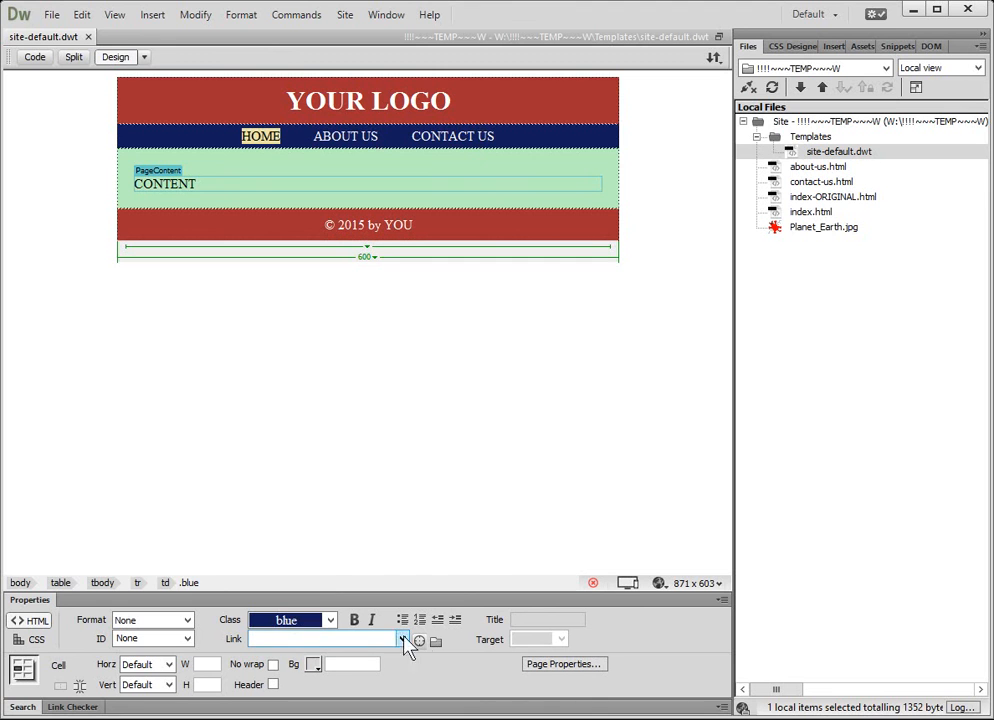
left_click_drag(419, 640, 779, 226)
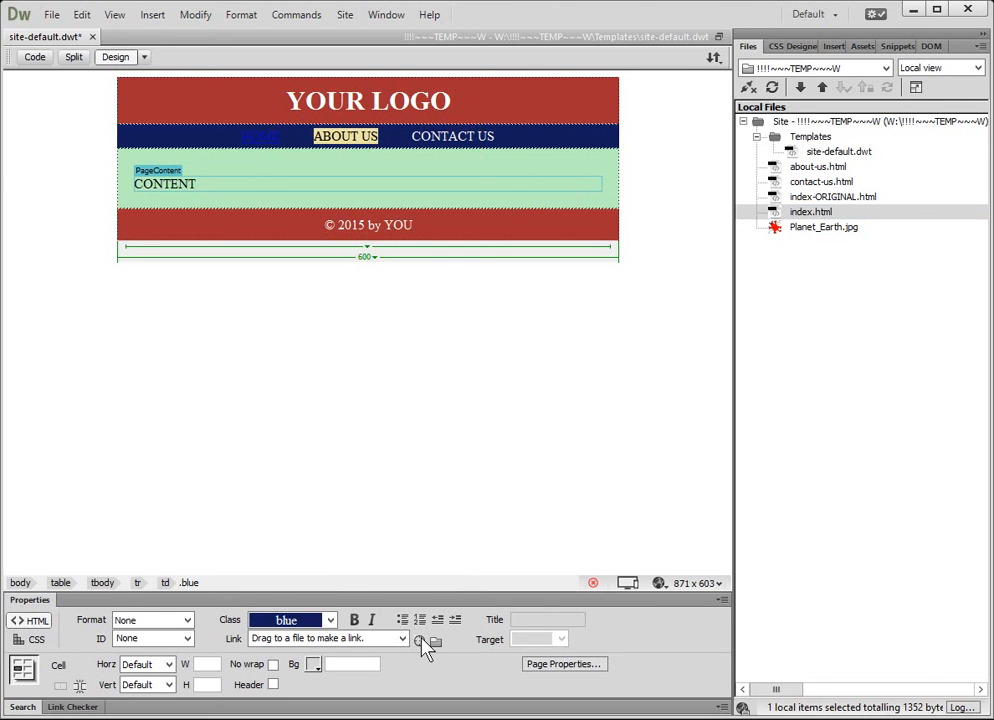
left_click_drag(422, 645, 823, 227)
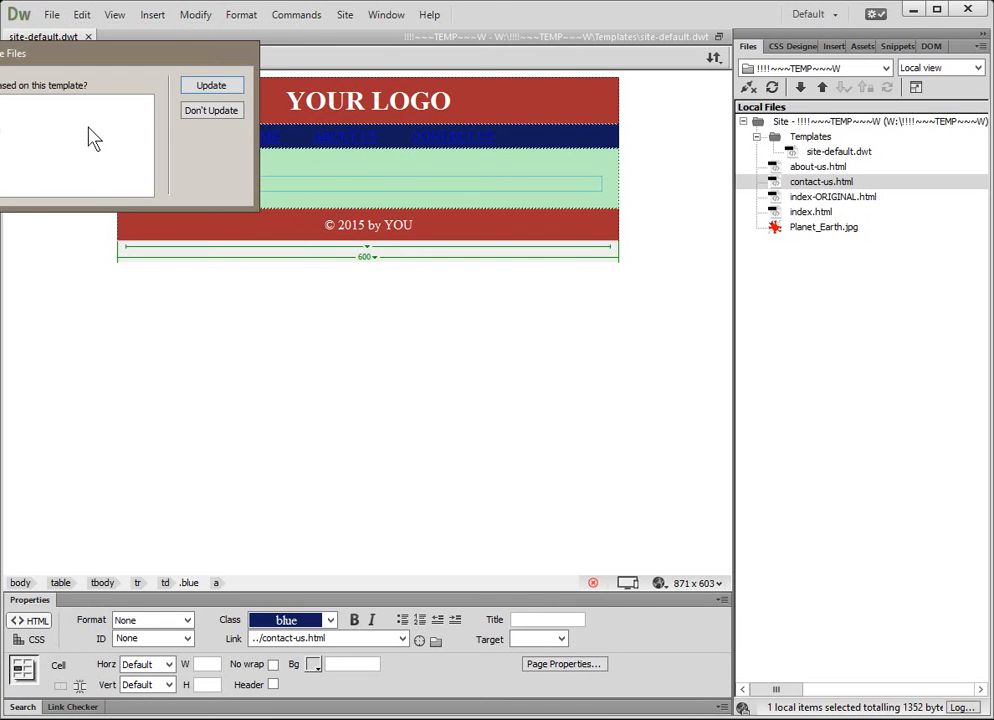
mouse_move(93, 67)
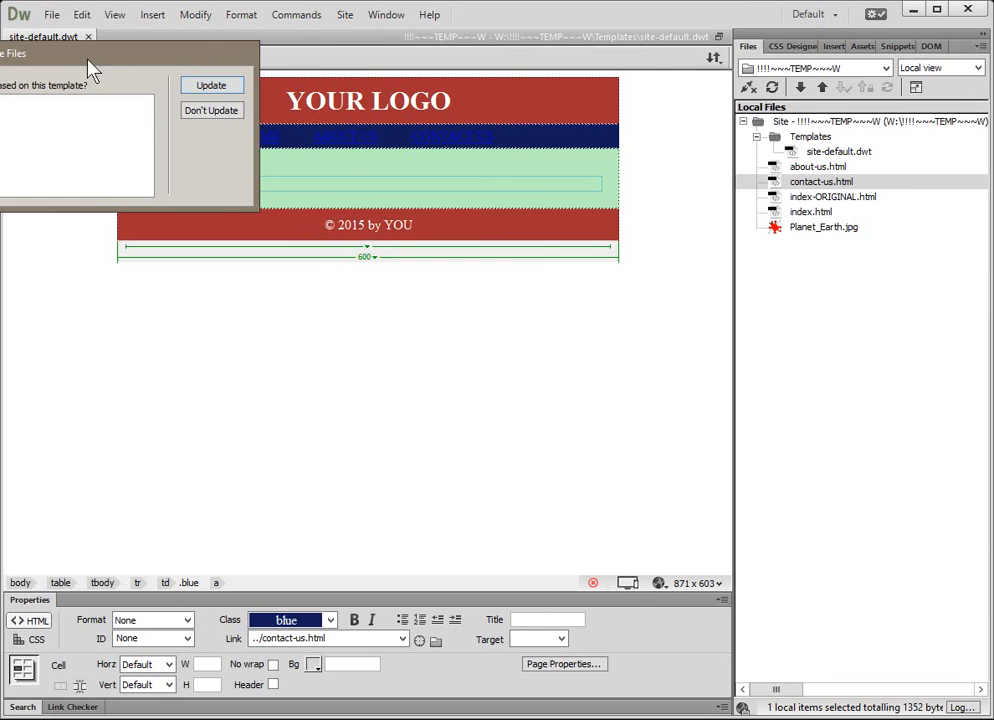
Update the template-based pages, dismiss the update log, and close the template
left_click(211, 85)
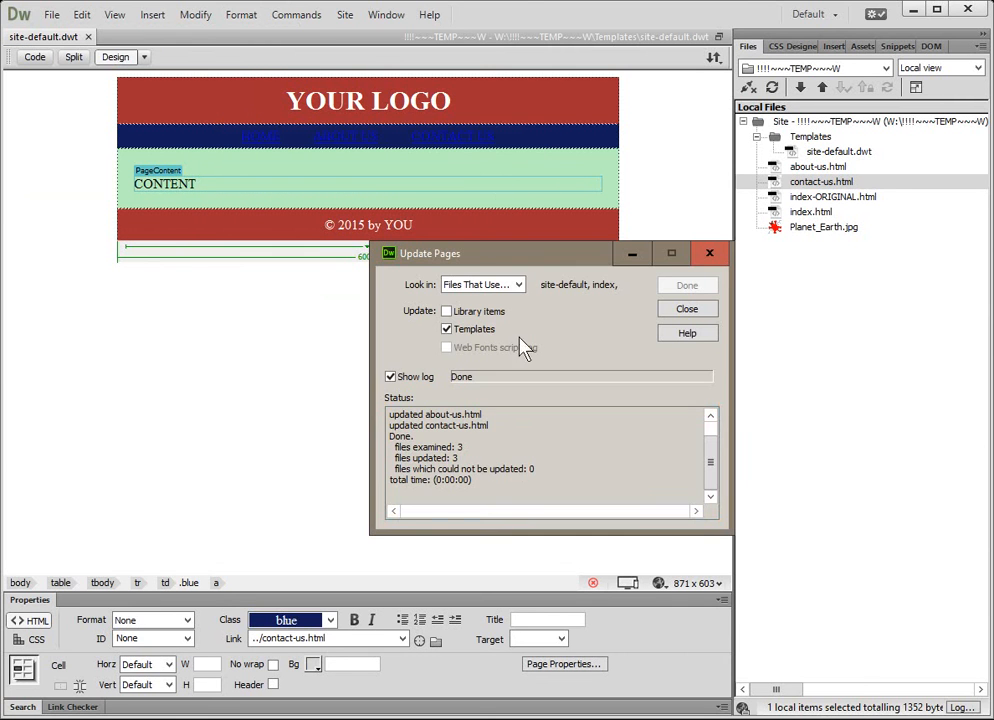
left_click(687, 308)
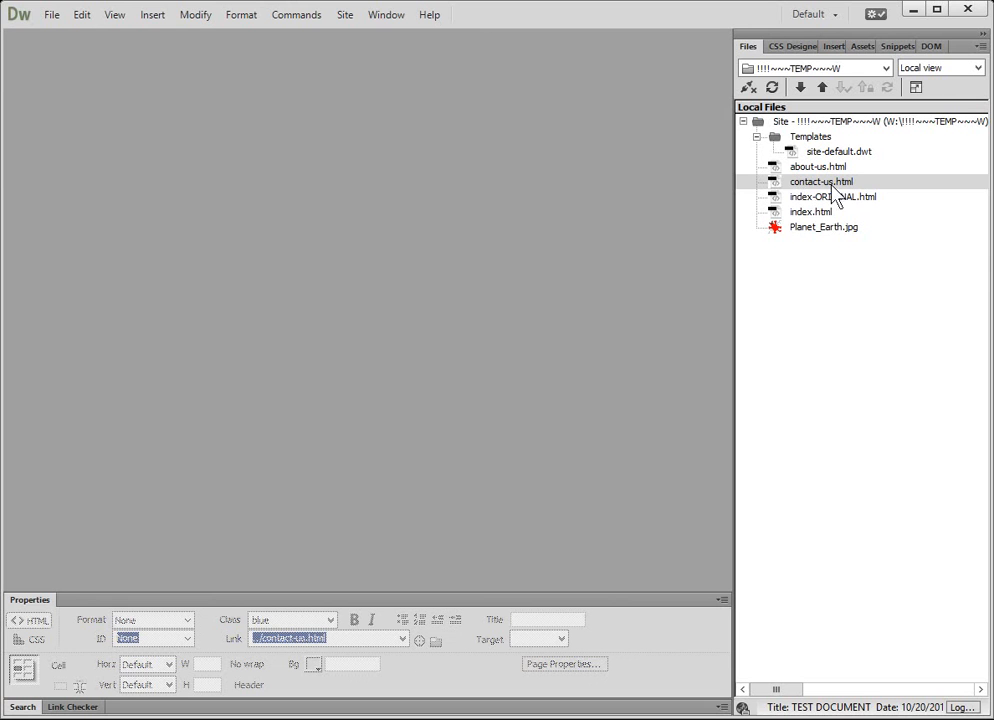
left_click(811, 211)
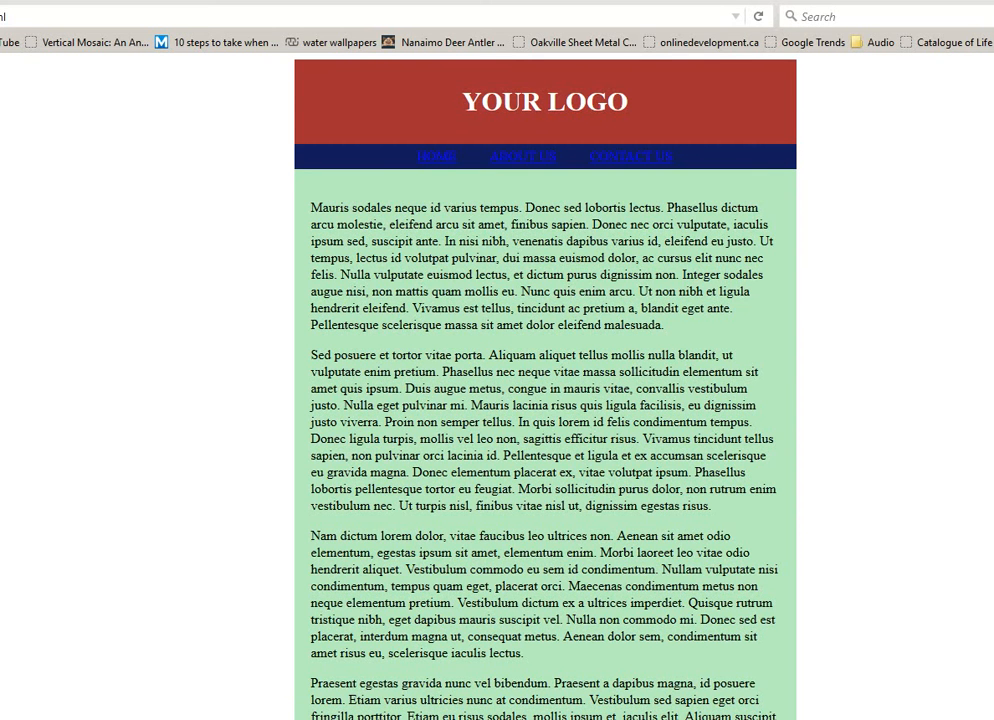
mouse_move(396, 154)
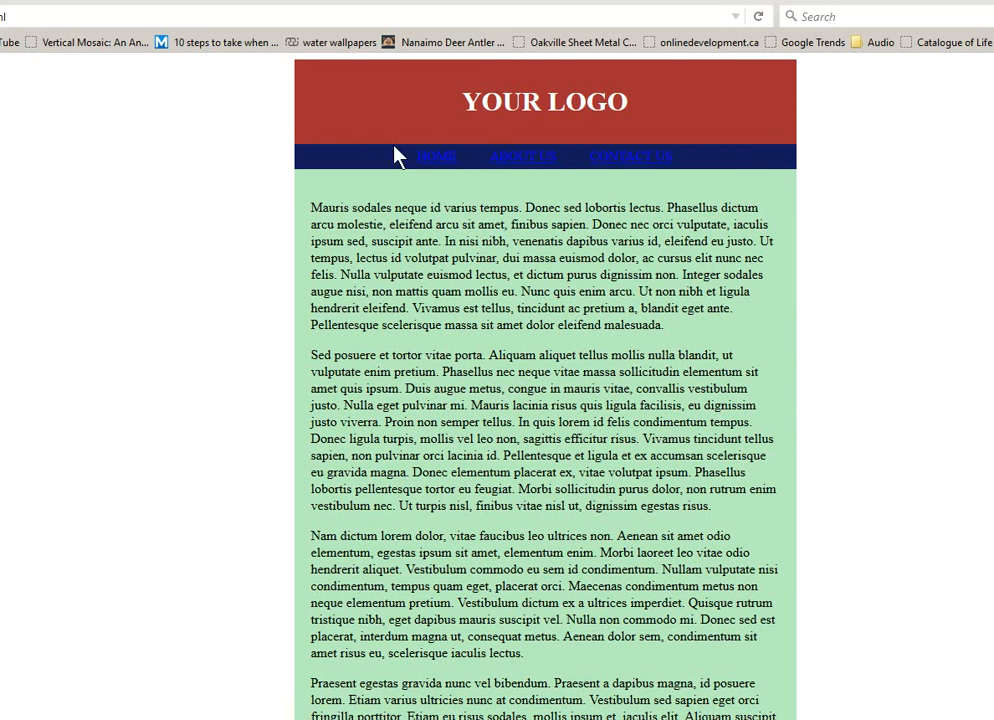
mouse_move(523, 157)
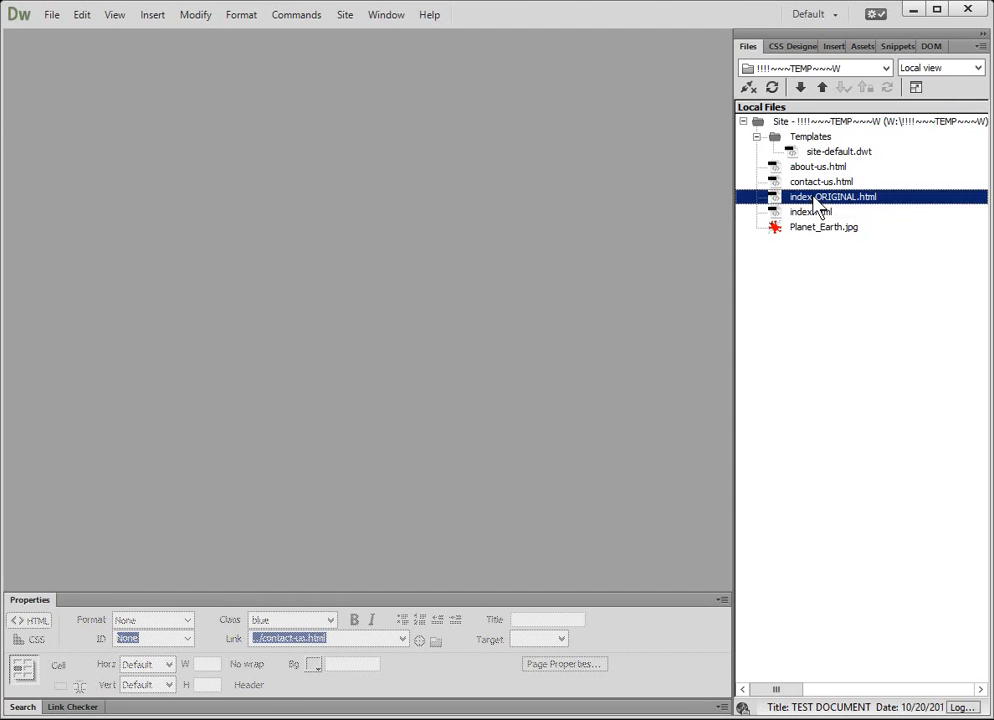
Open index-ORIGINAL.html from the Files panel
double_click(834, 196)
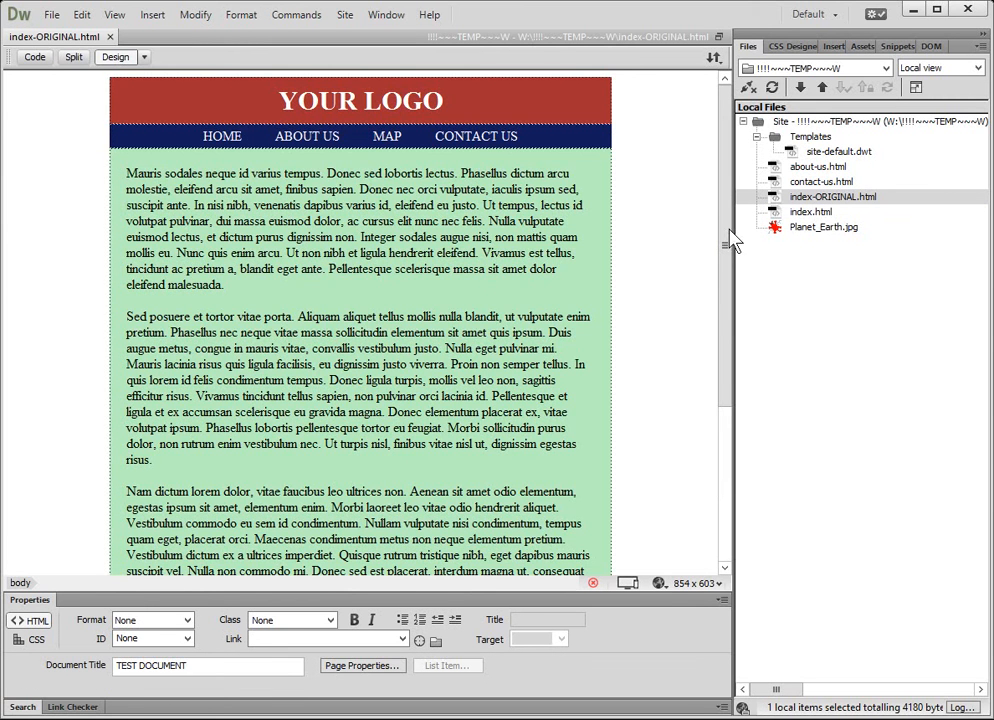